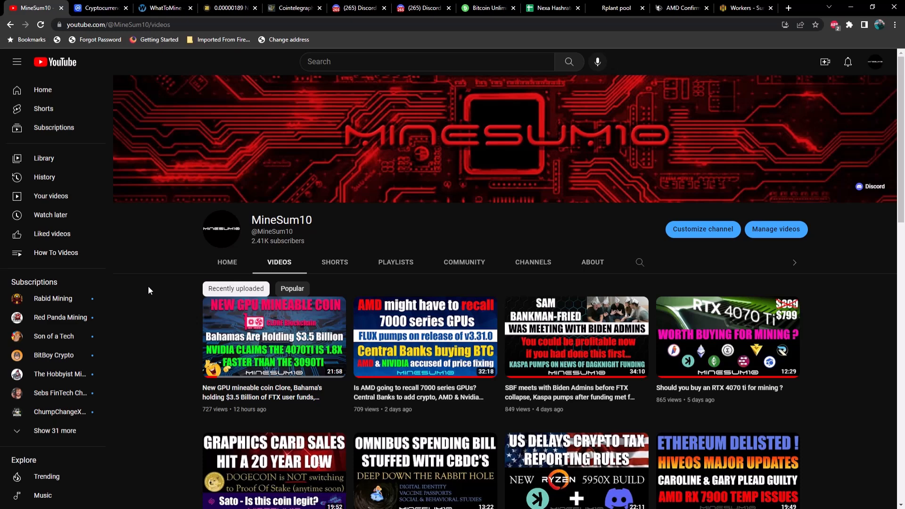
mouse_move(159, 294)
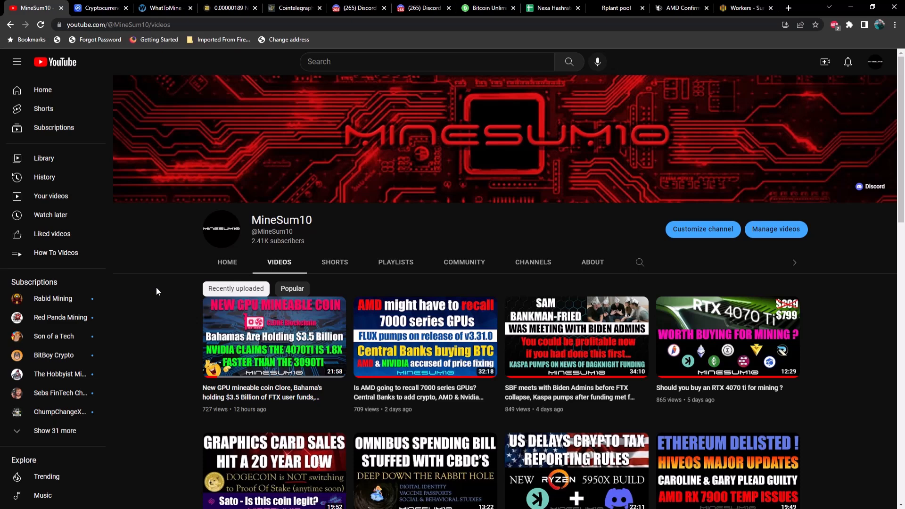
mouse_move(161, 286)
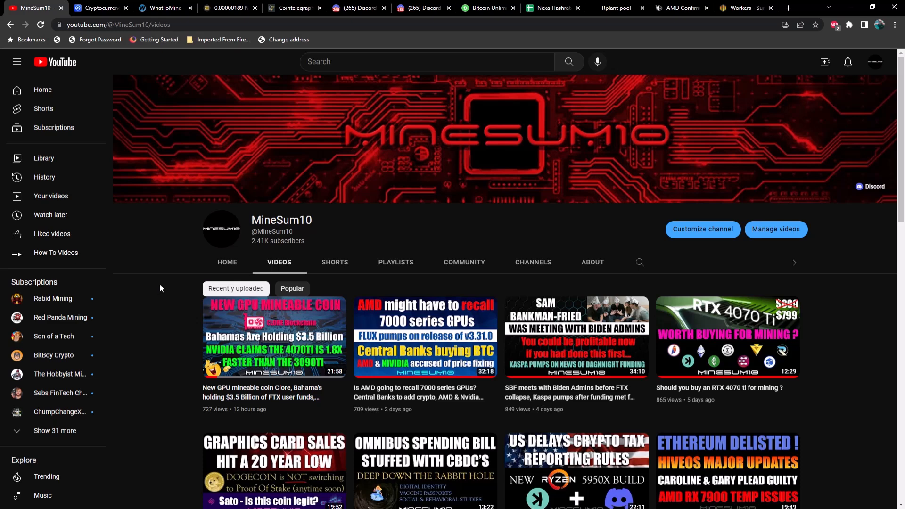
mouse_move(166, 282)
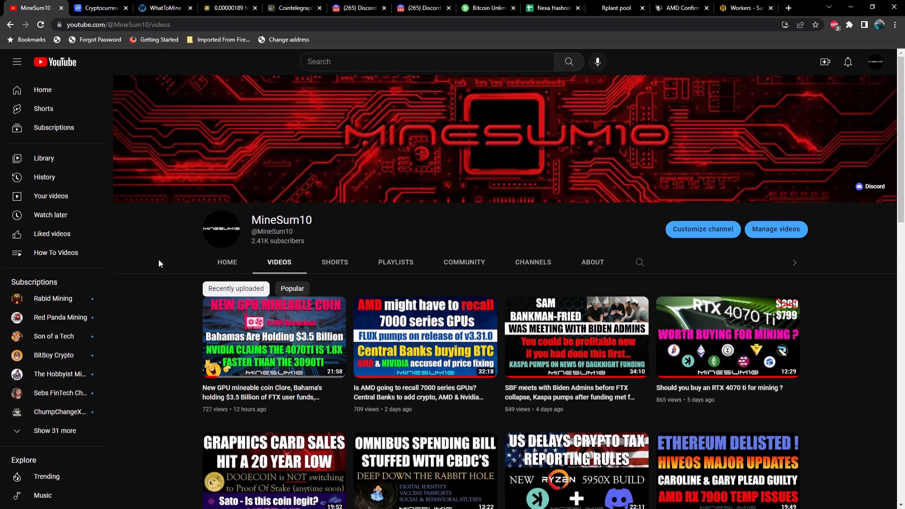
mouse_move(127, 171)
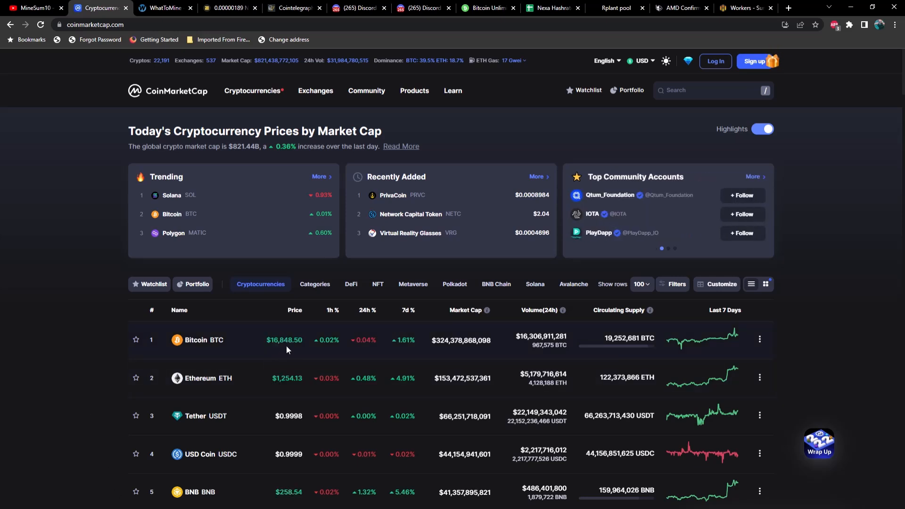
mouse_move(281, 392)
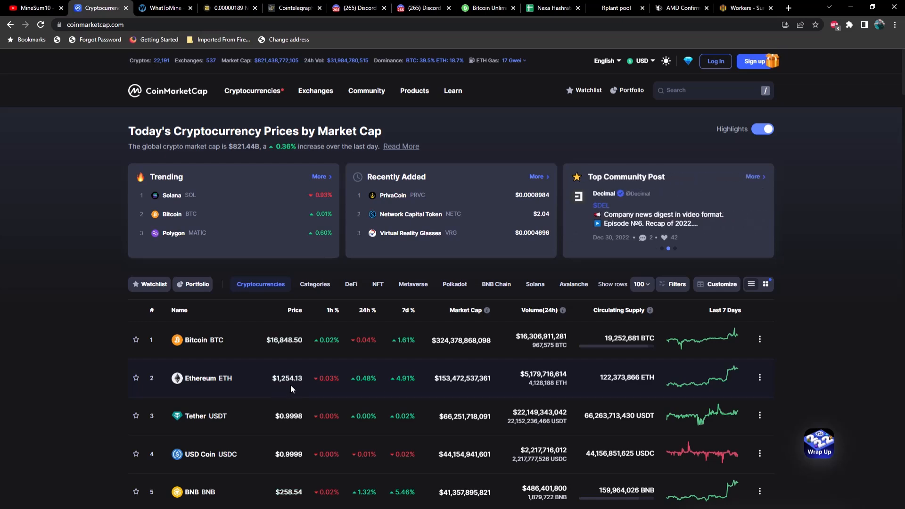
Scroll down through the cryptocurrency prices table of top-ranked coins and back up toward the top.
scroll(down, 3)
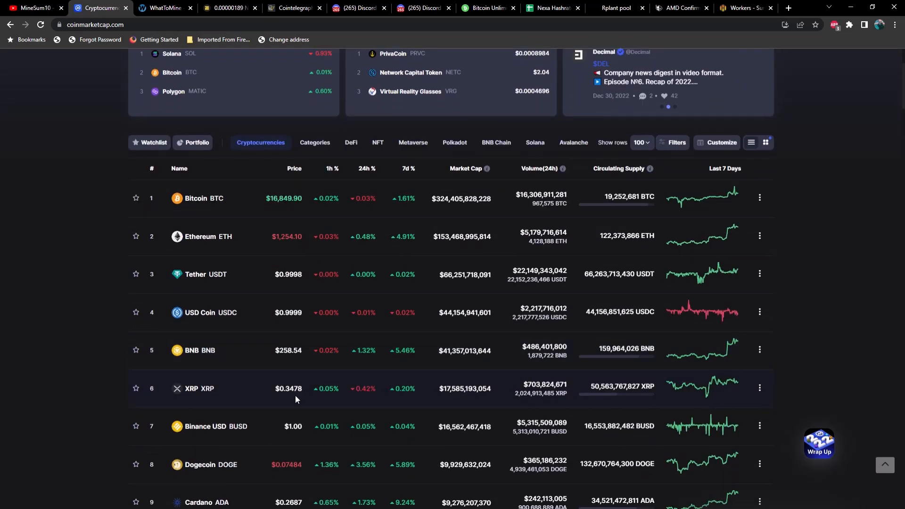
scroll(down, 3)
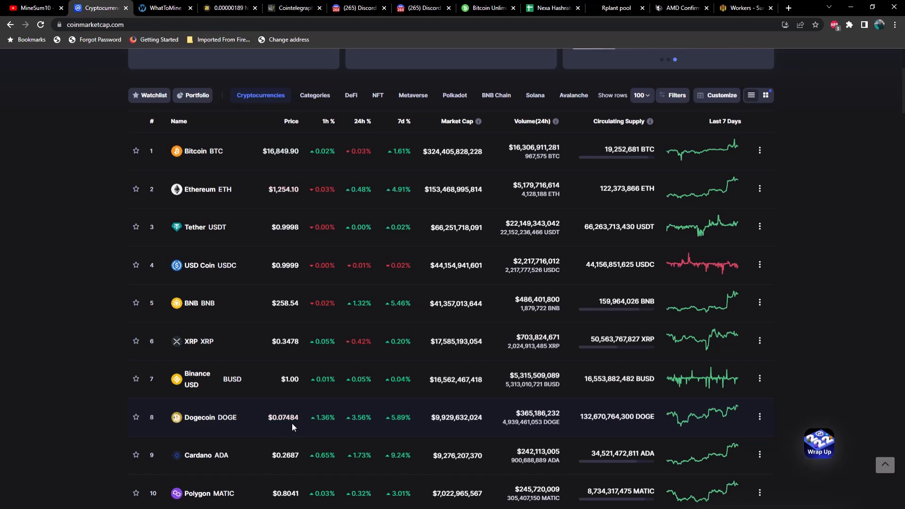
scroll(down, 3)
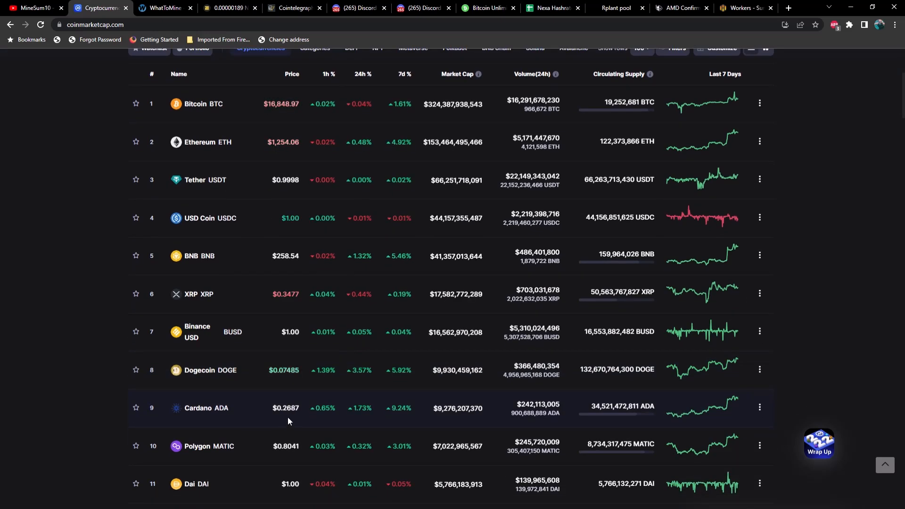
scroll(down, 3)
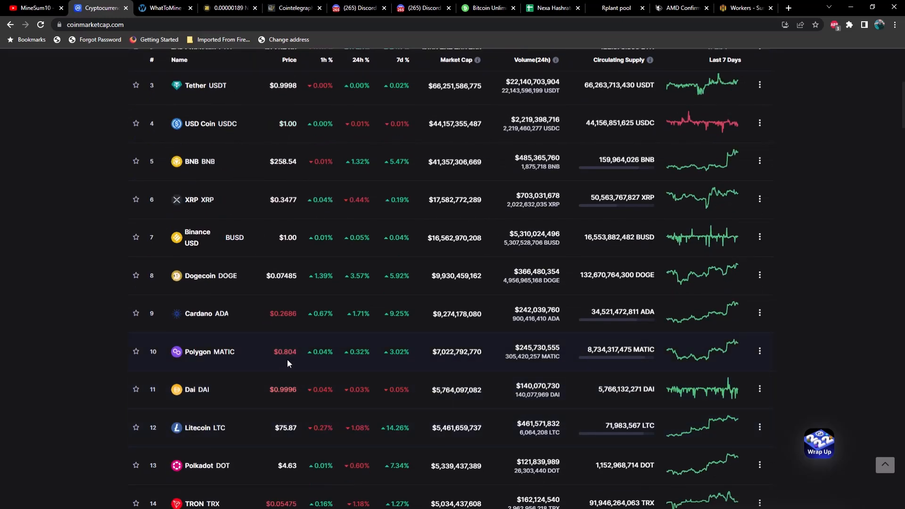
scroll(down, 3)
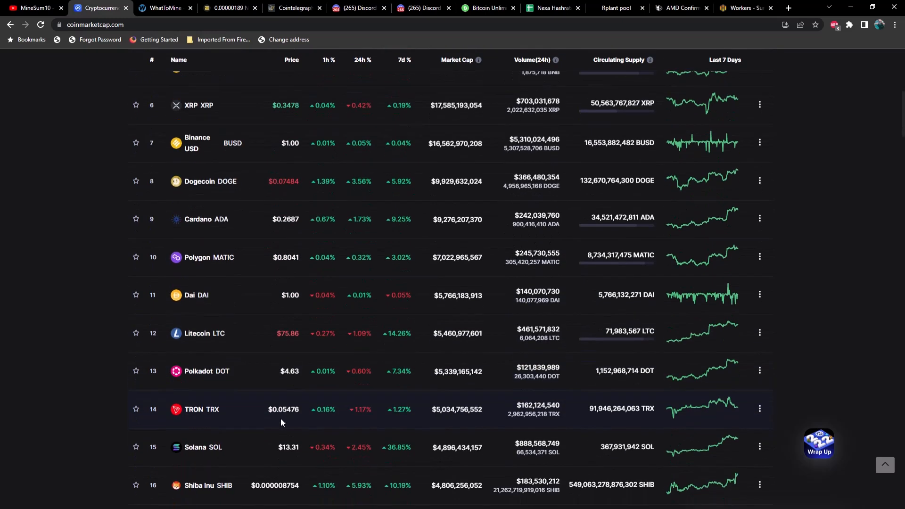
mouse_move(294, 459)
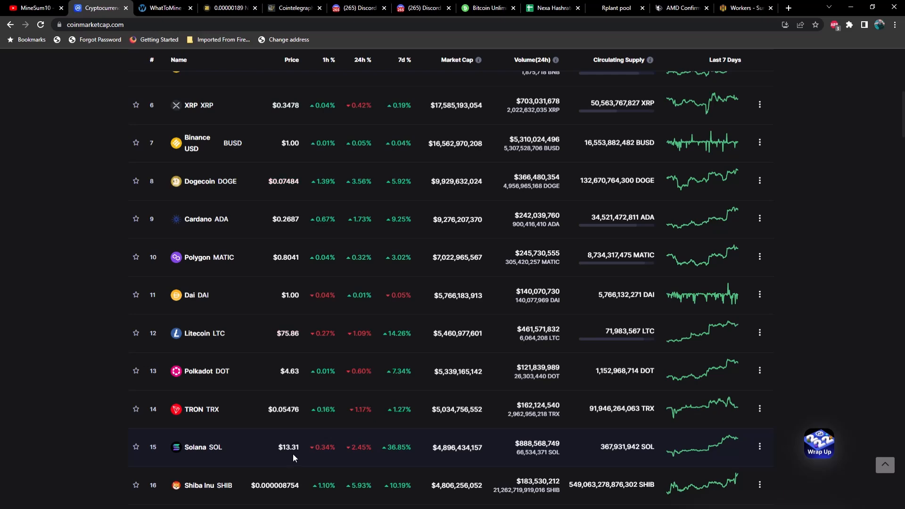
mouse_move(338, 456)
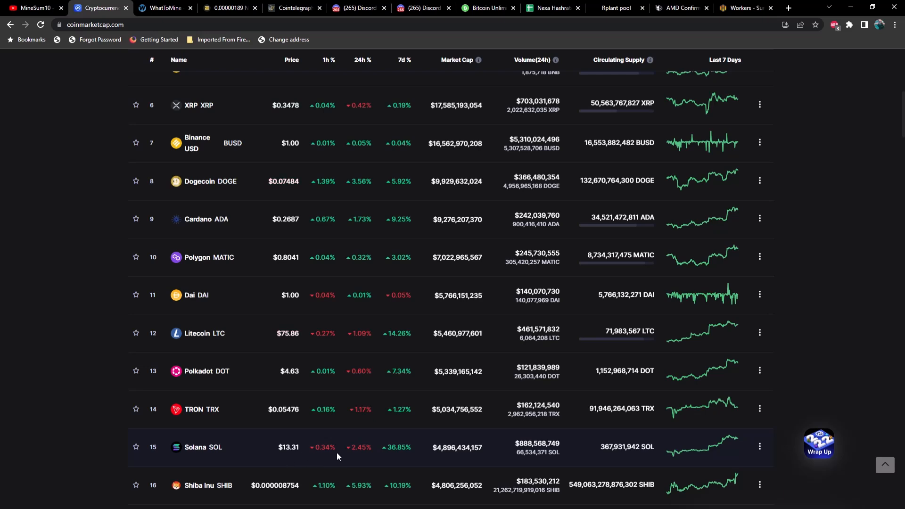
mouse_move(355, 469)
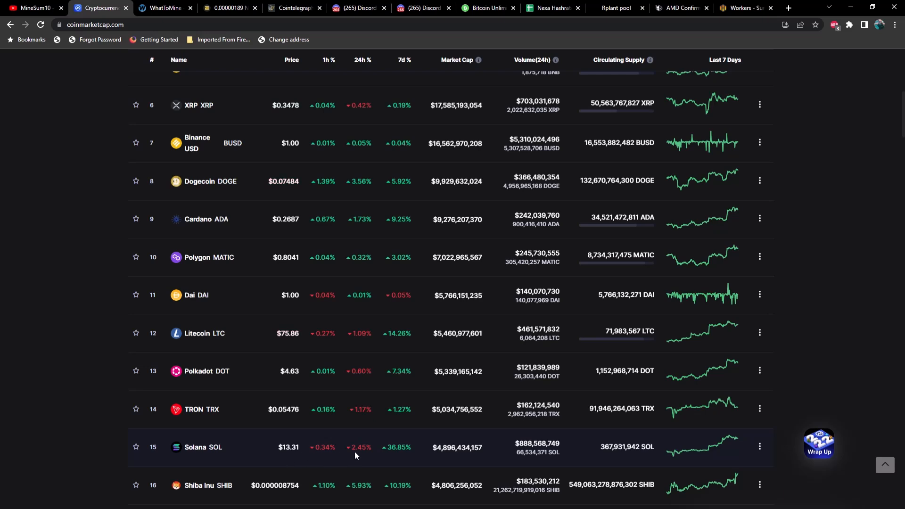
scroll(down, 3)
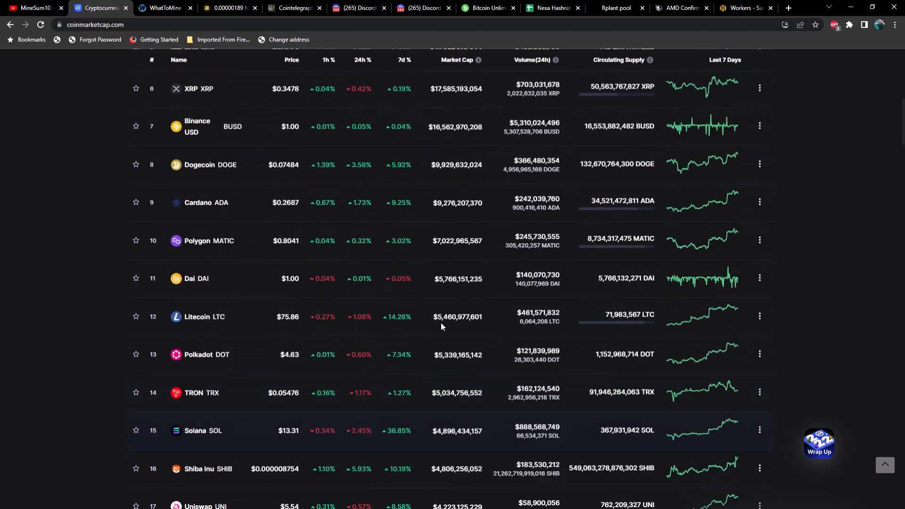
scroll(up, 3)
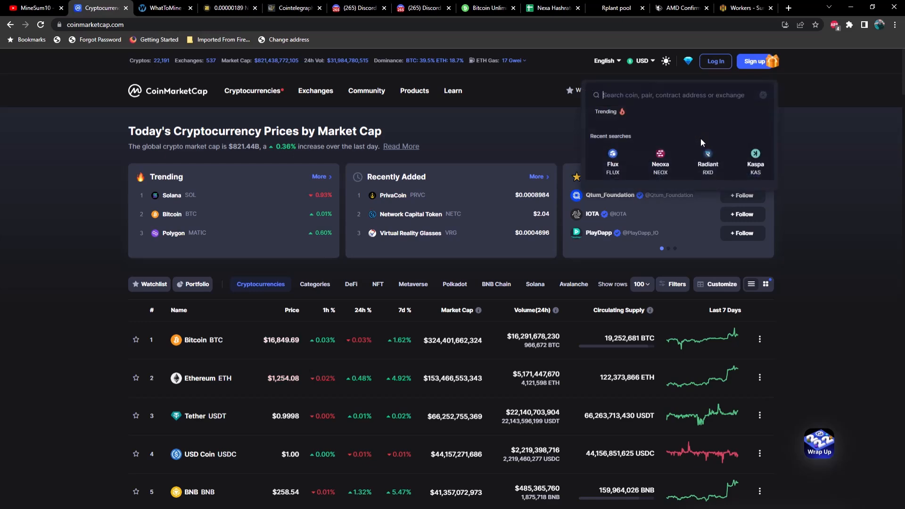
Look up the Kaspa and Radiant coin price pages from the recent searches.
click(756, 160)
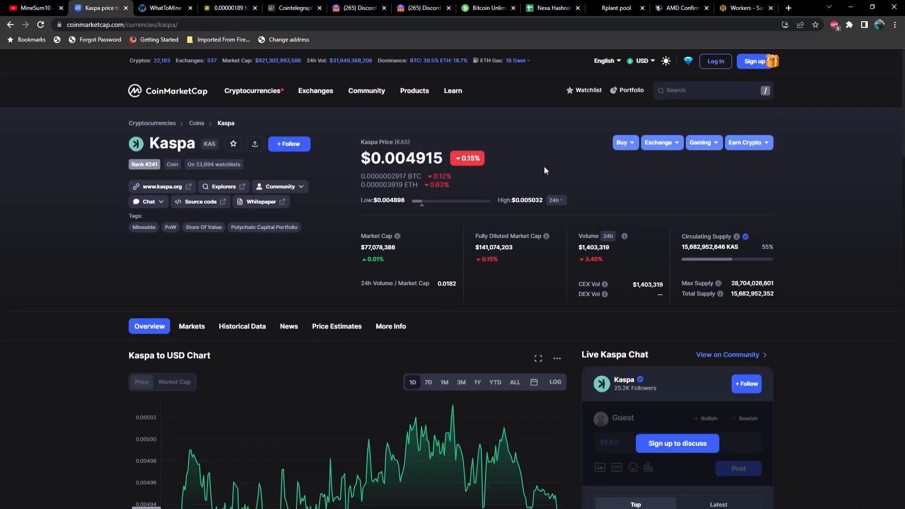
scroll(down, 3)
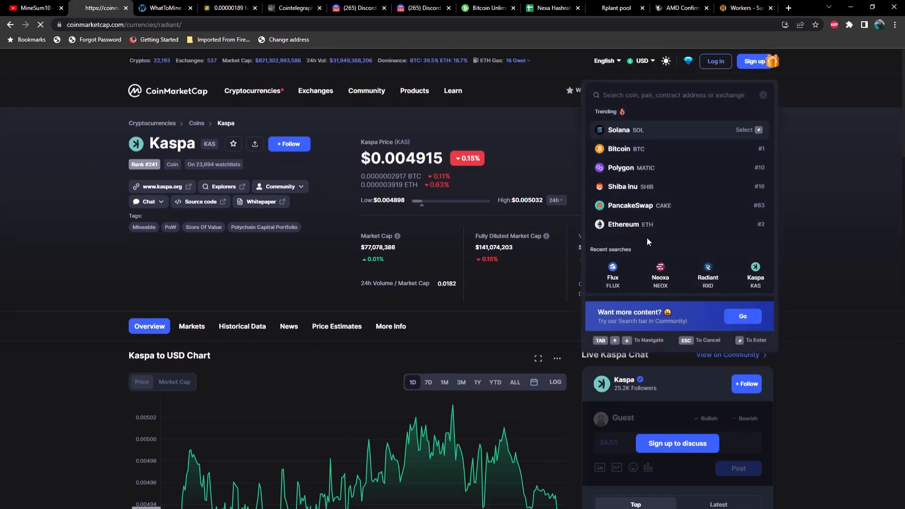
click(707, 271)
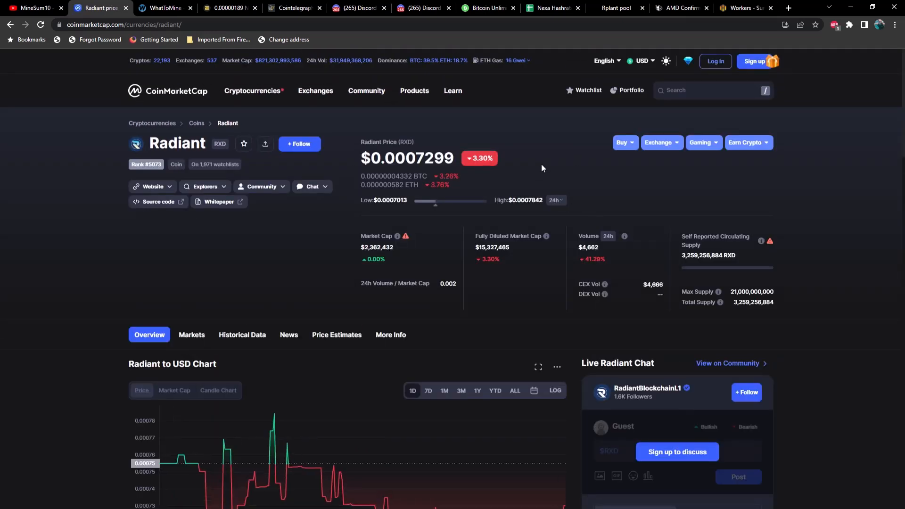
mouse_move(547, 165)
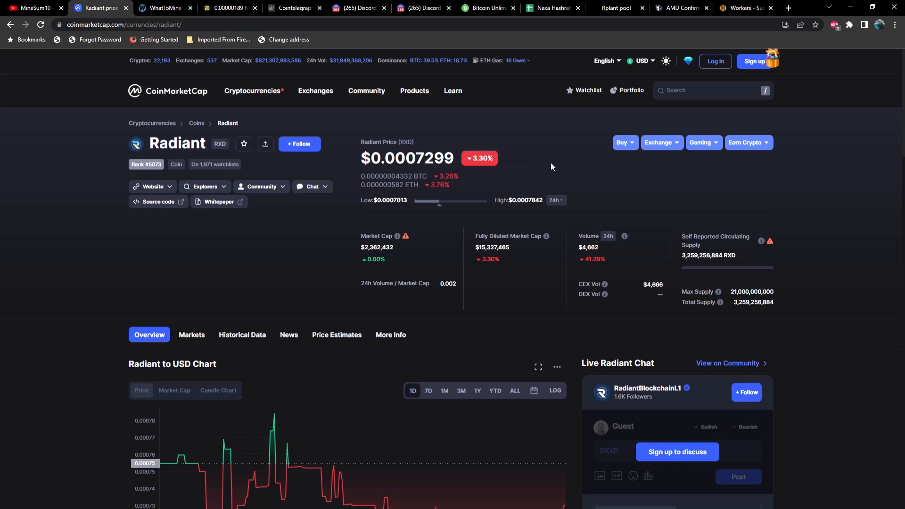
click(713, 90)
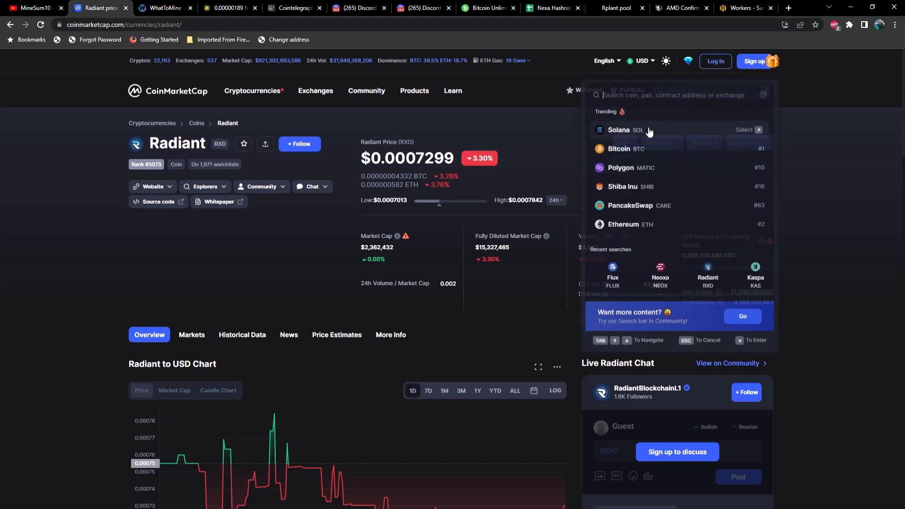
Look up the Flux coin page and show three months of its price history.
click(613, 272)
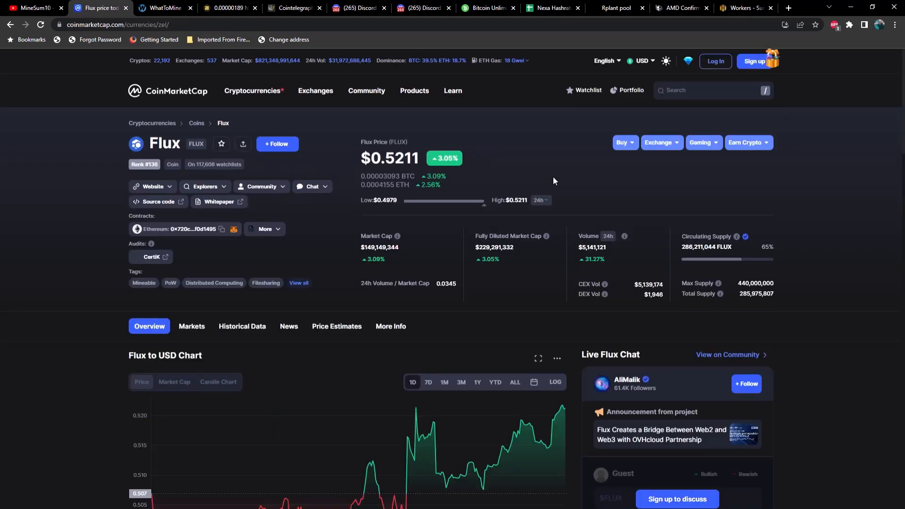
scroll(down, 3)
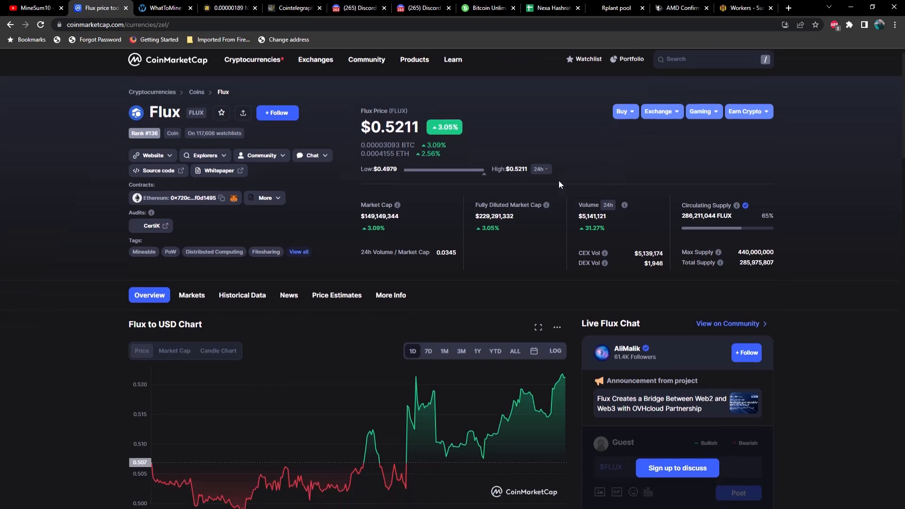
click(461, 288)
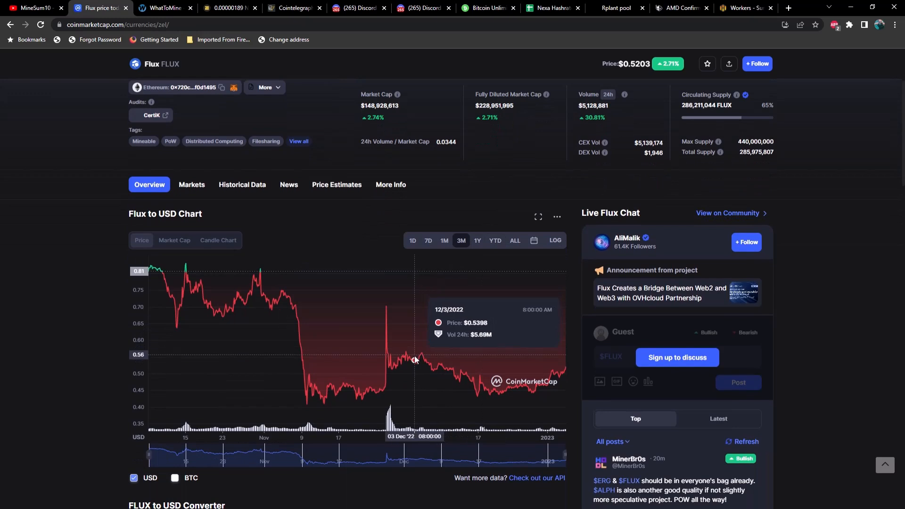
mouse_move(441, 364)
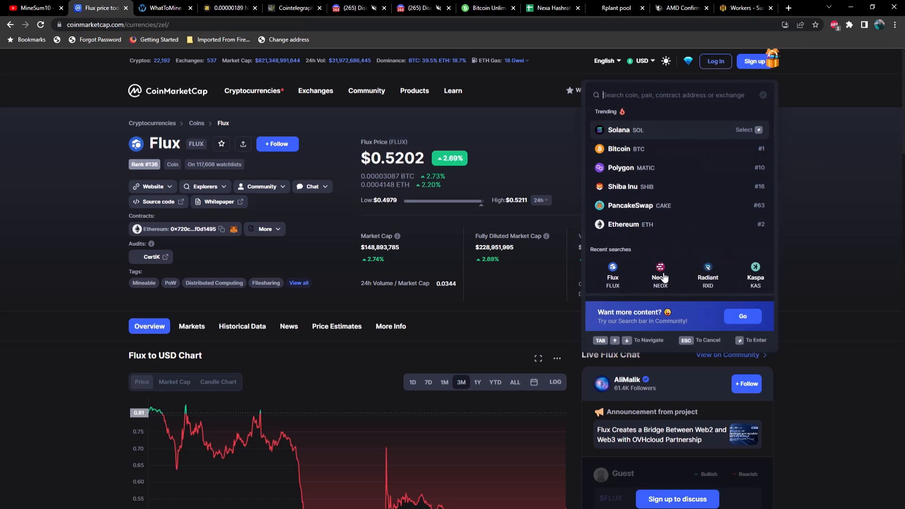
Look up the Neoxa coin price page, priced at $0.001021 and up 3.45%.
click(660, 271)
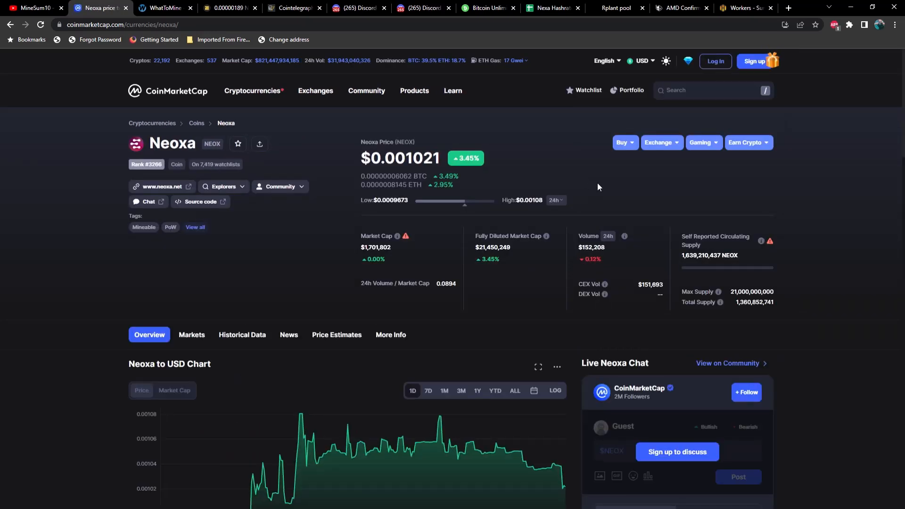
scroll(down, 3)
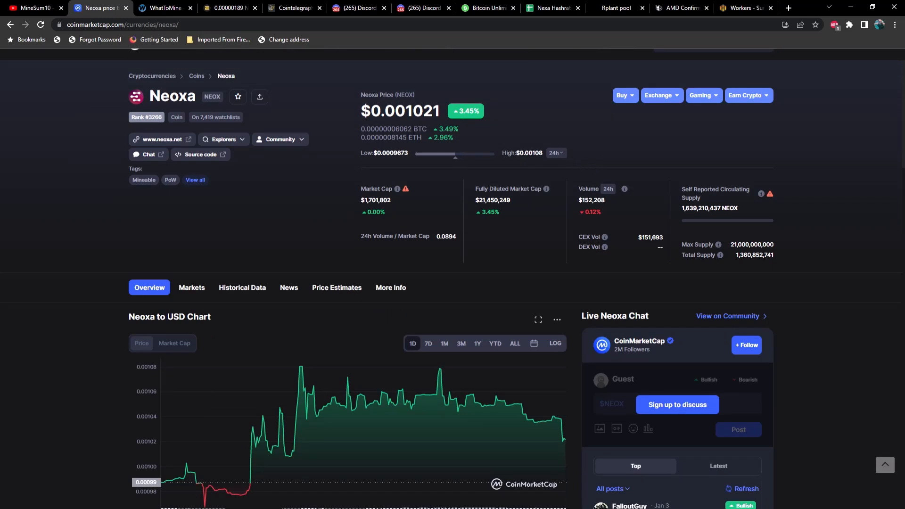
scroll(up, 3)
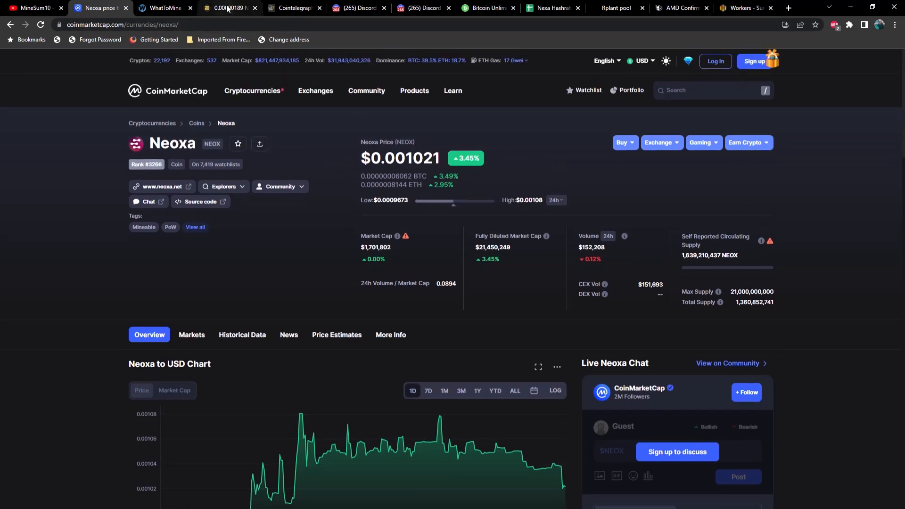
Switch to the Exbitron NEXA/USDT trading page showing a last price of 0.00000189 USDT.
click(229, 7)
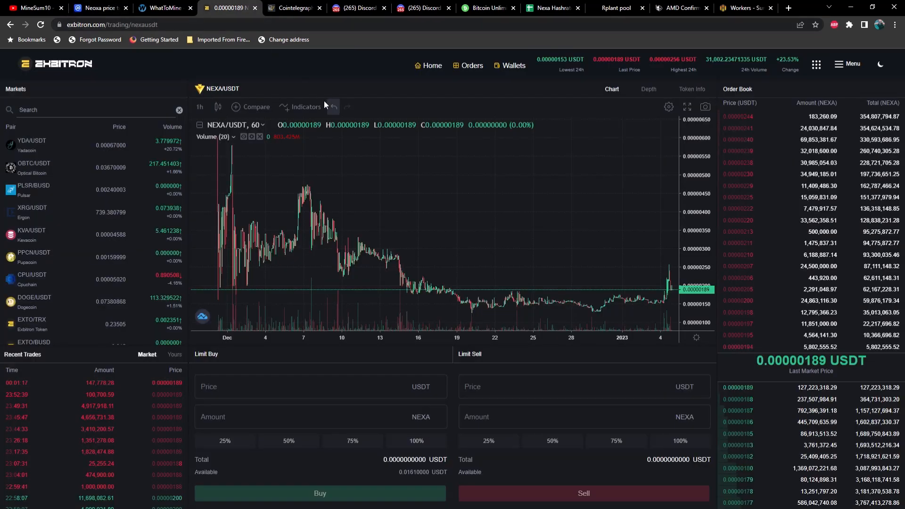
mouse_move(613, 271)
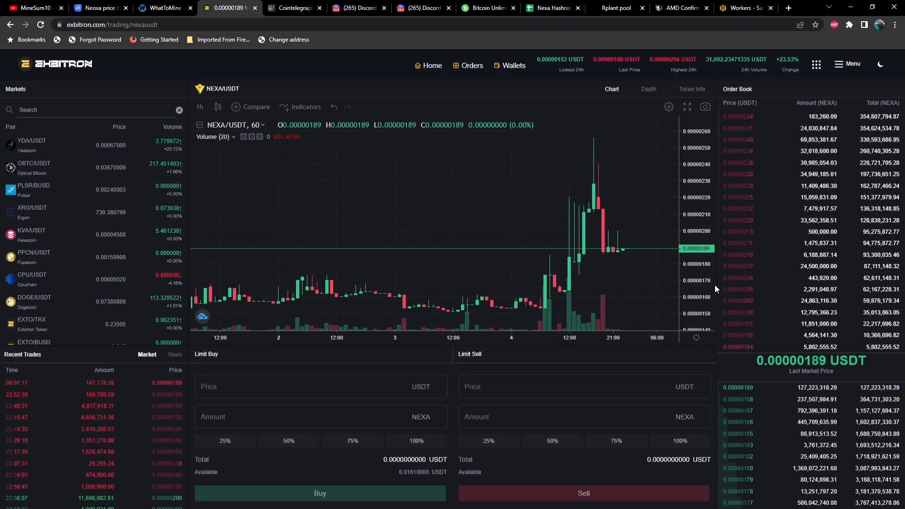
mouse_move(688, 260)
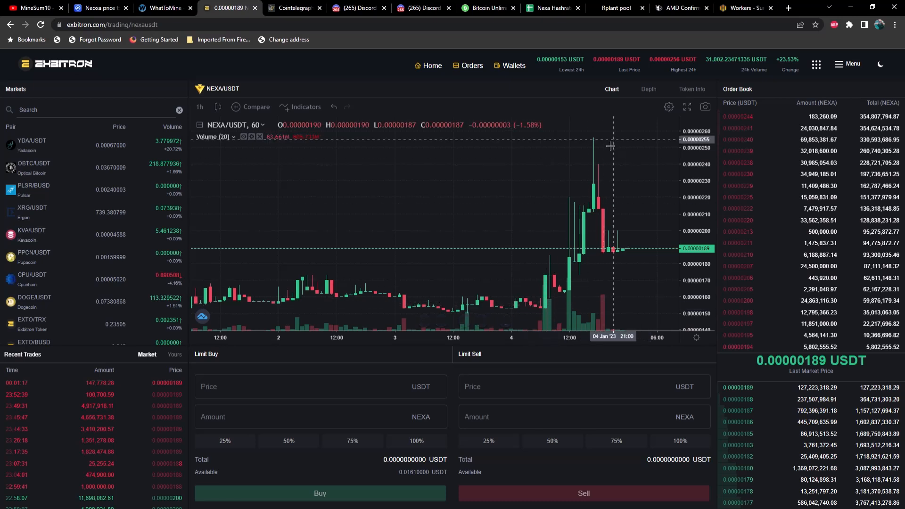
mouse_move(599, 142)
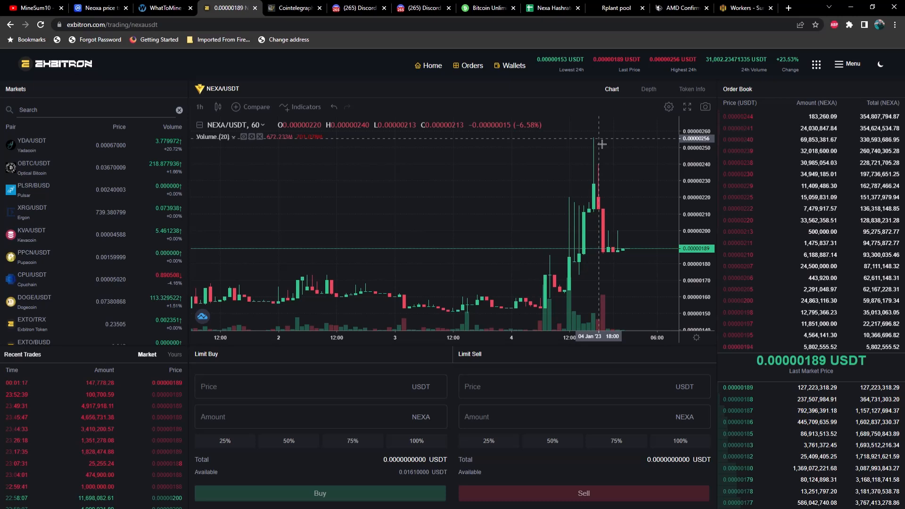
mouse_move(497, 191)
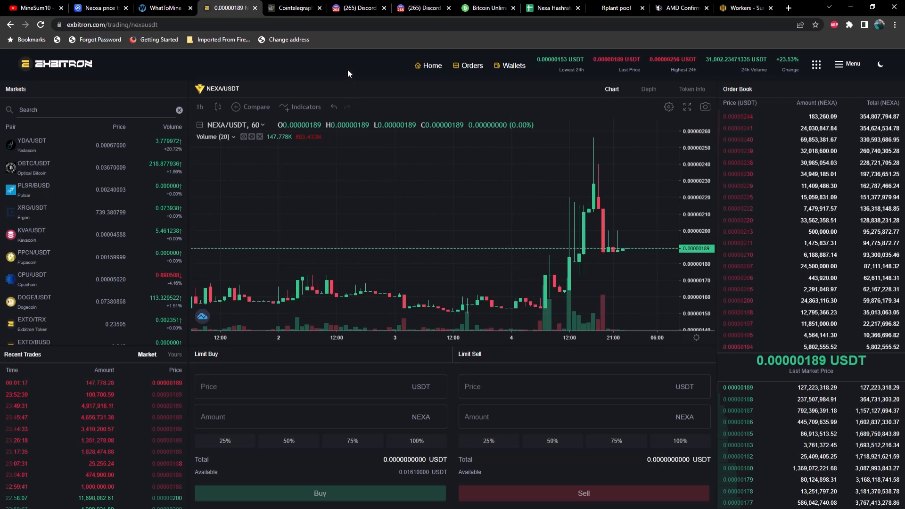
mouse_move(179, 49)
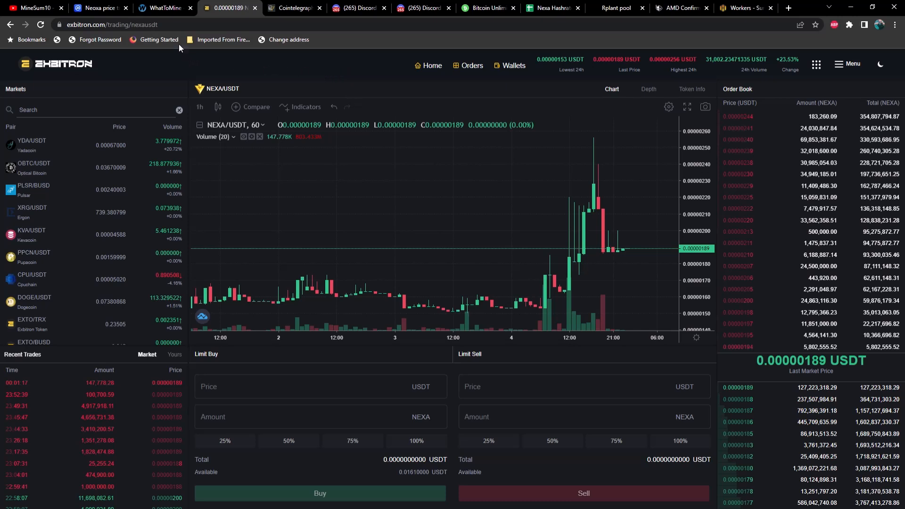
Switch to WhatToMine and scroll down the GPU coin profitability rankings.
click(160, 8)
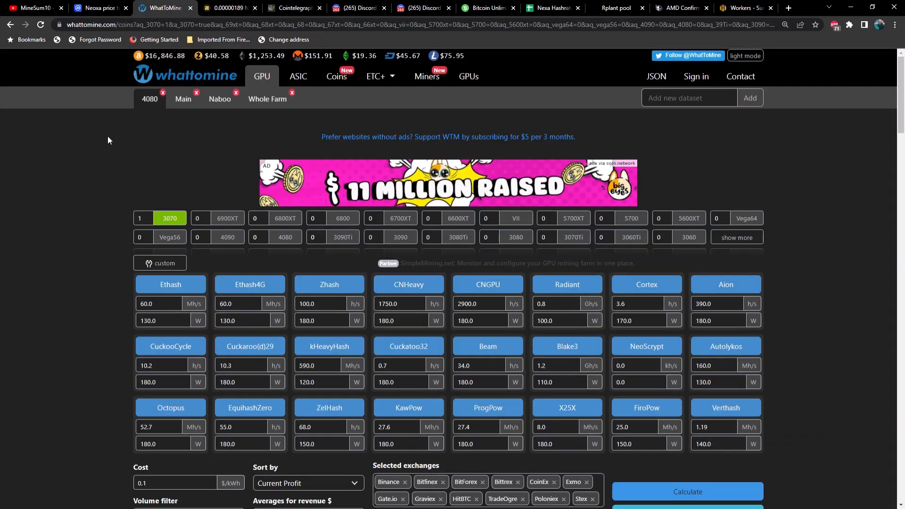
scroll(down, 3)
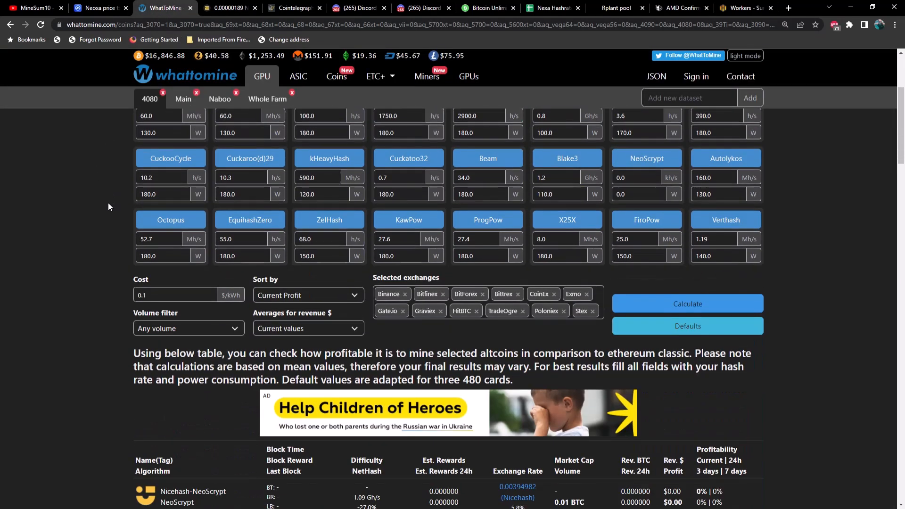
scroll(down, 3)
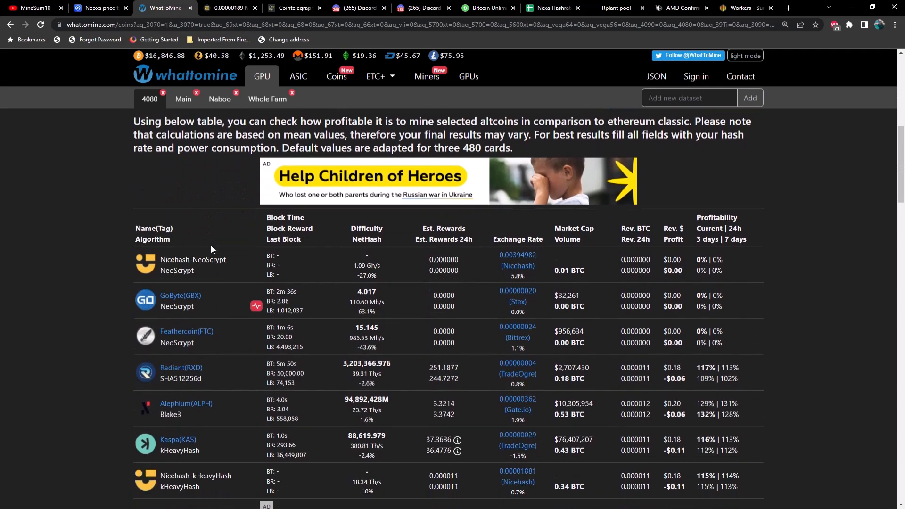
scroll(down, 3)
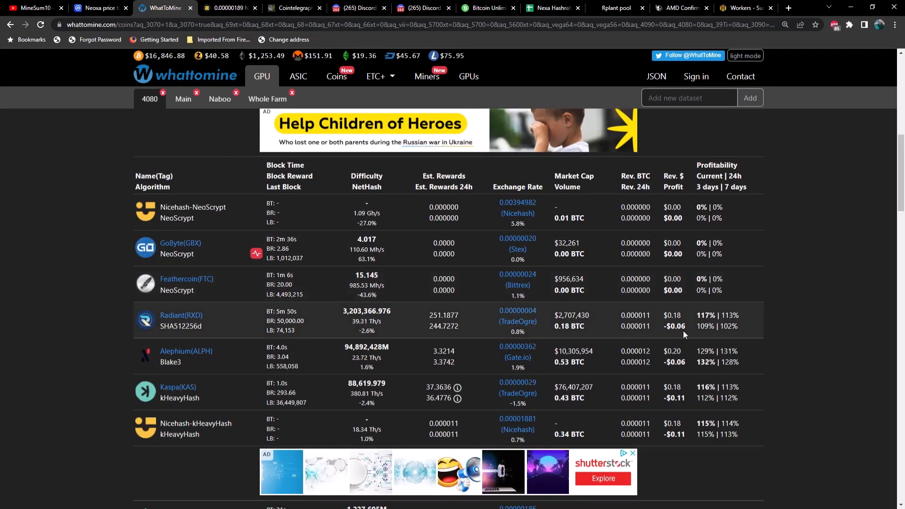
mouse_move(687, 363)
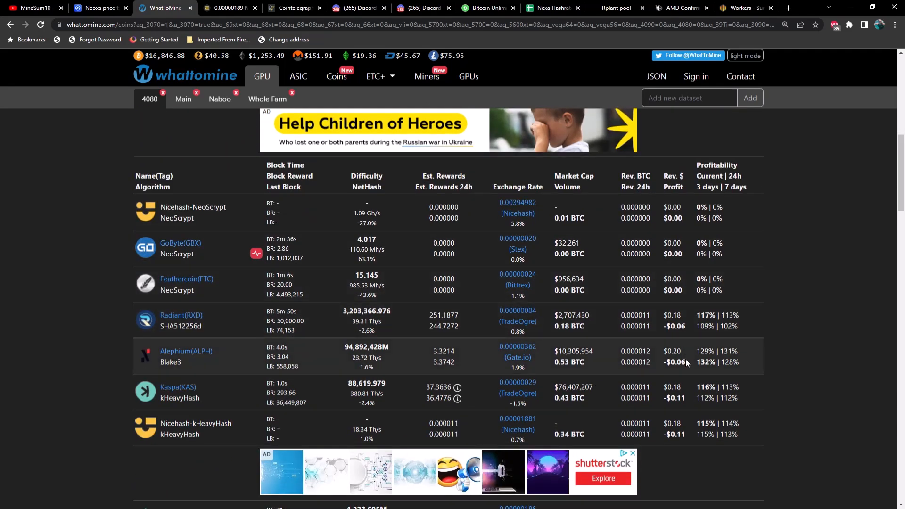
mouse_move(694, 397)
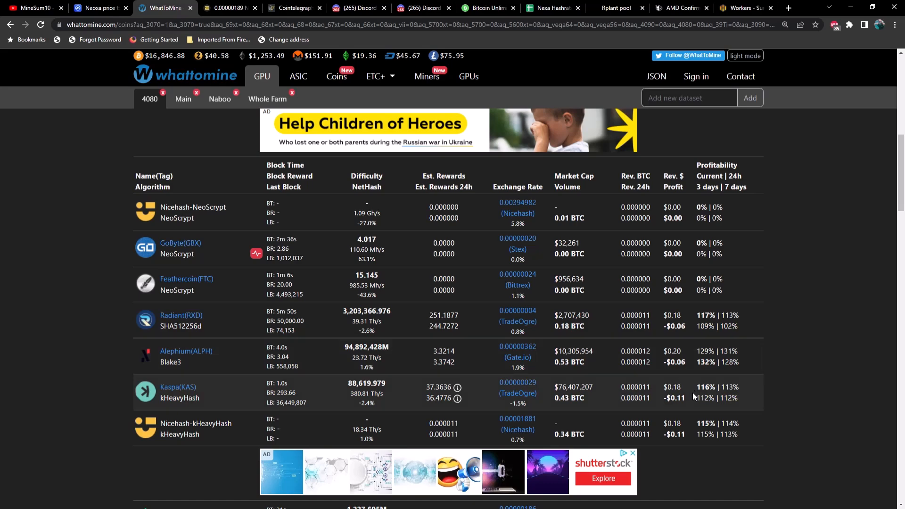
scroll(down, 3)
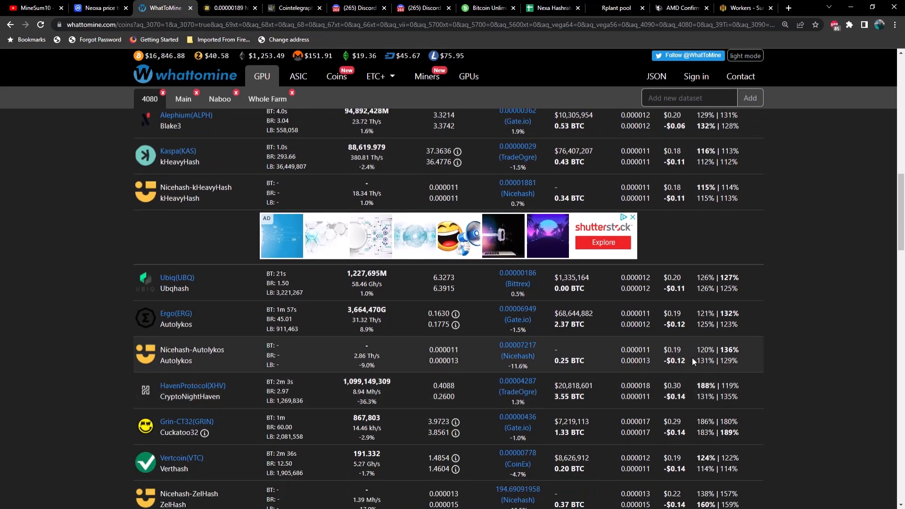
scroll(down, 3)
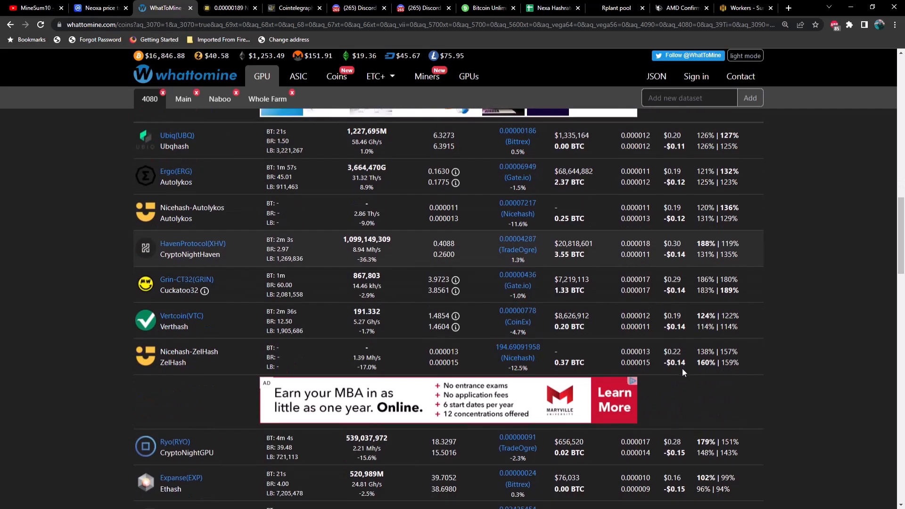
Continue down the profitability list to Flux, then return to the Exbitron tab.
scroll(down, 3)
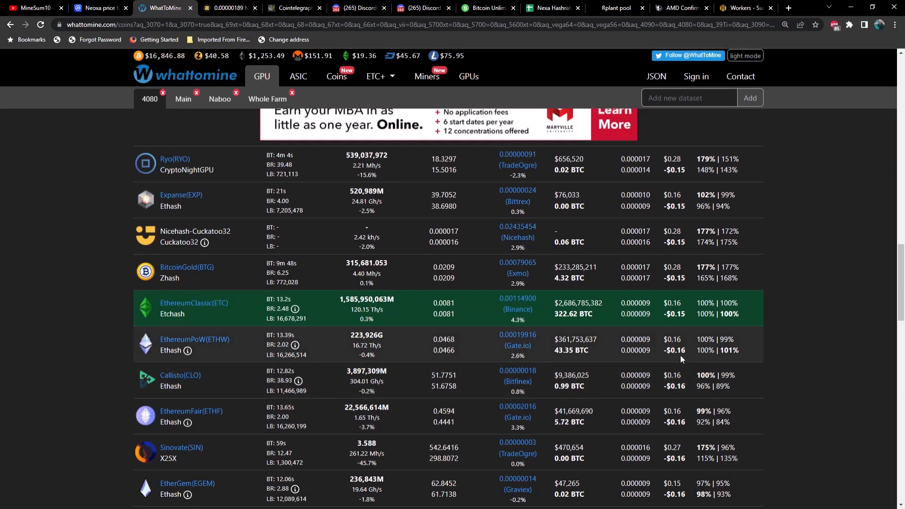
scroll(down, 3)
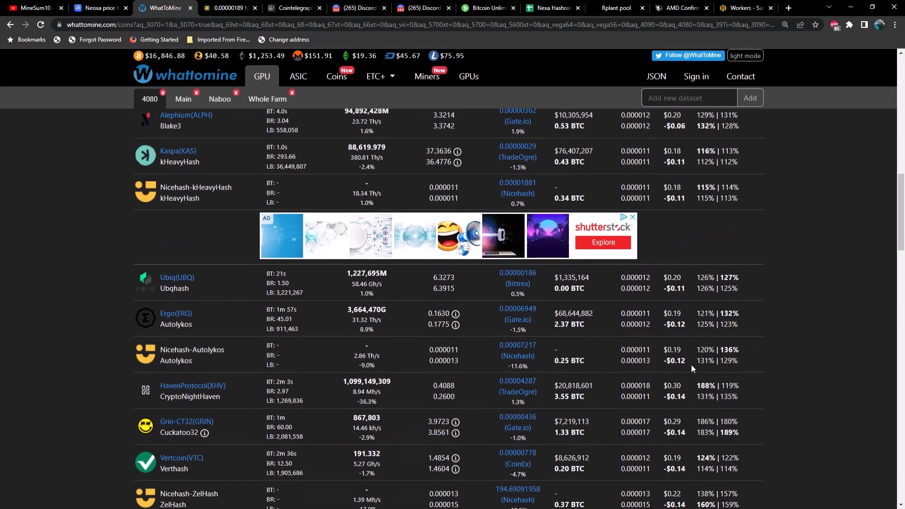
scroll(up, 3)
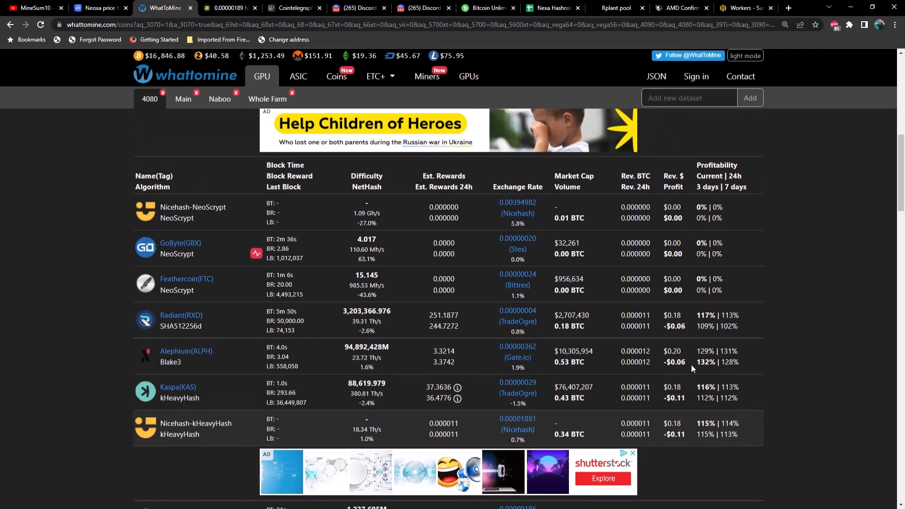
scroll(down, 3)
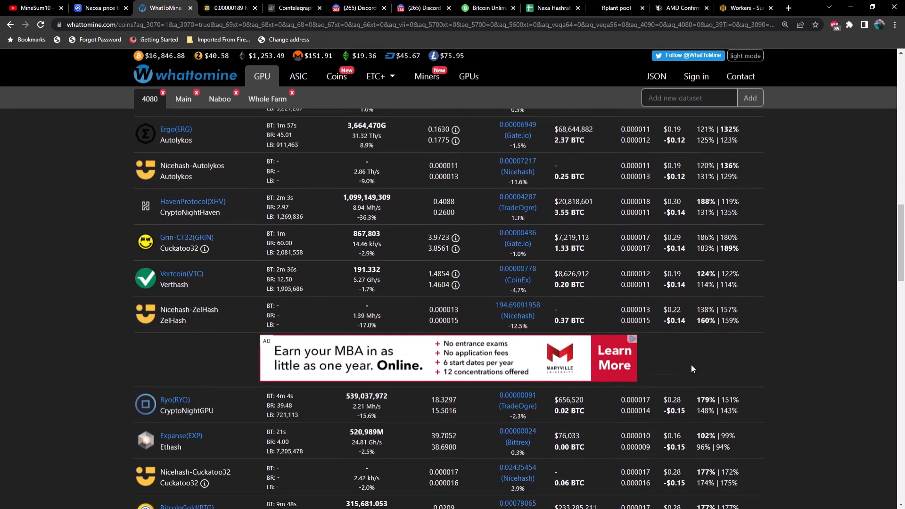
scroll(down, 3)
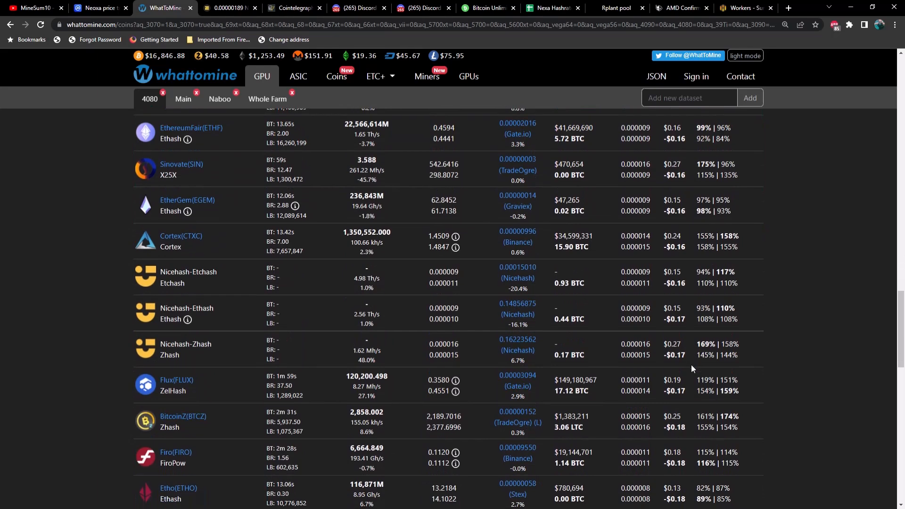
mouse_move(686, 400)
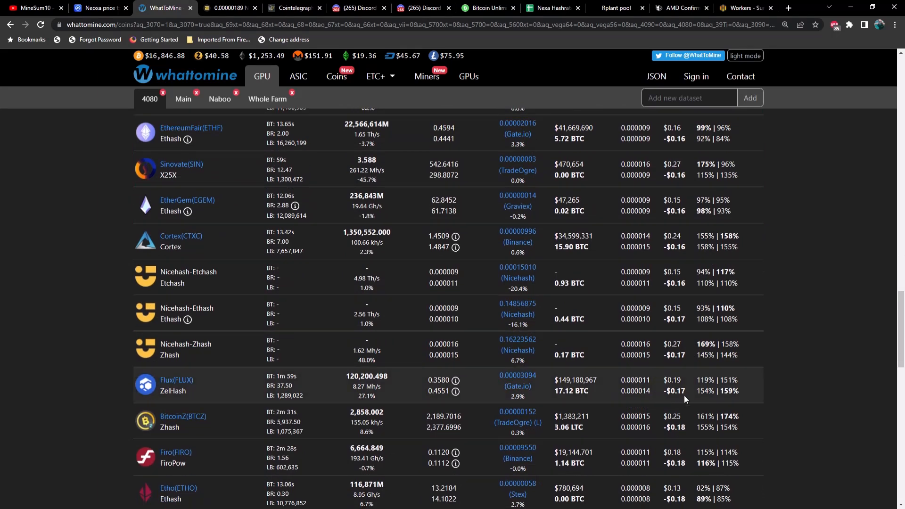
mouse_move(414, 134)
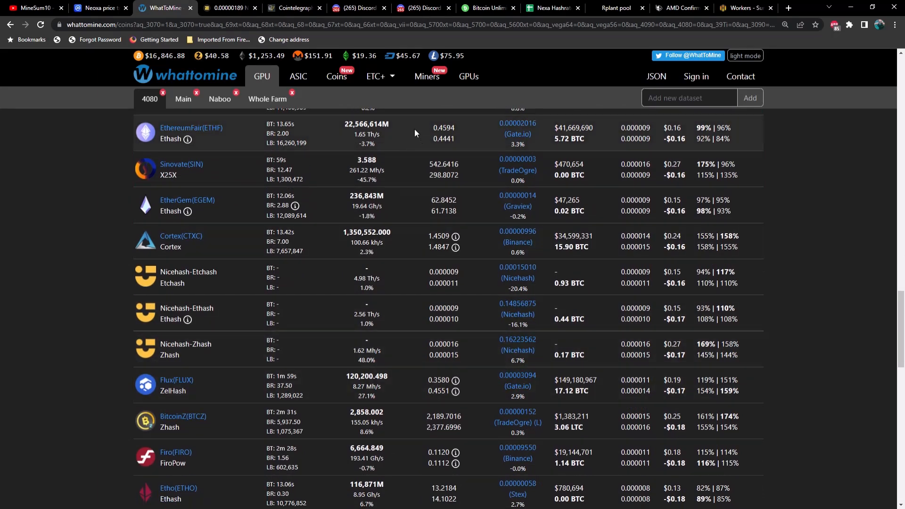
click(232, 7)
text(flux)
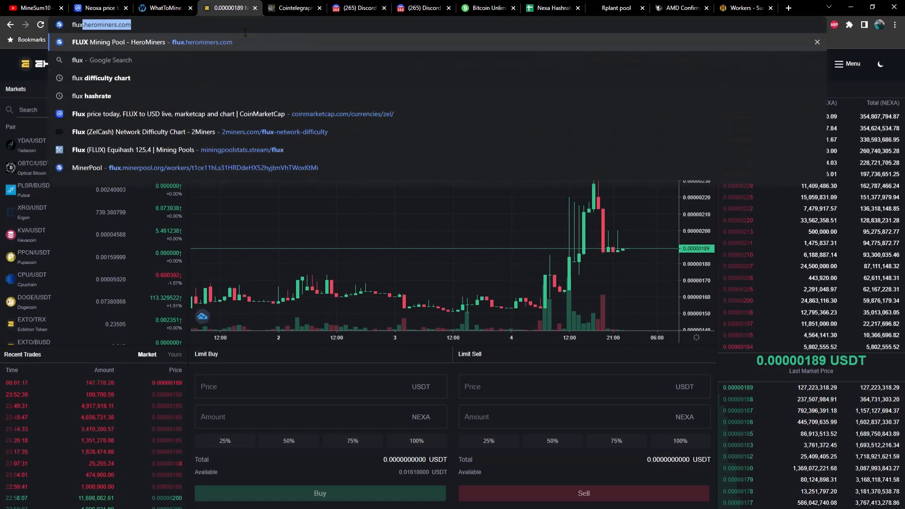
Search Google for 'flux difficulty chart' and show 2Miners' Flux difficulty over a full year.
click(102, 77)
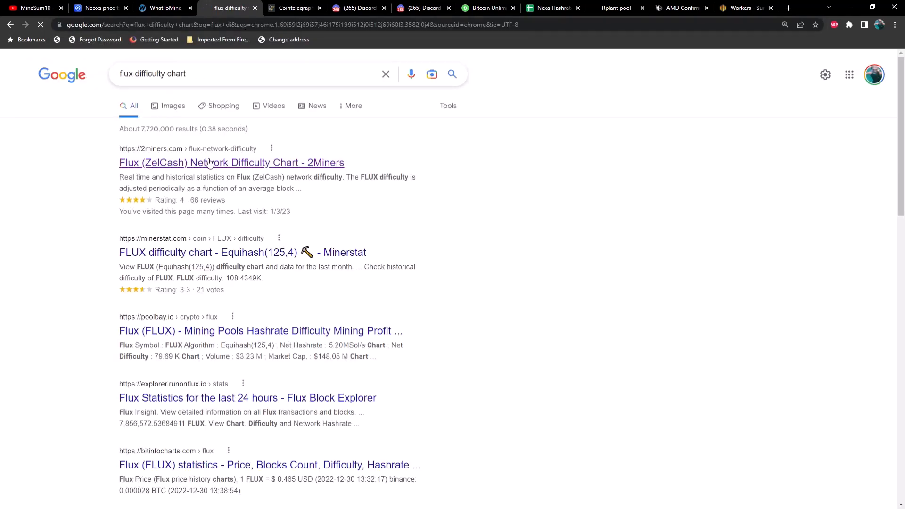
click(216, 162)
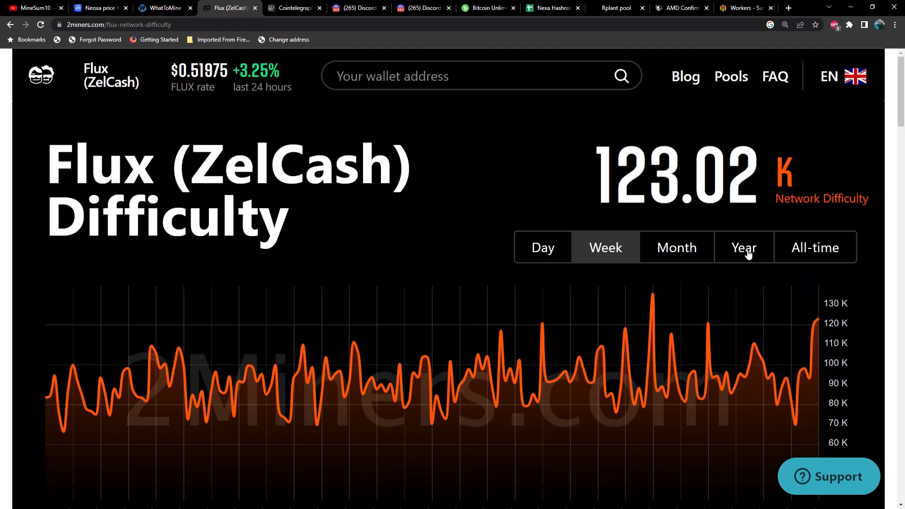
click(744, 247)
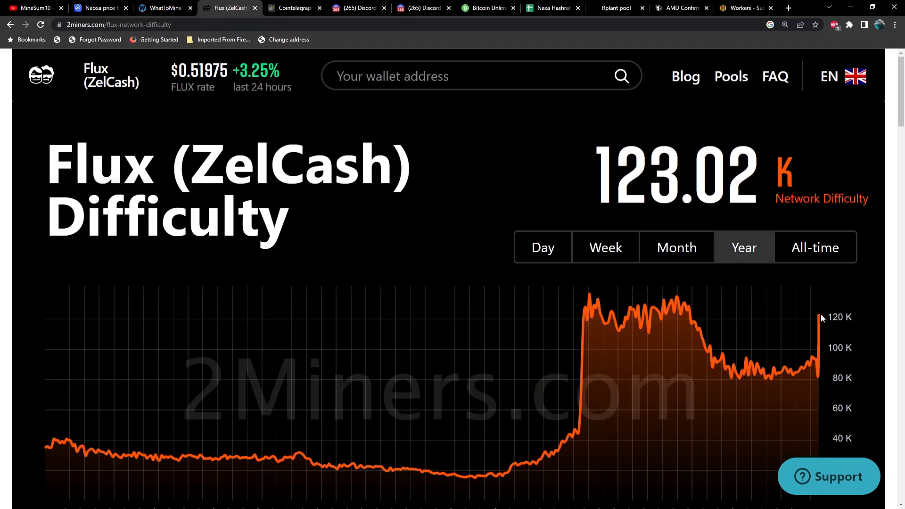
mouse_move(819, 321)
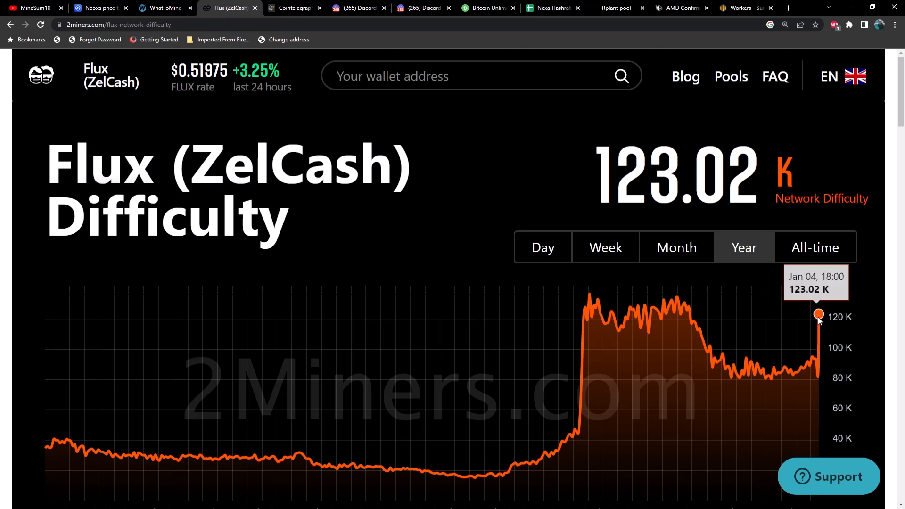
mouse_move(821, 320)
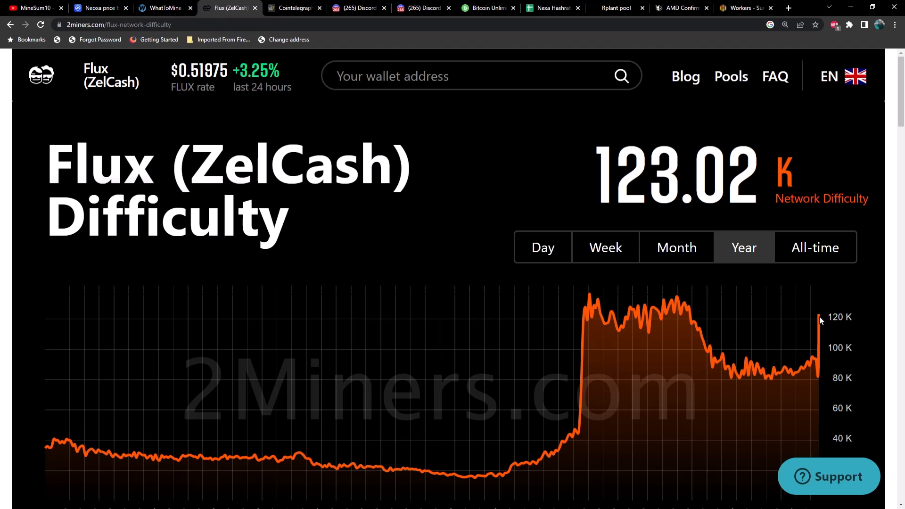
mouse_move(819, 317)
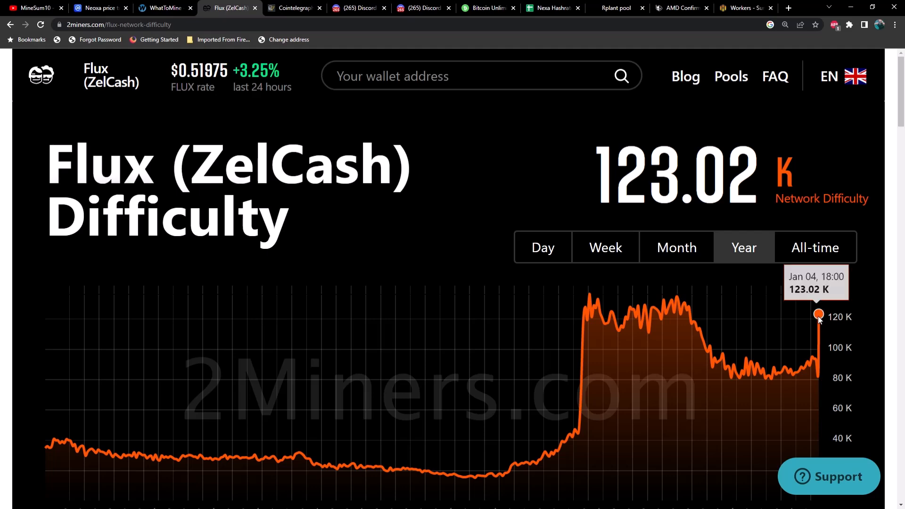
mouse_move(283, 124)
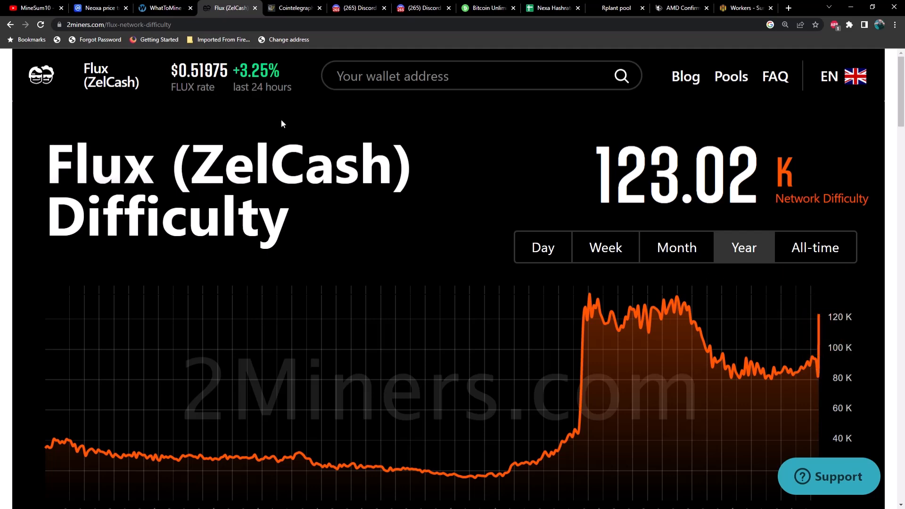
click(293, 8)
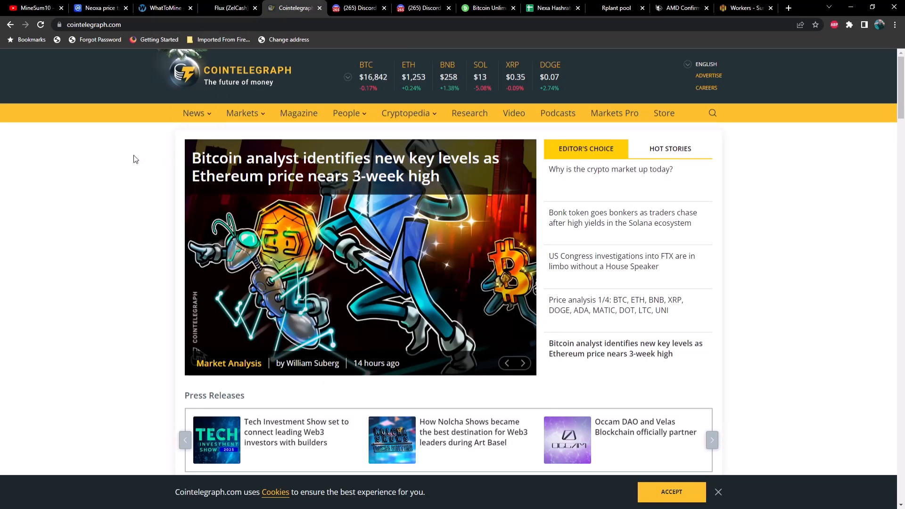
mouse_move(584, 175)
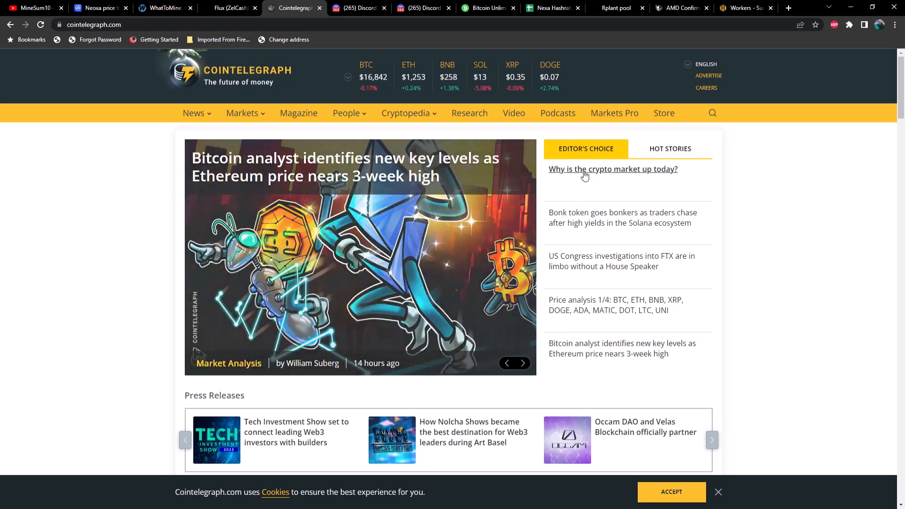
click(613, 170)
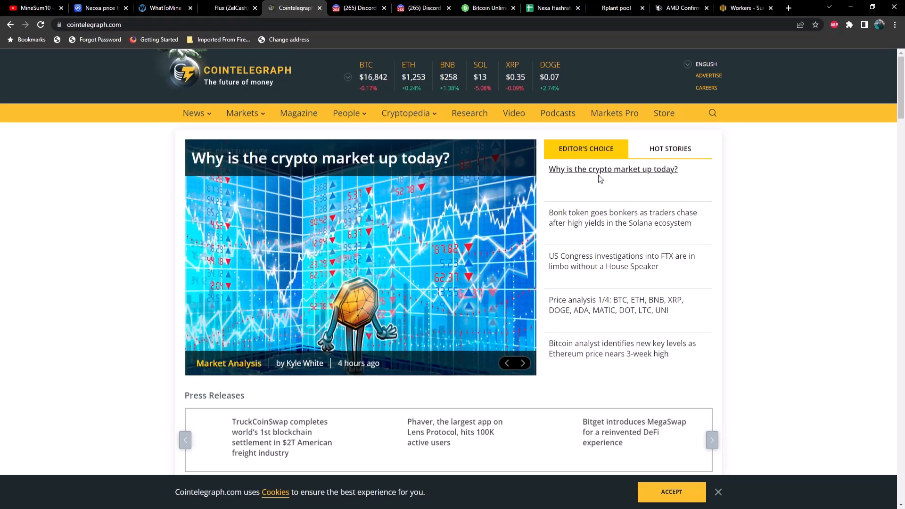
click(599, 223)
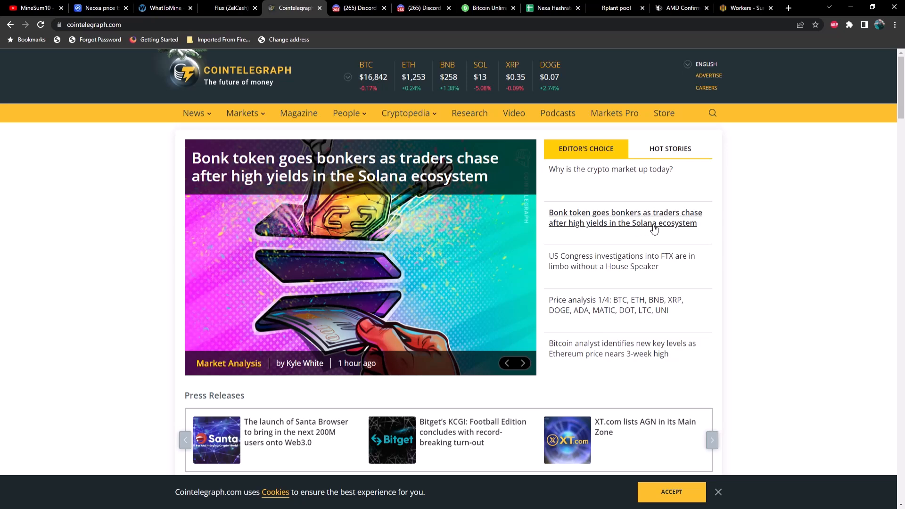
click(598, 266)
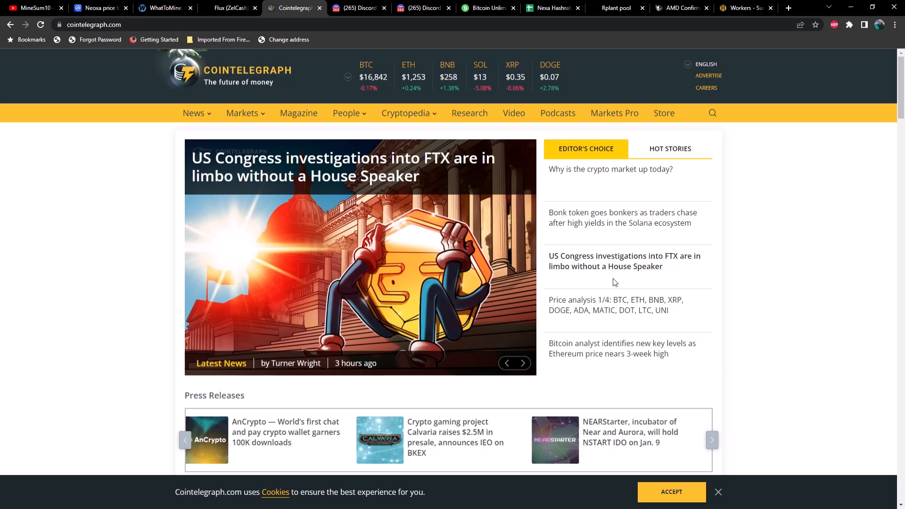
click(607, 305)
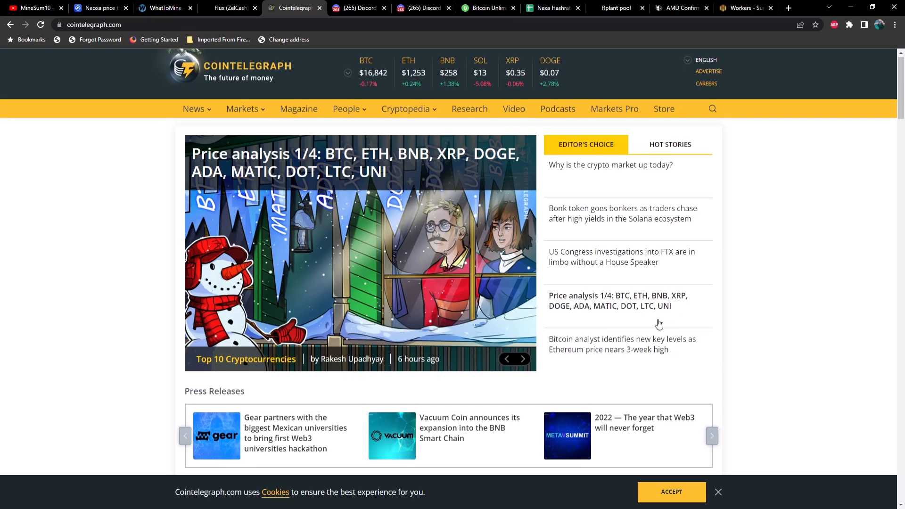
scroll(down, 3)
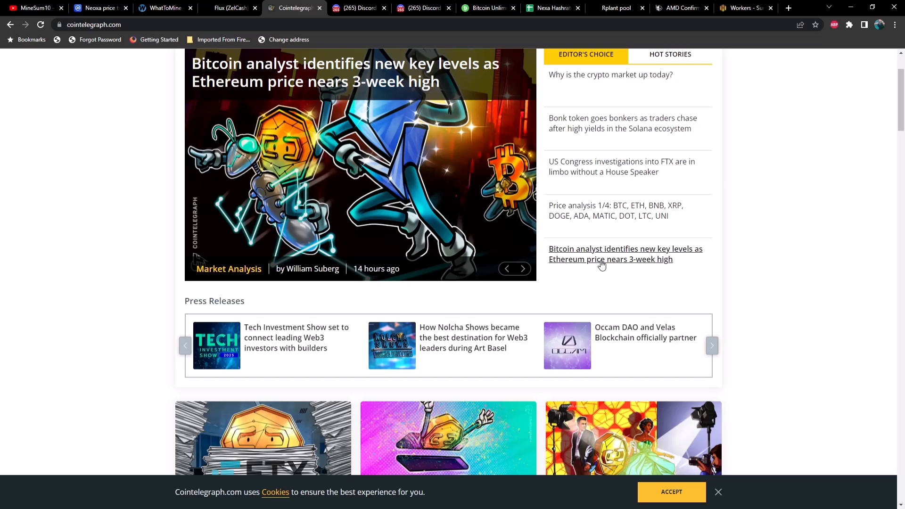
mouse_move(654, 266)
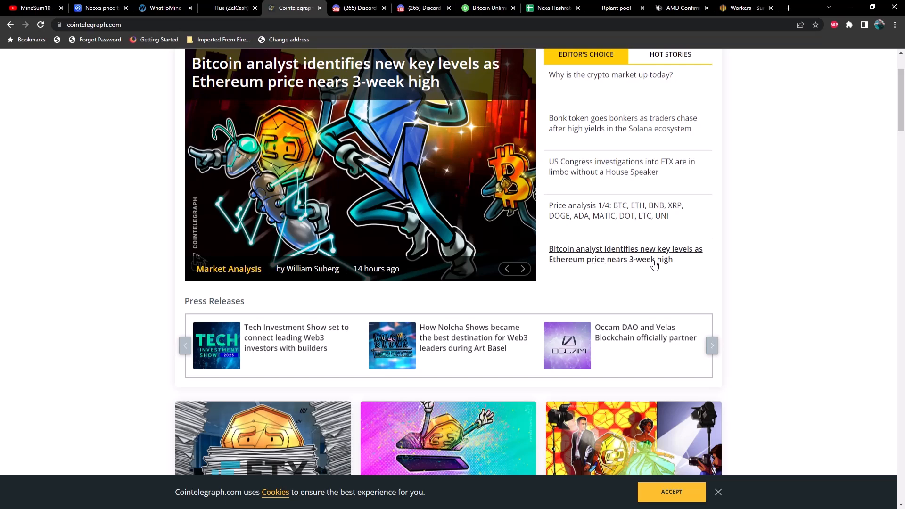
scroll(down, 3)
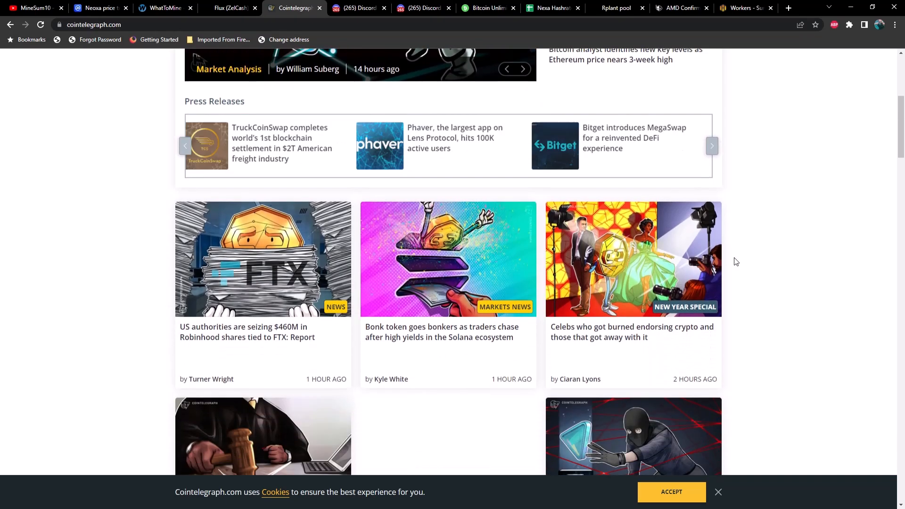
scroll(down, 3)
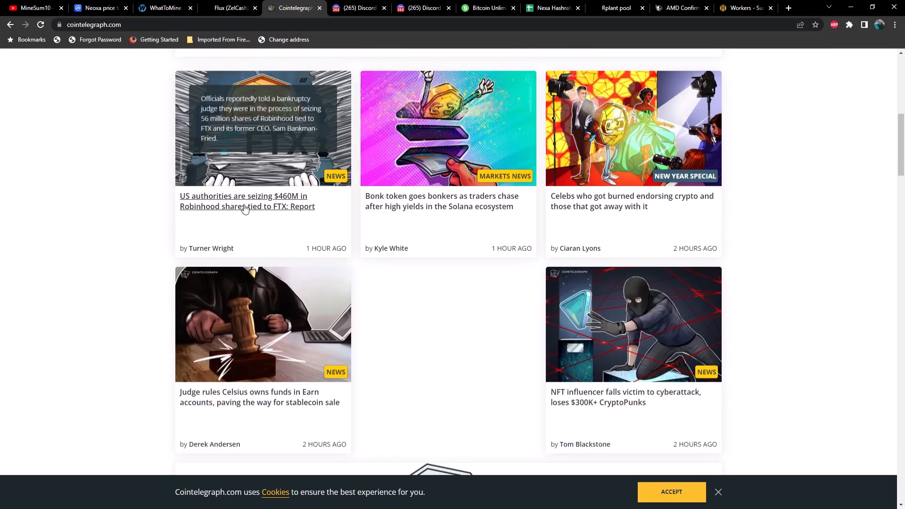
mouse_move(270, 208)
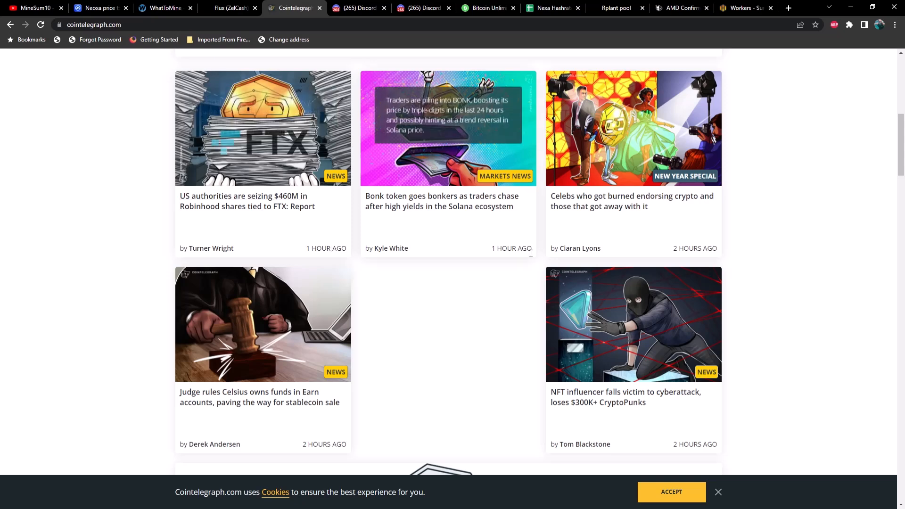
mouse_move(670, 208)
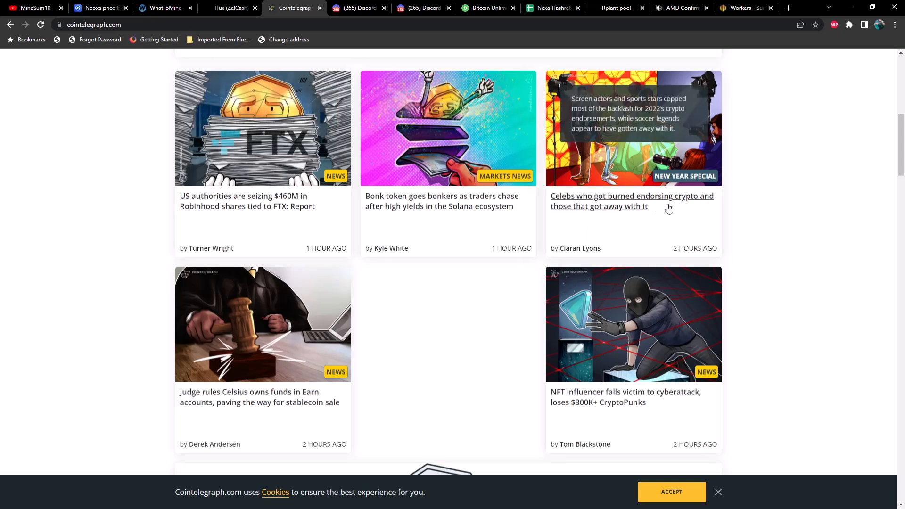
mouse_move(659, 225)
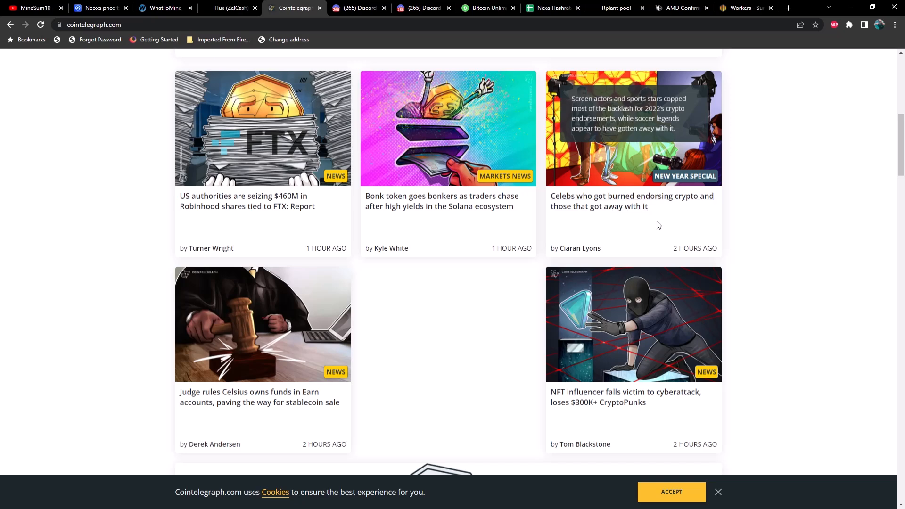
scroll(down, 3)
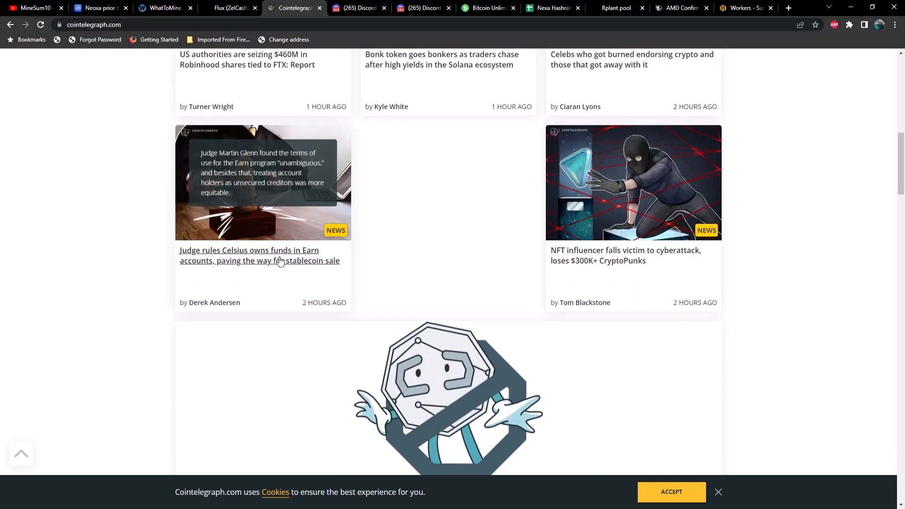
mouse_move(247, 271)
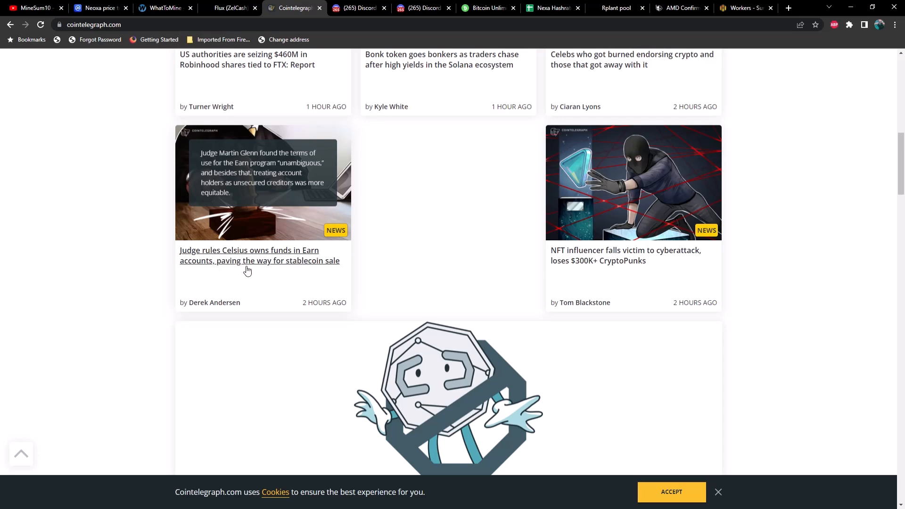
mouse_move(401, 274)
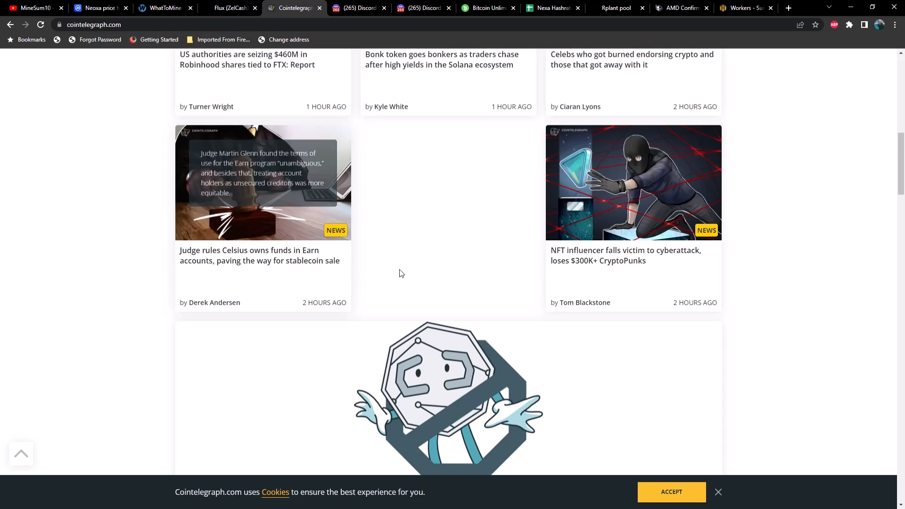
scroll(down, 3)
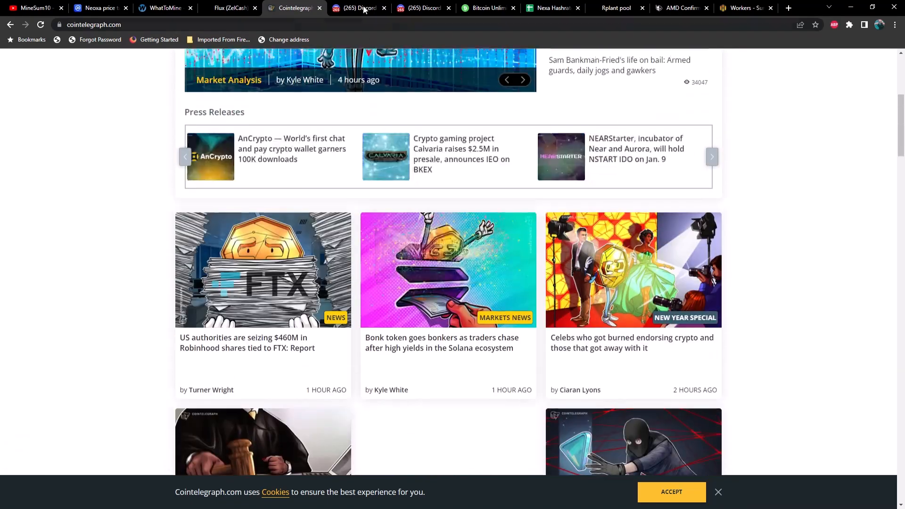
Switch to the Nexa #bot-commands chat and pick out values from the earlier profit command.
click(357, 8)
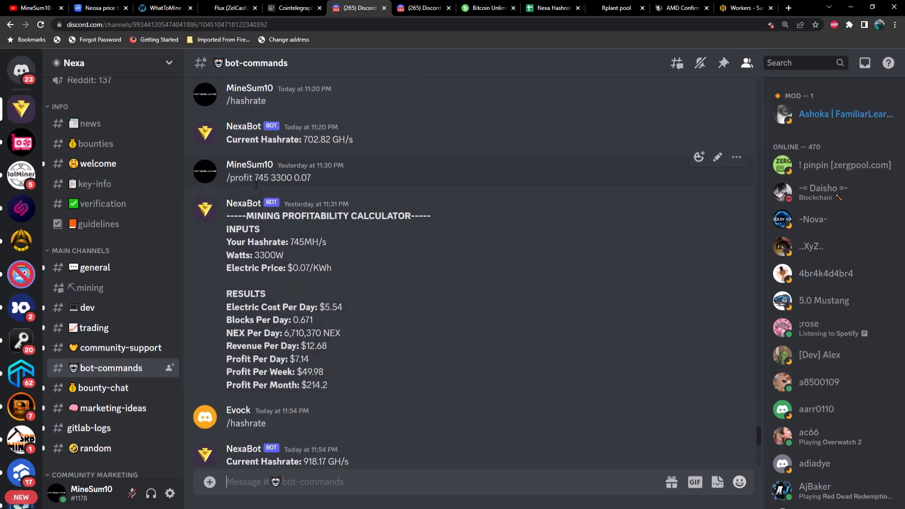
double_click(262, 177)
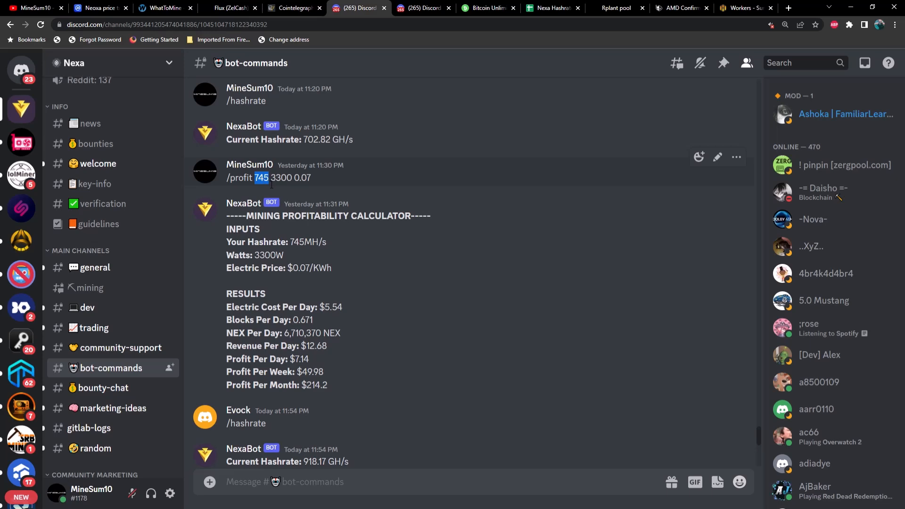
double_click(282, 178)
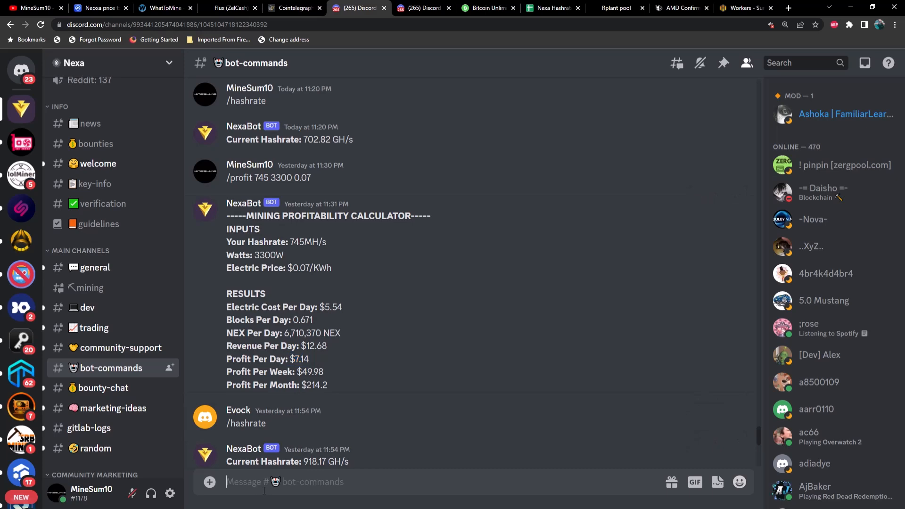
Send /profit 30 115 .10 to NexaBot and view its $0.17/day, $5.10/month estimate.
text(/)
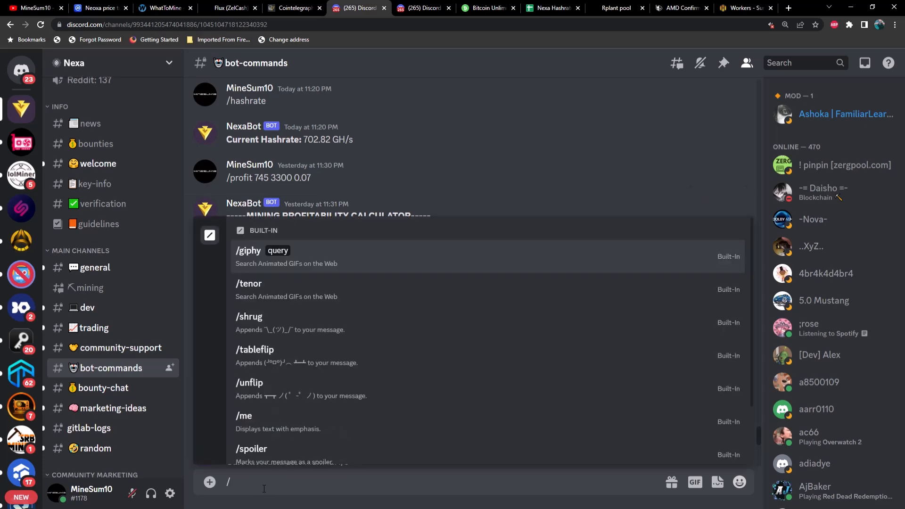
text(profit 30)
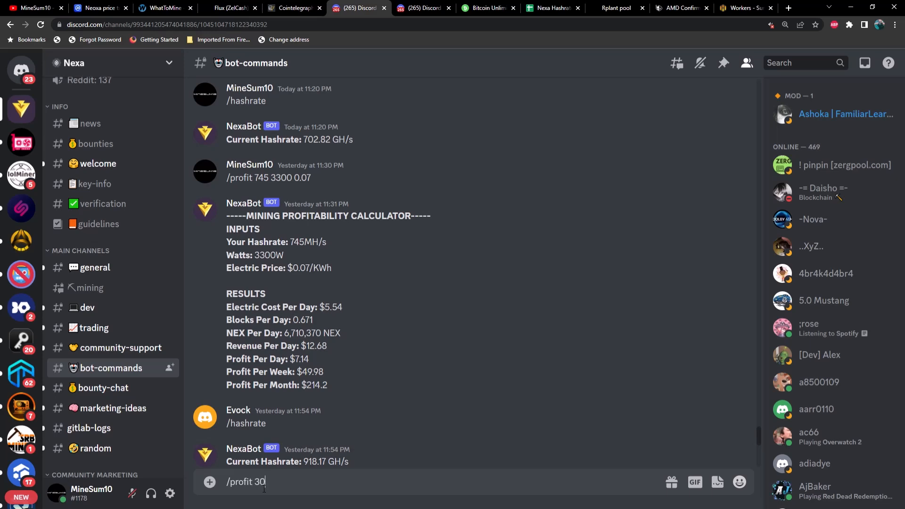
text(115)
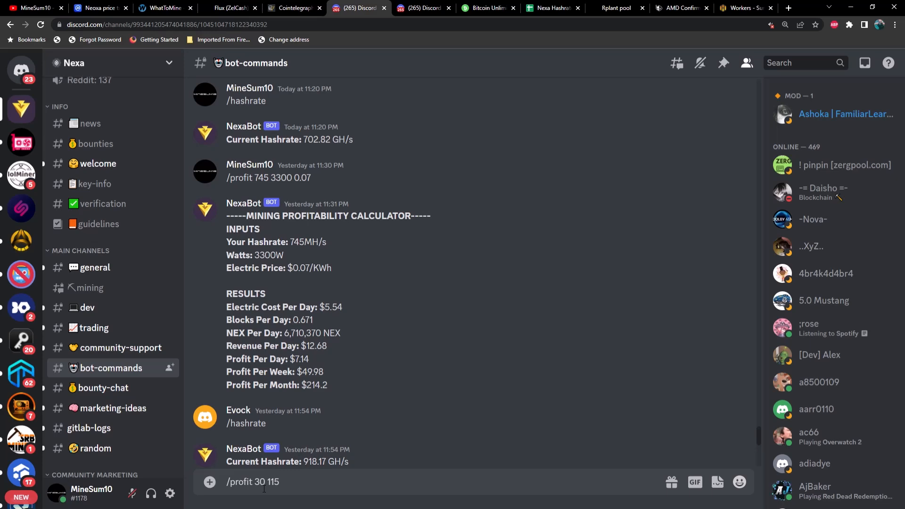
key(Enter)
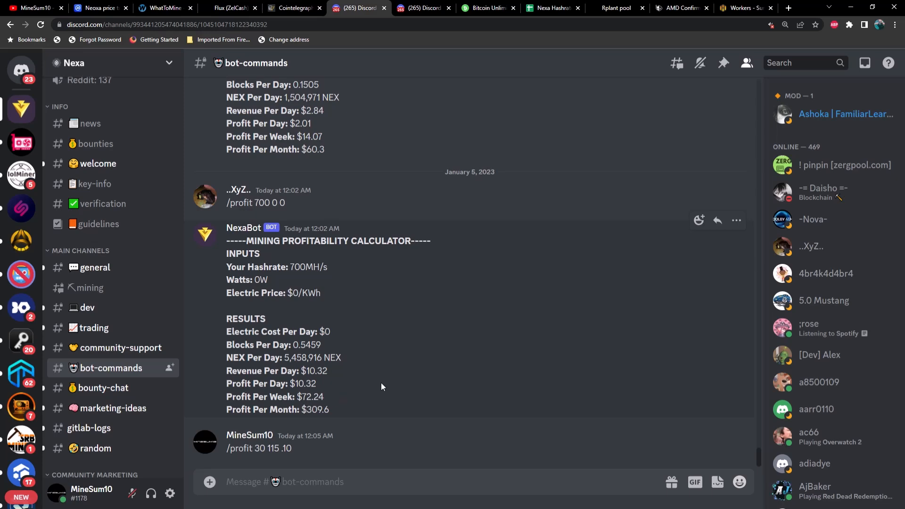
mouse_move(377, 392)
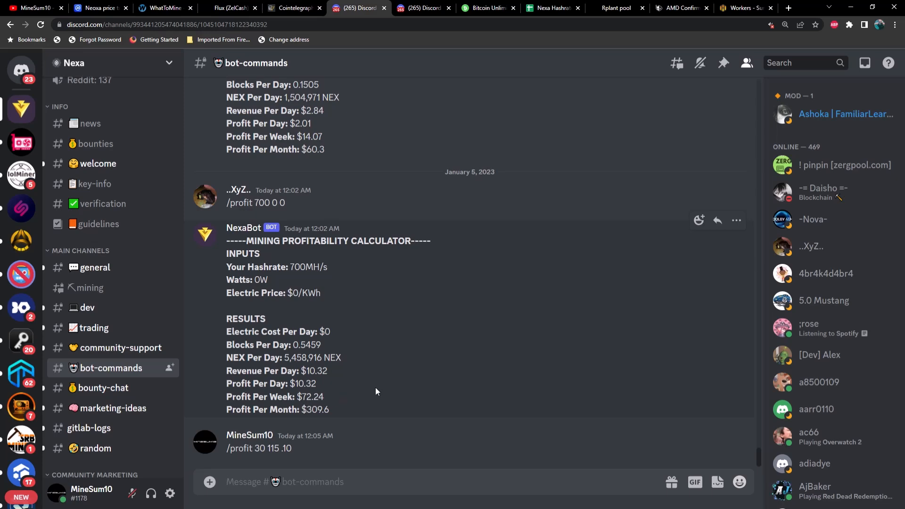
mouse_move(363, 447)
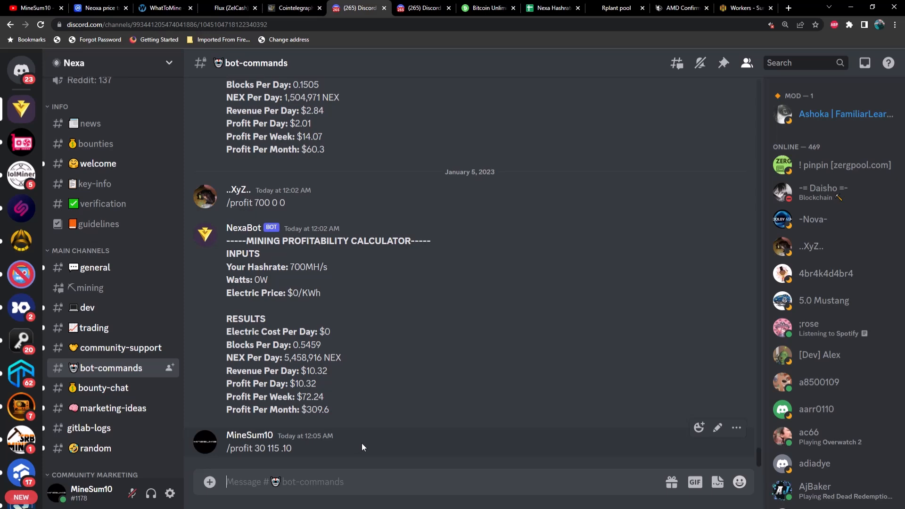
mouse_move(421, 407)
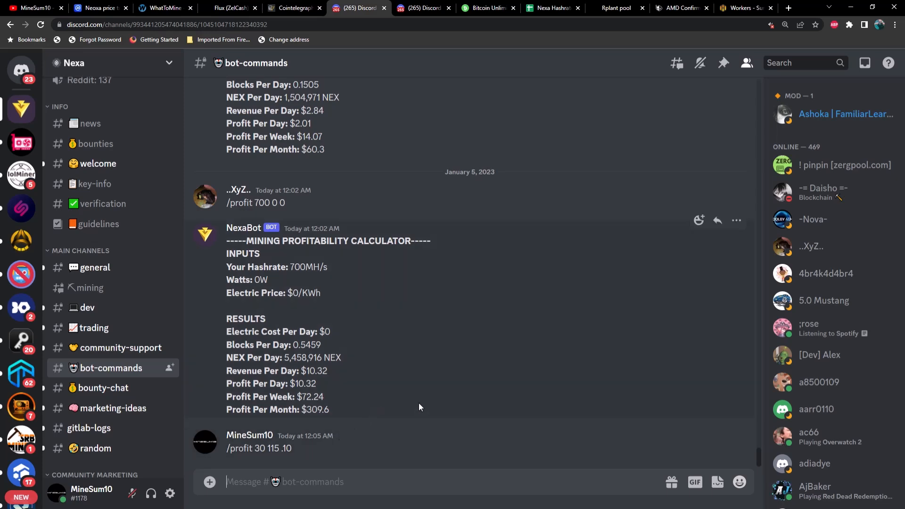
scroll(down, 3)
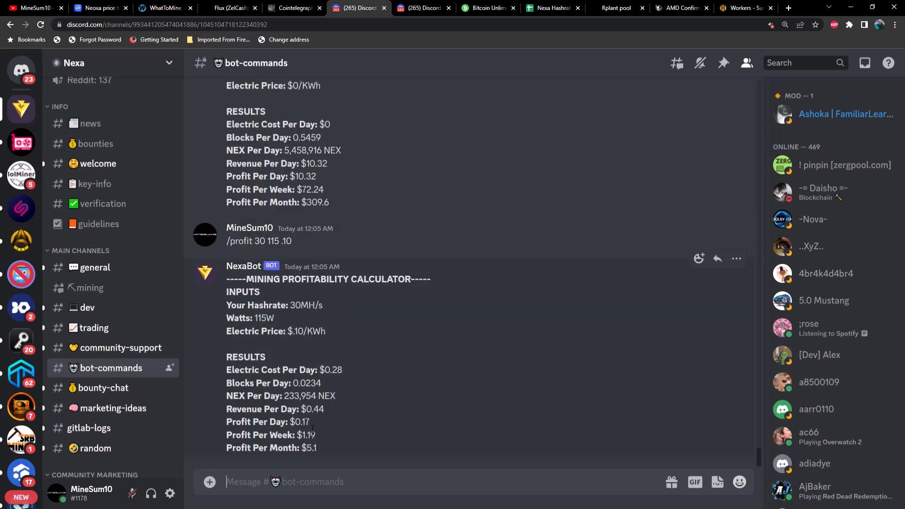
double_click(300, 421)
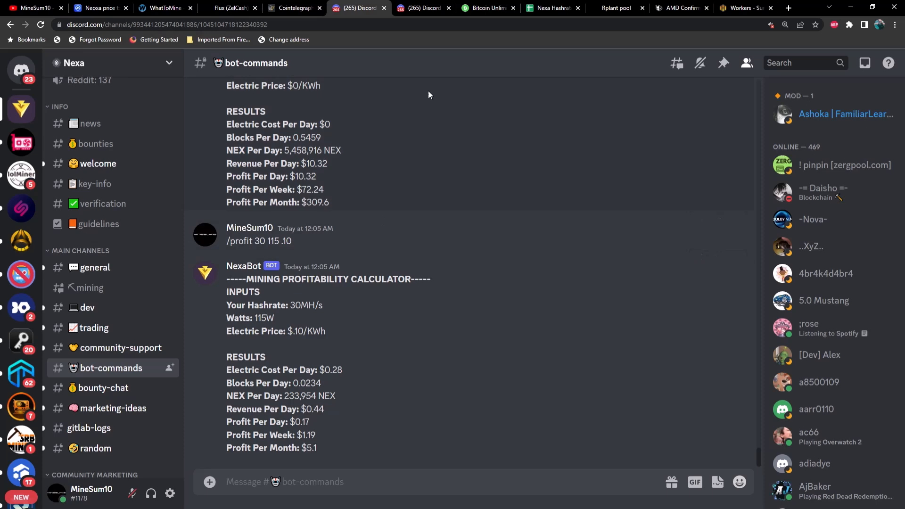
In the Nexa #news channel, play the Token Minting tool preview video on Paul's announcement.
click(420, 8)
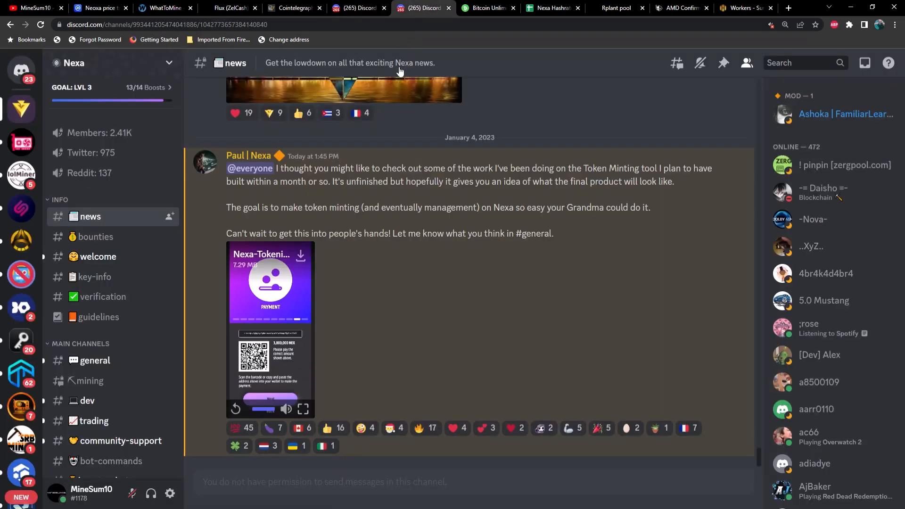
mouse_move(396, 128)
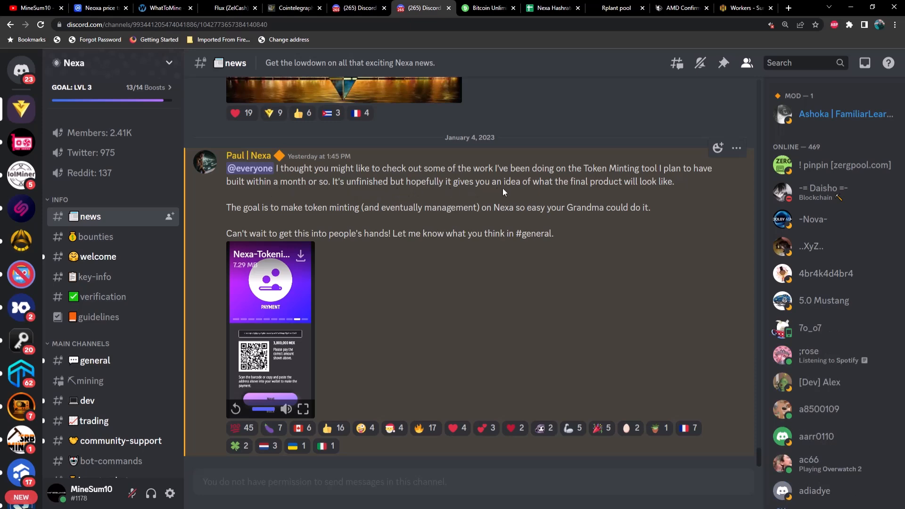
mouse_move(484, 201)
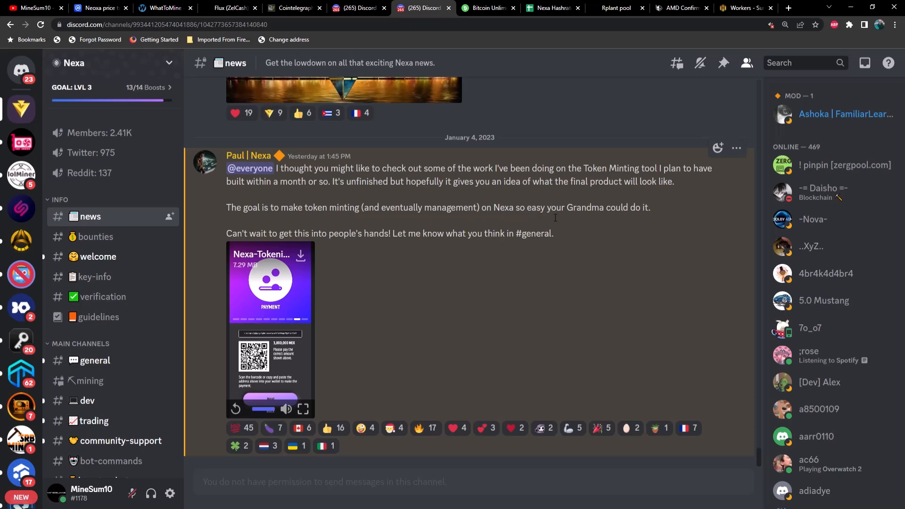
mouse_move(290, 269)
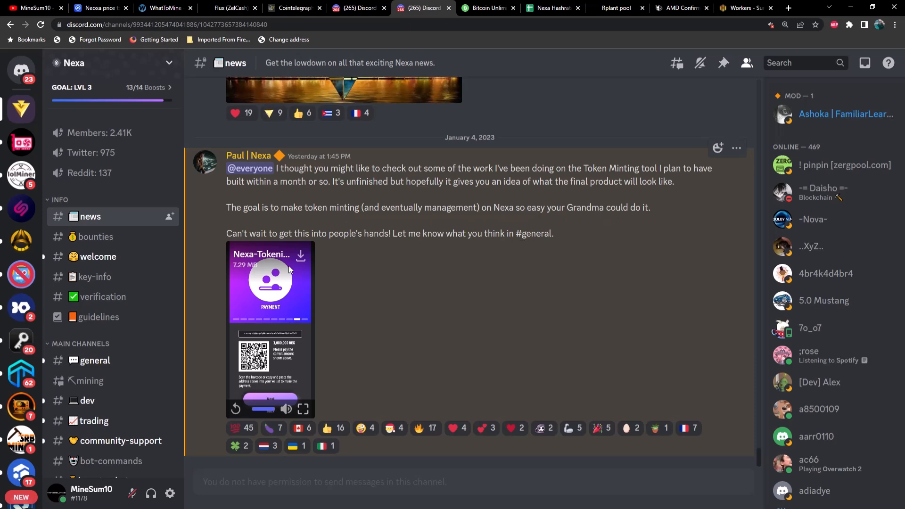
click(236, 408)
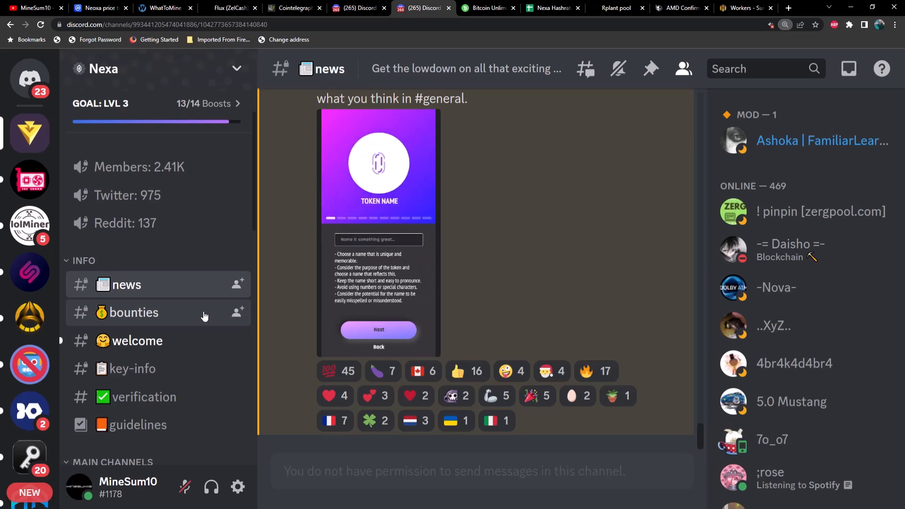
mouse_move(276, 262)
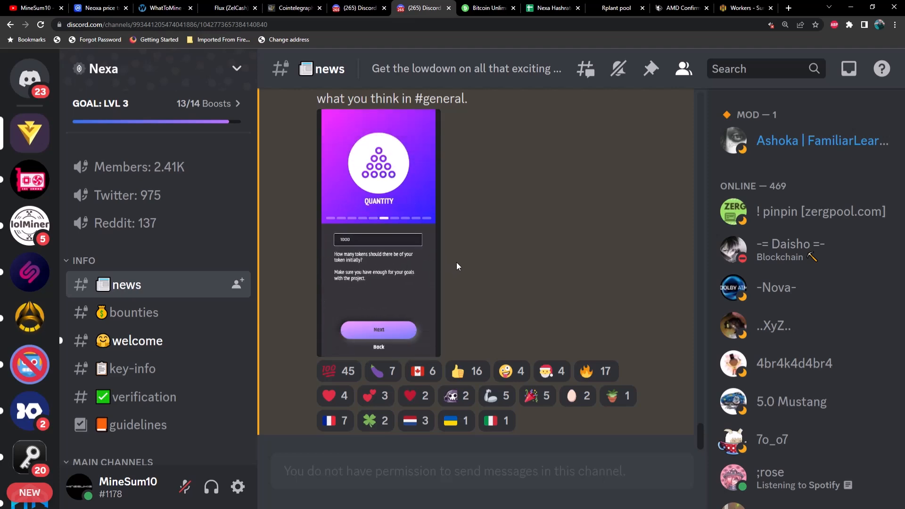
mouse_move(453, 281)
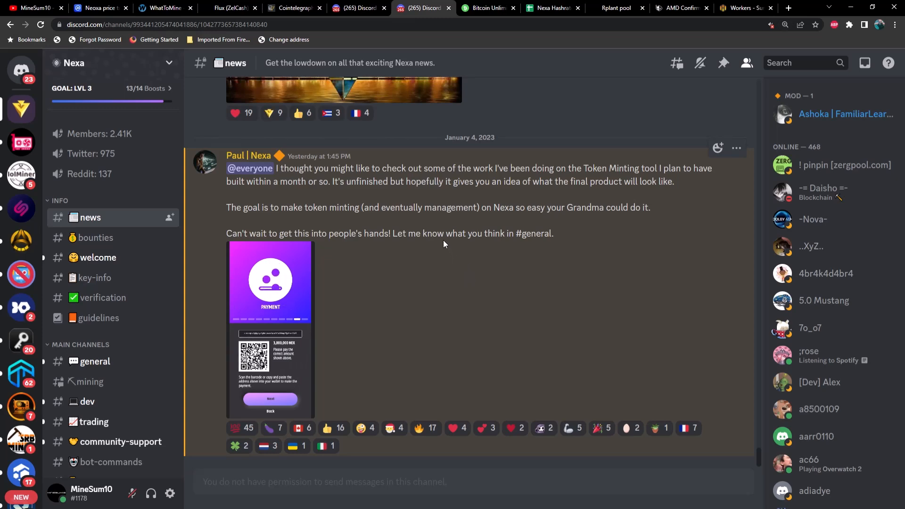
mouse_move(426, 168)
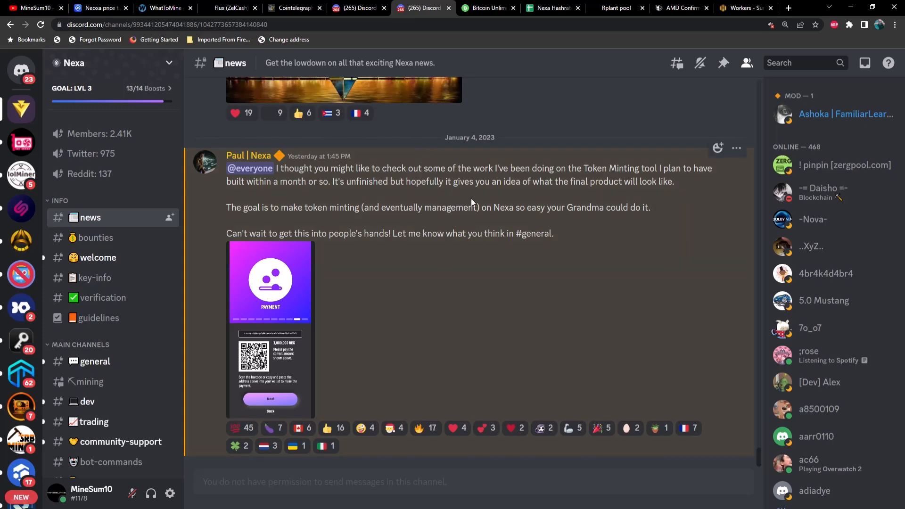
Browse the Bitcoin Unlimited members list of Andrew Clifford, Andrew Stone, Peter Rizun and others.
click(488, 8)
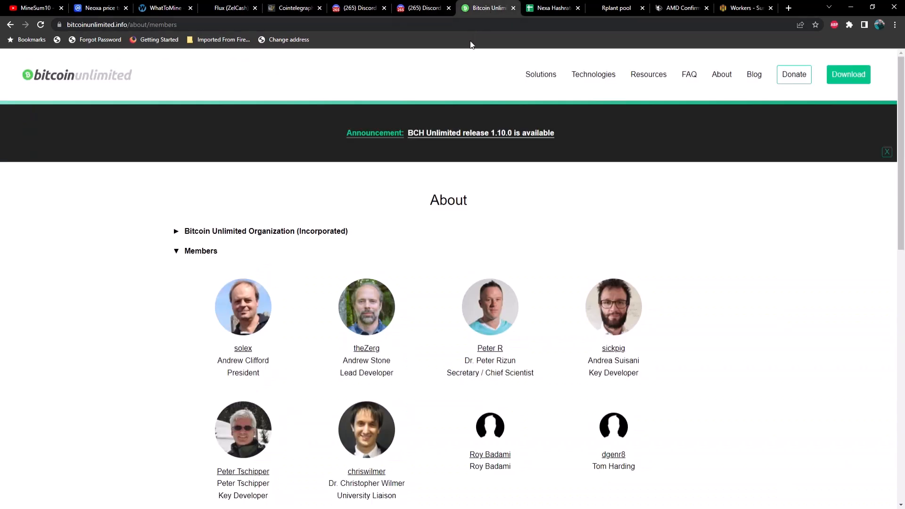
mouse_move(428, 229)
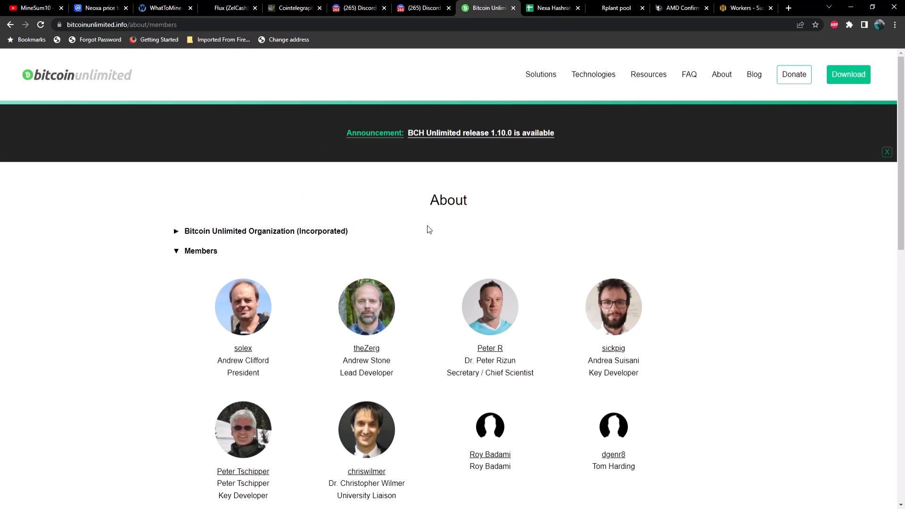
scroll(down, 3)
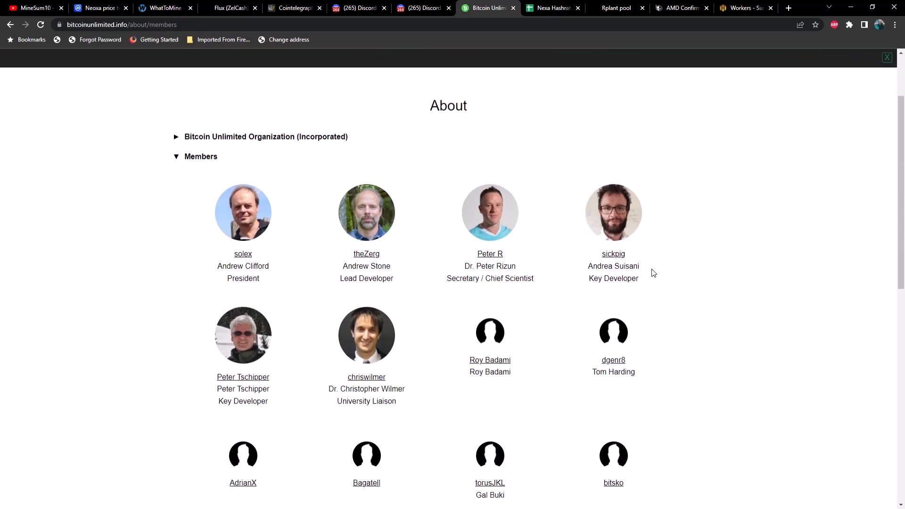
scroll(down, 3)
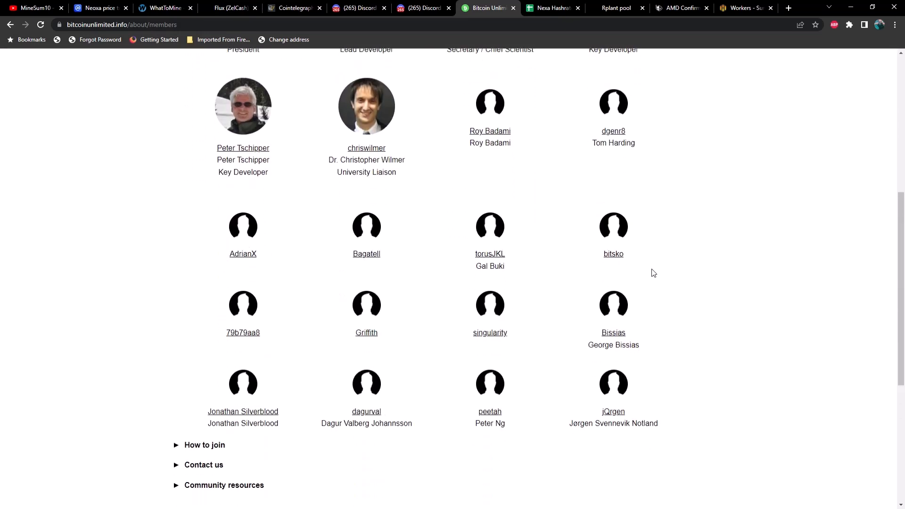
scroll(up, 3)
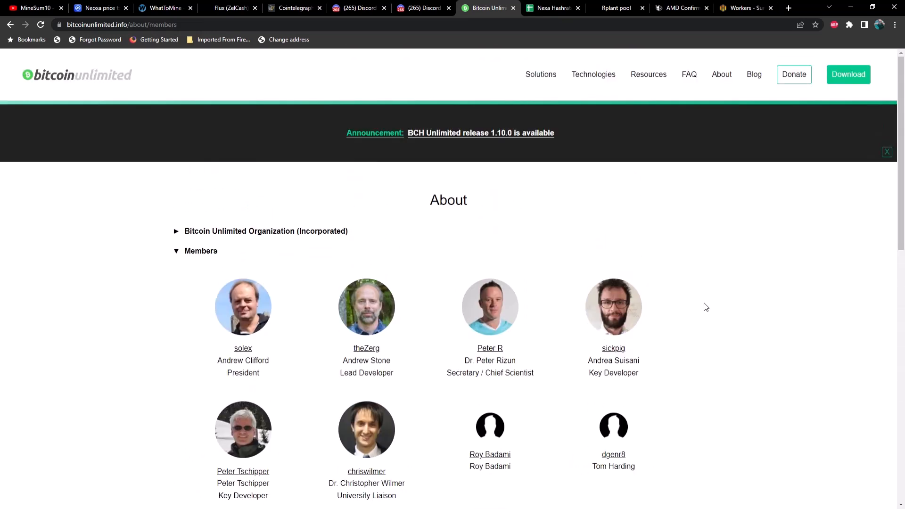
mouse_move(383, 182)
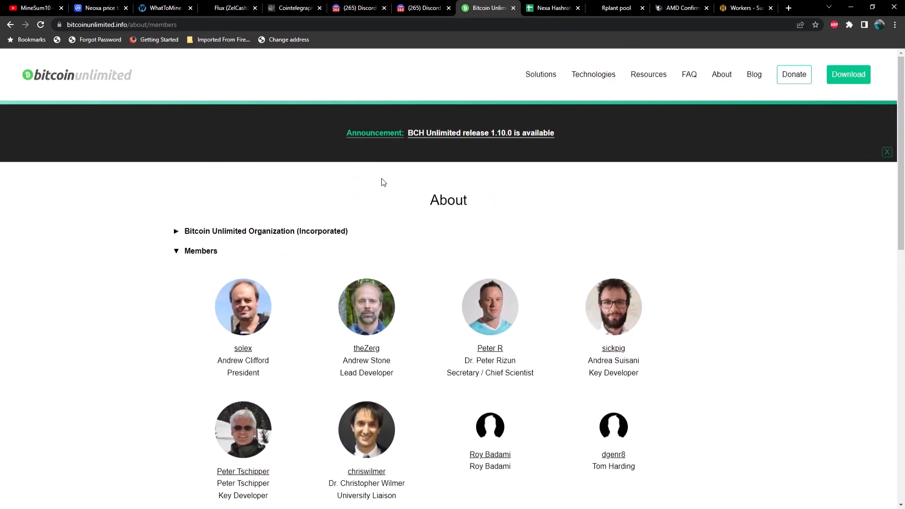
mouse_move(141, 79)
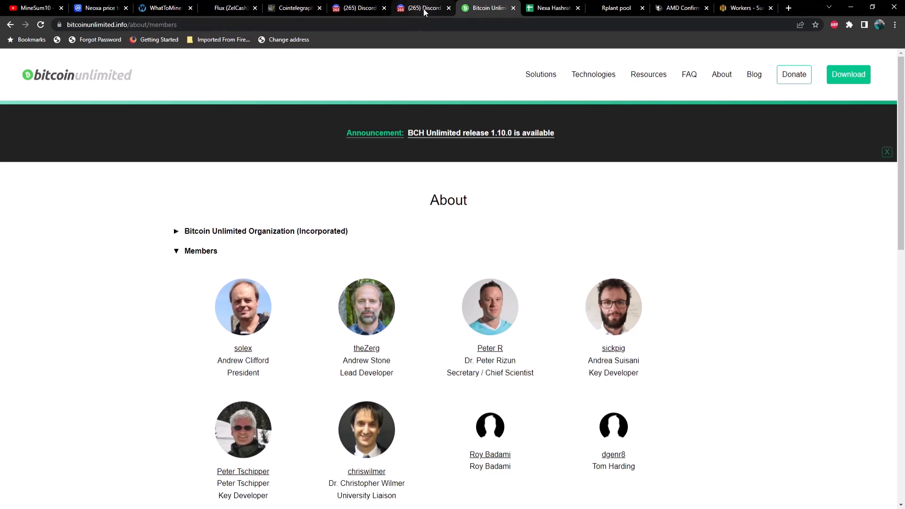
Go back to Paul's Token Minting announcement in the Nexa #news channel.
click(423, 7)
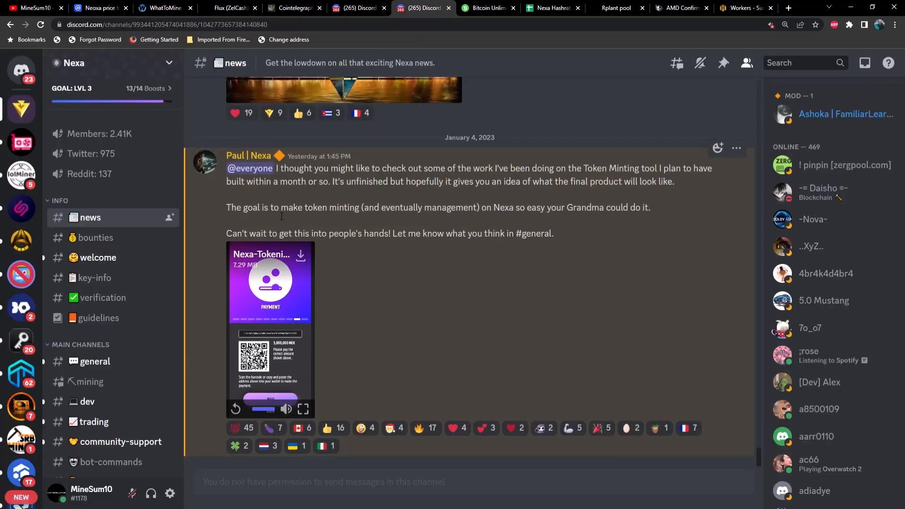
mouse_move(380, 234)
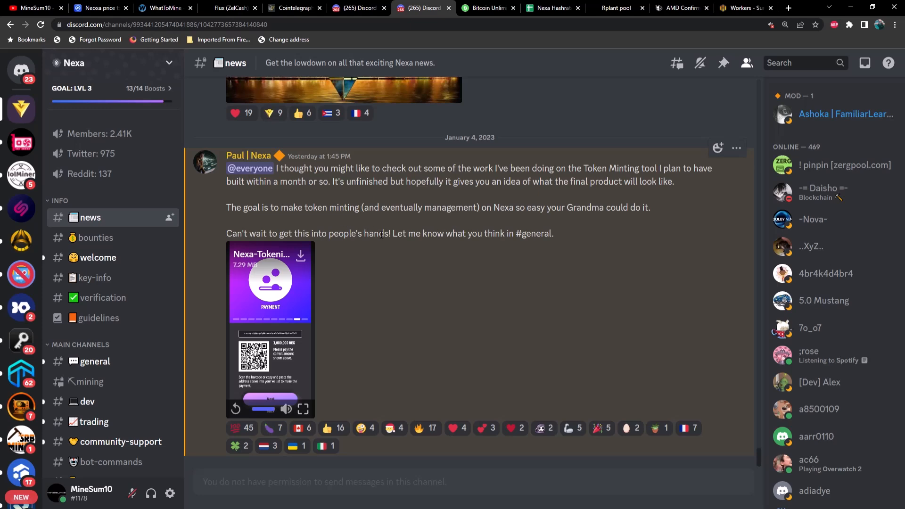
mouse_move(394, 255)
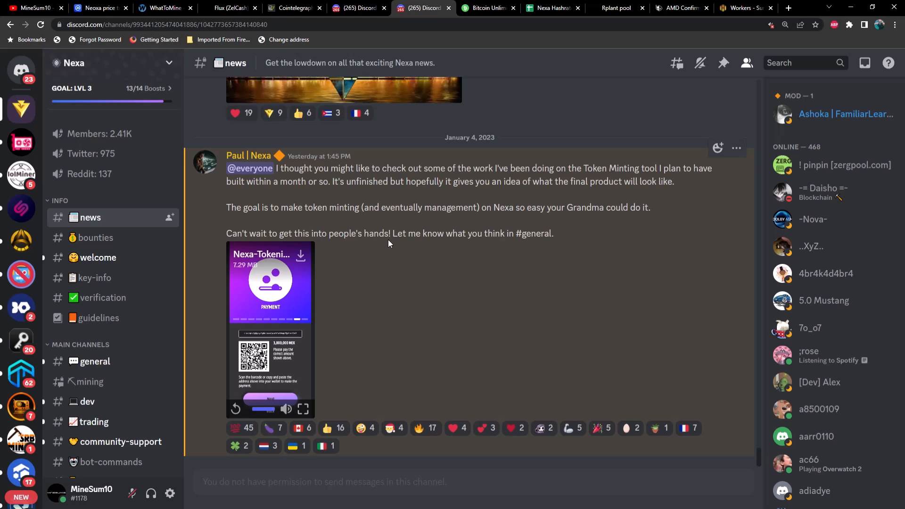
mouse_move(425, 245)
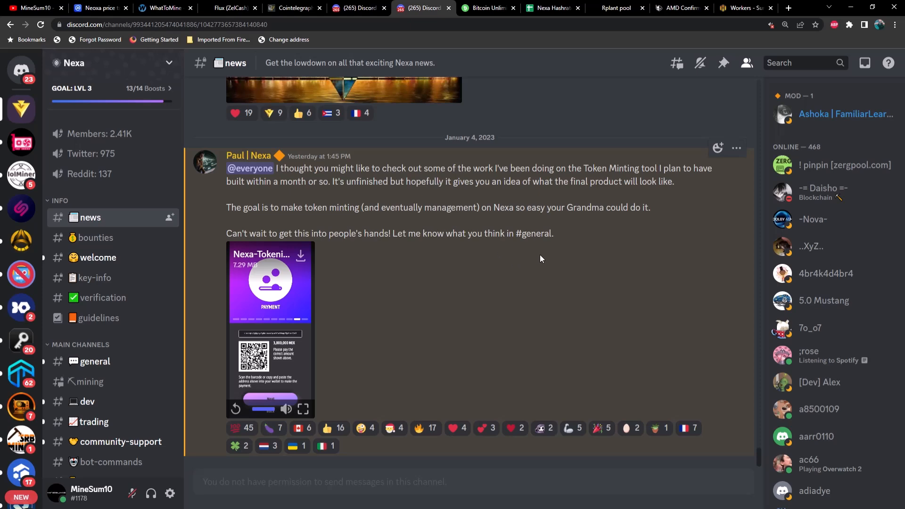
mouse_move(539, 256)
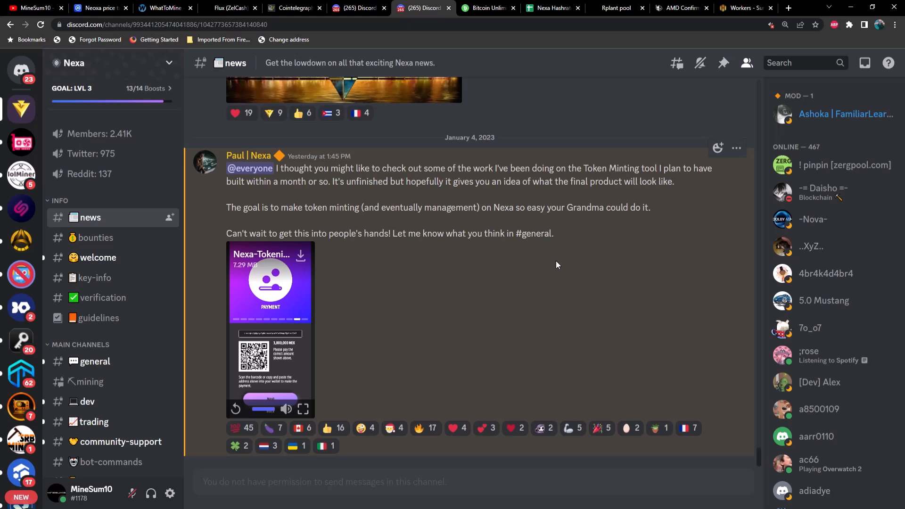
mouse_move(553, 268)
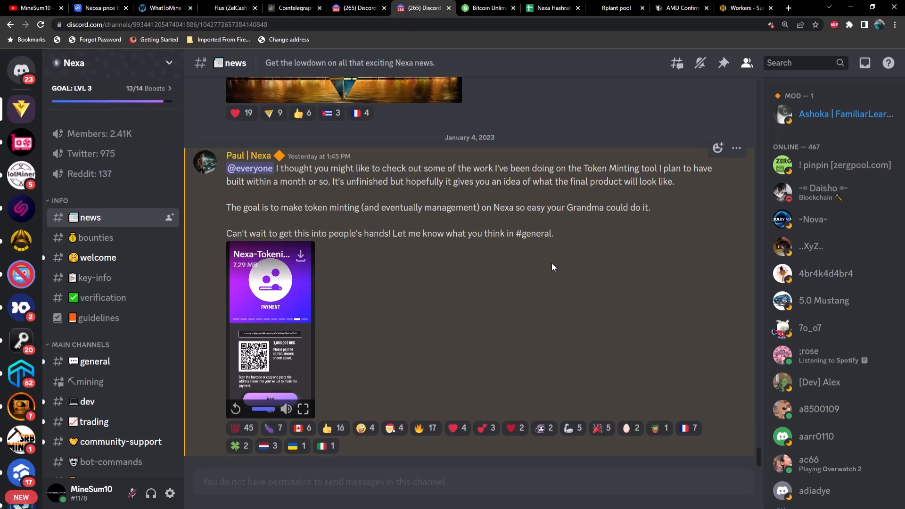
mouse_move(549, 276)
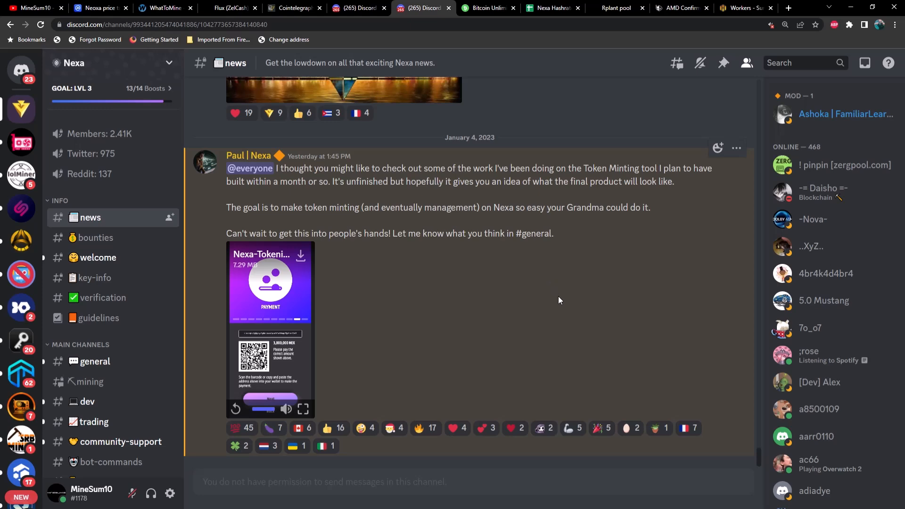
mouse_move(556, 296)
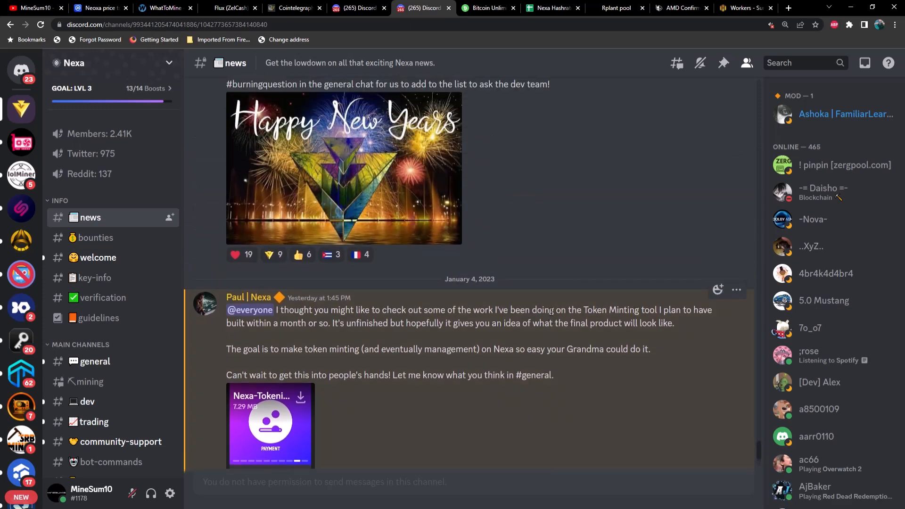
scroll(down, 3)
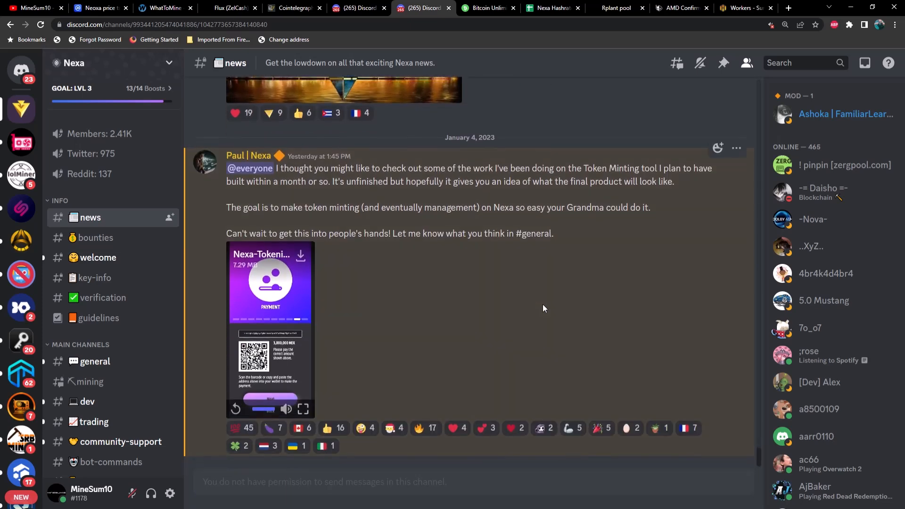
mouse_move(539, 286)
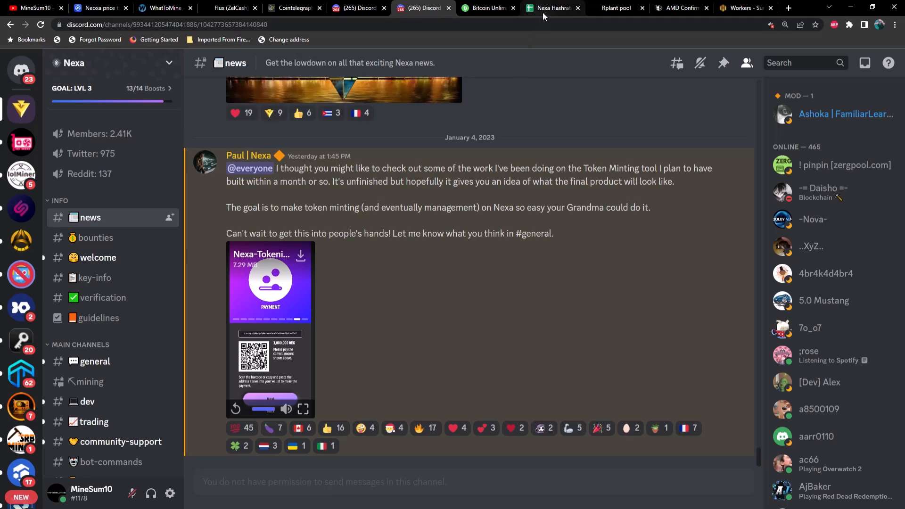
Review the NEXA sheet's GPU hashrate, overclock, power and efficiency rows, scrolling through the table.
click(550, 8)
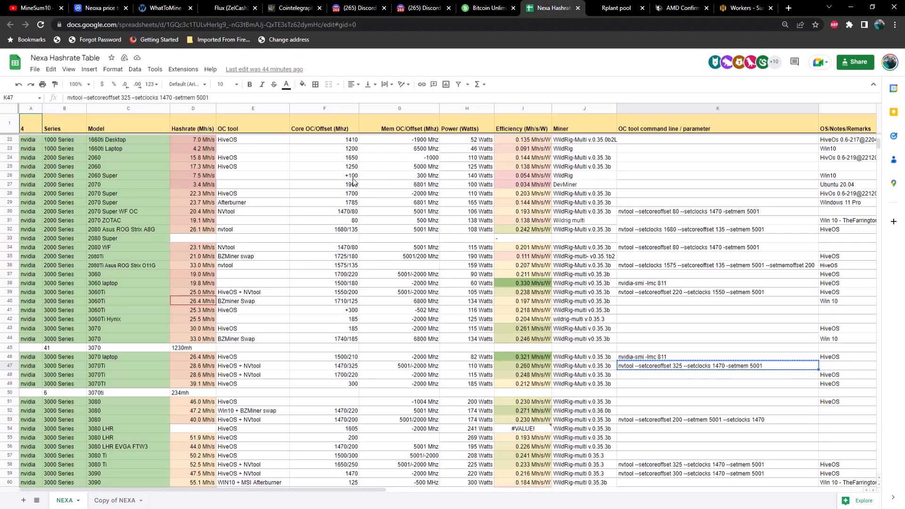
scroll(down, 3)
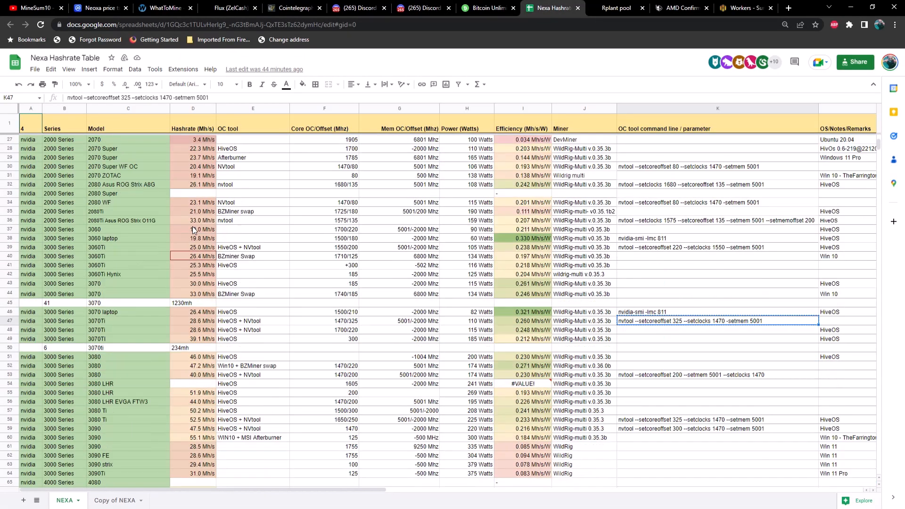
scroll(up, 3)
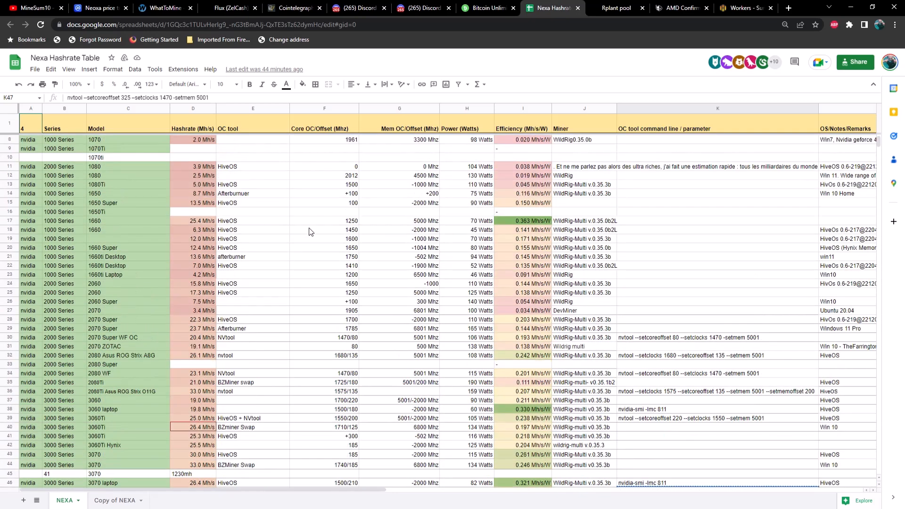
scroll(down, 3)
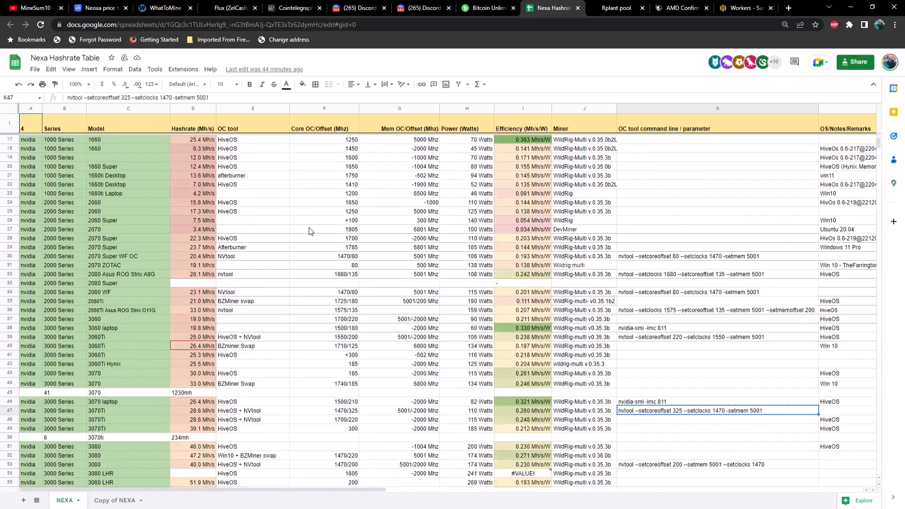
scroll(down, 3)
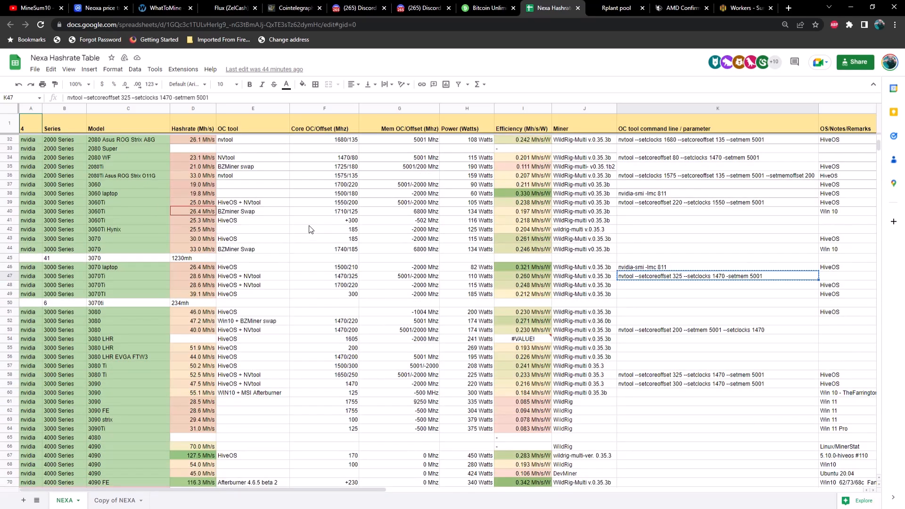
scroll(down, 3)
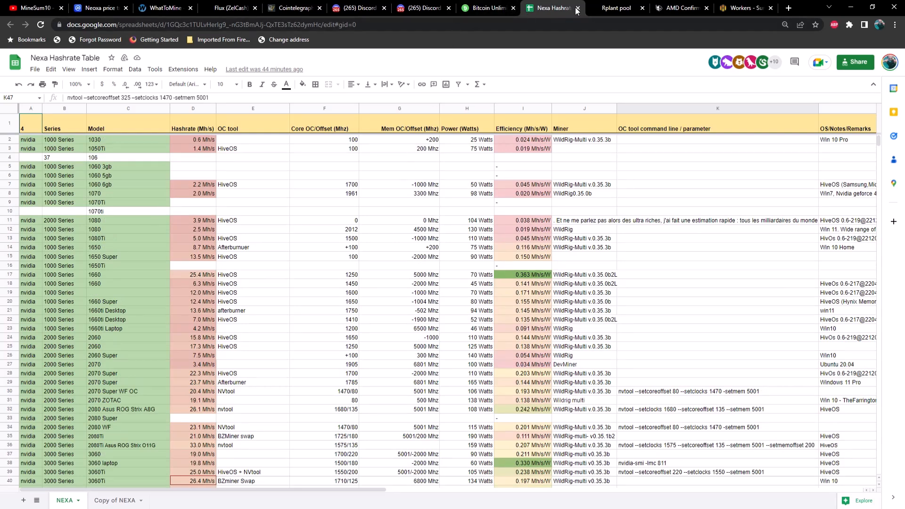
mouse_move(499, 38)
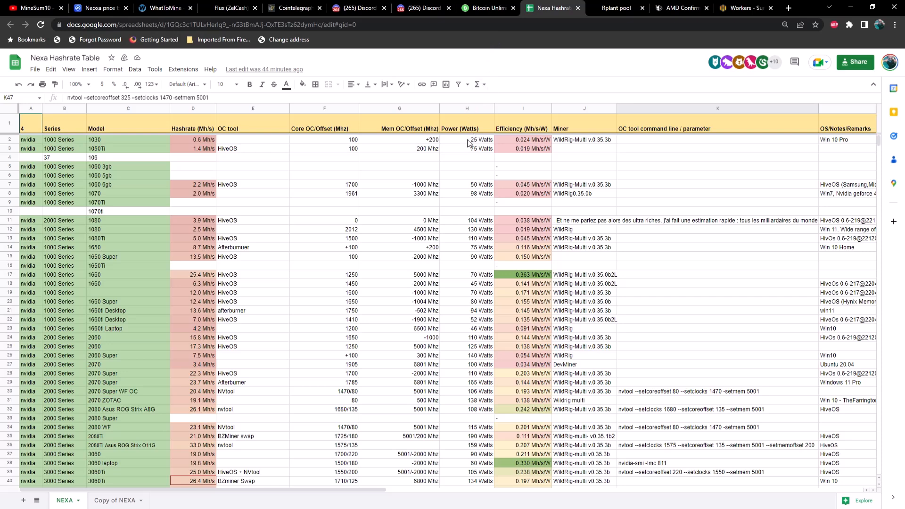
mouse_move(460, 169)
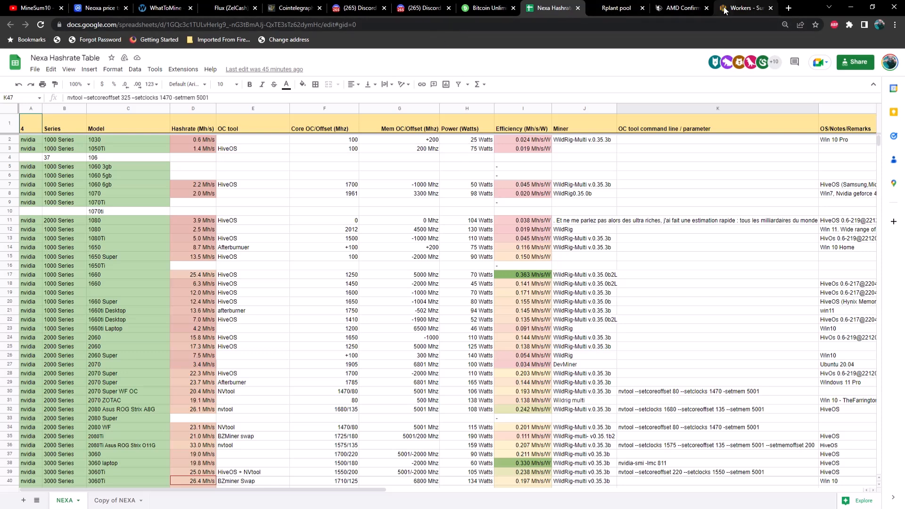
Bring up the Coruscant worker overview listing six RX 6600 GPUs at about 15.8 MH/s each.
click(741, 7)
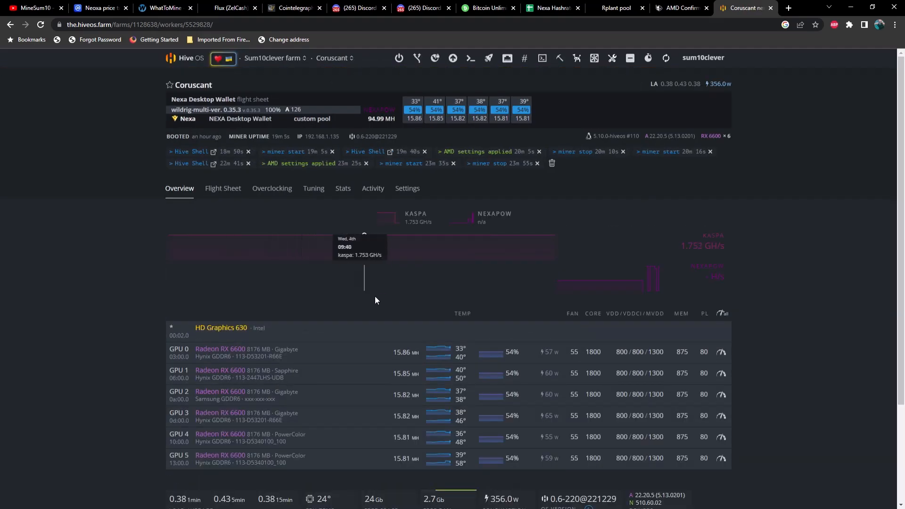
scroll(down, 3)
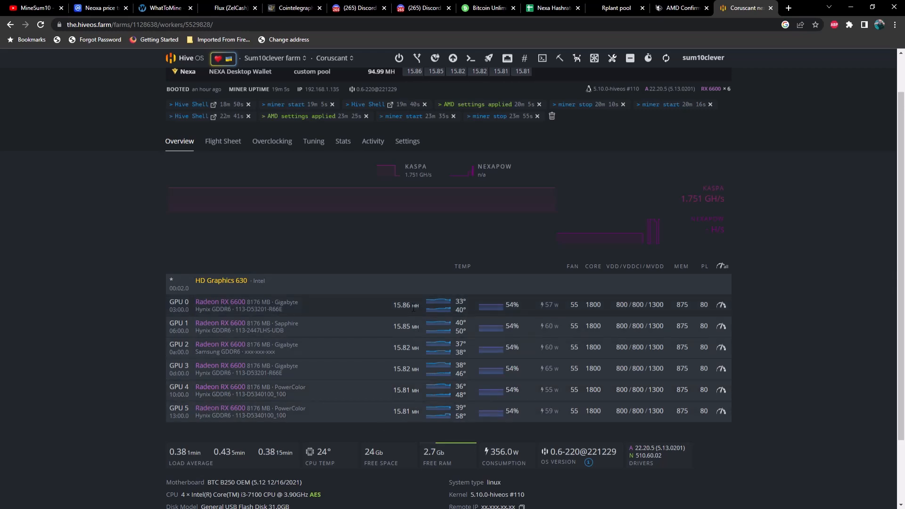
mouse_move(405, 336)
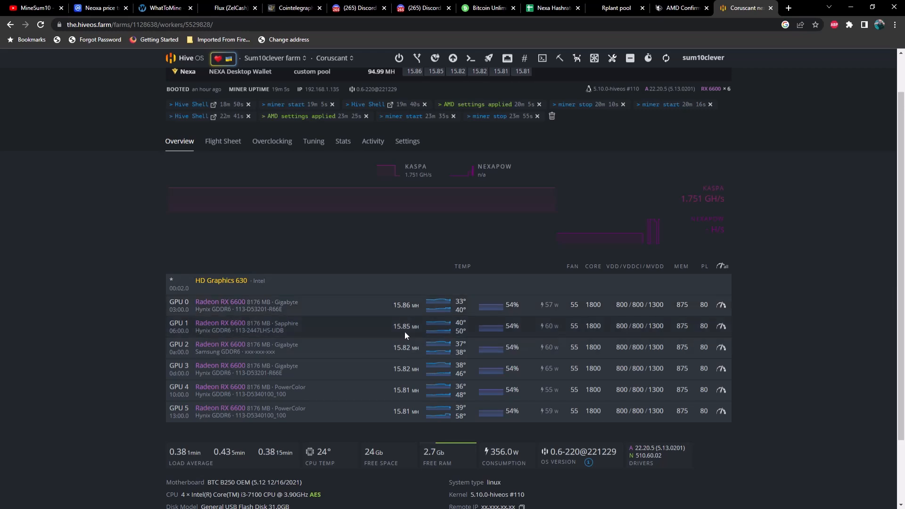
mouse_move(413, 388)
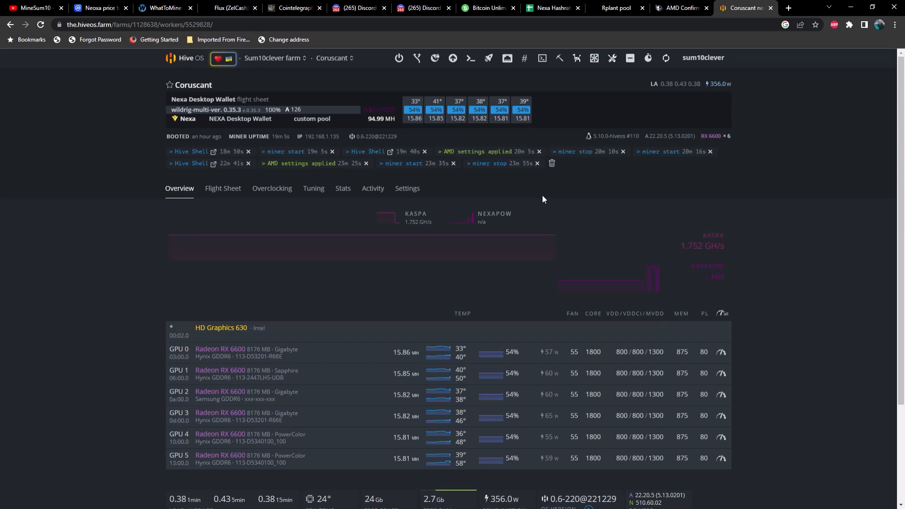
In the Nexa Discord, view the pinned messages of the #news and #mining channels.
click(419, 7)
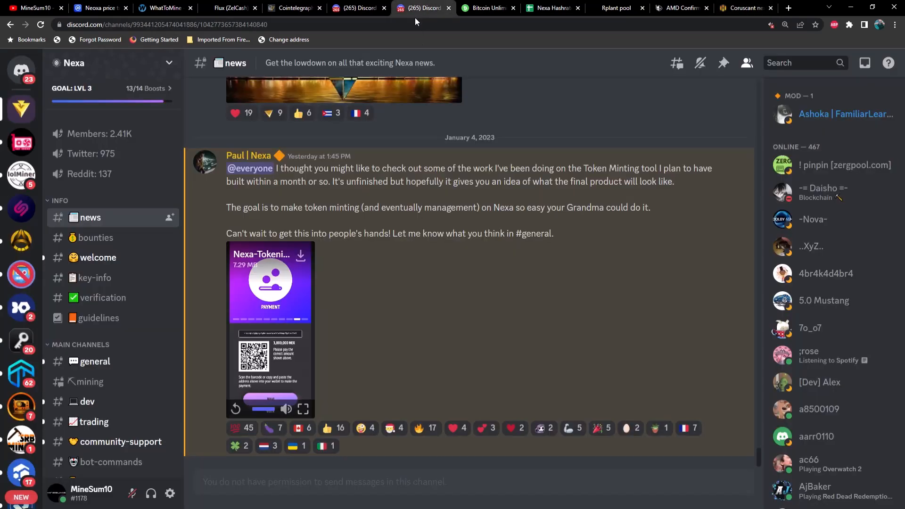
mouse_move(383, 38)
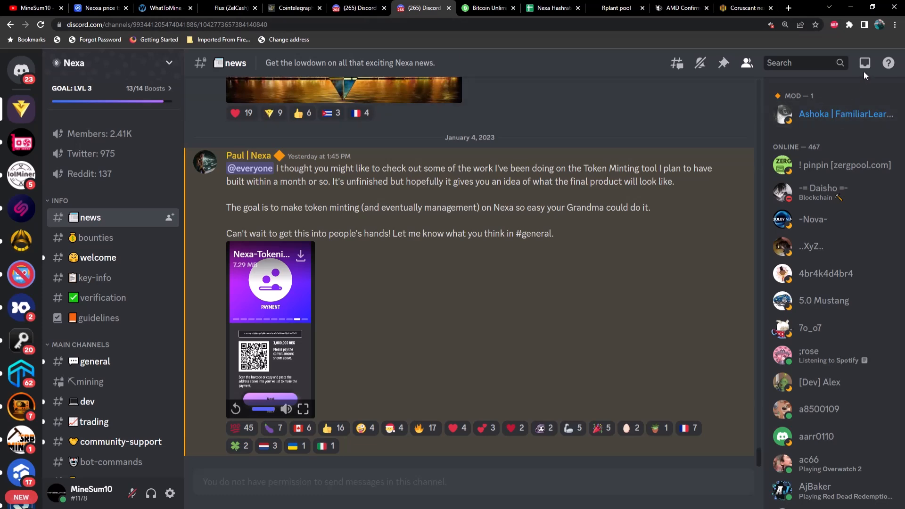
mouse_move(724, 62)
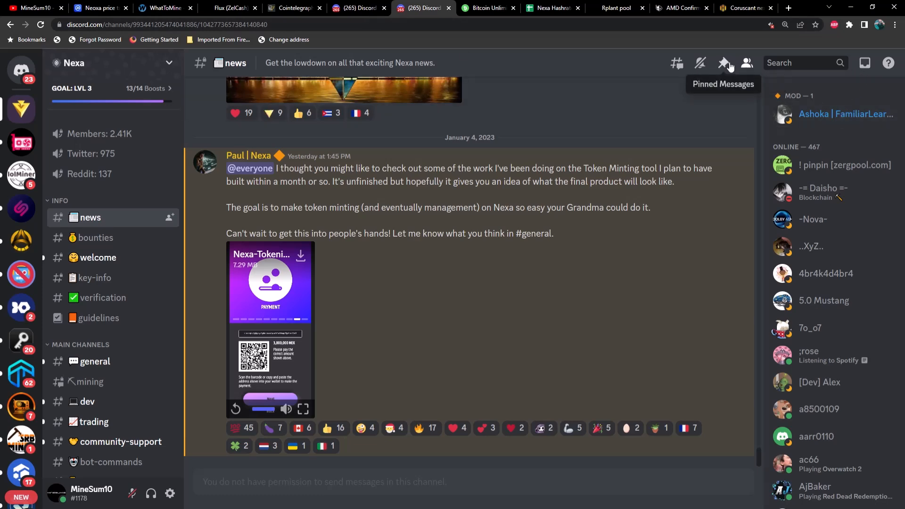
click(722, 62)
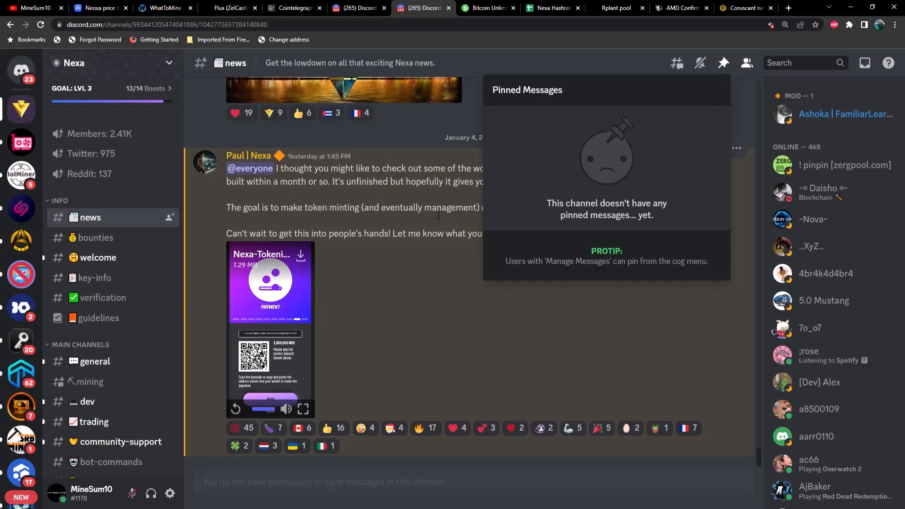
click(90, 381)
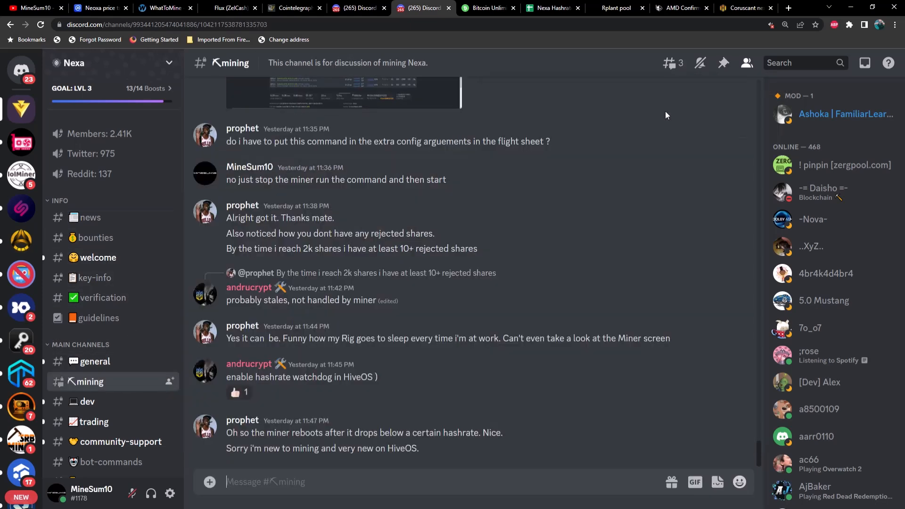
click(723, 62)
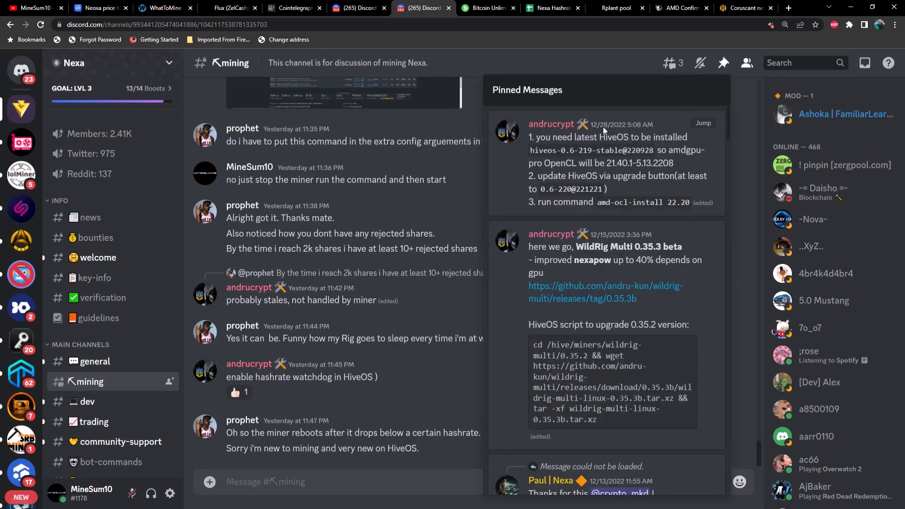
mouse_move(603, 129)
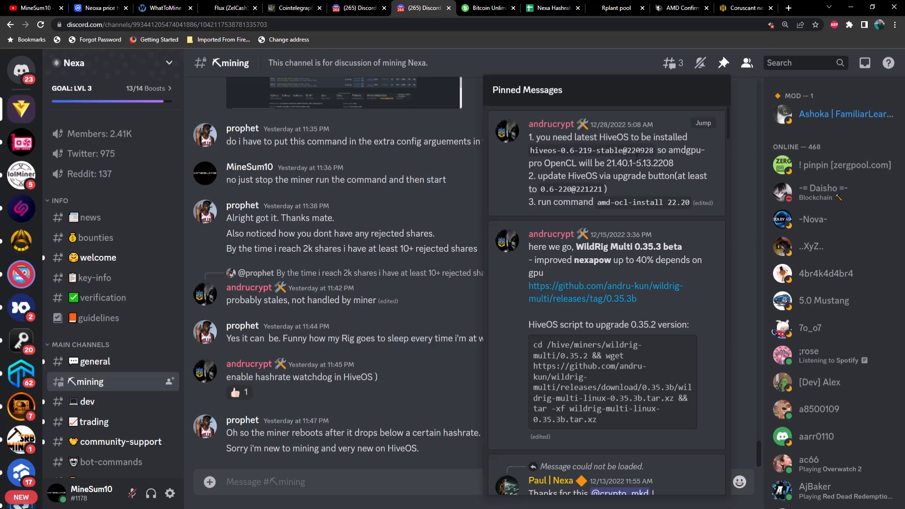
Select the pinned 'amd-ocl-install 22.20' command text and return to the Coruscant dashboard.
drag(543, 163, 652, 163)
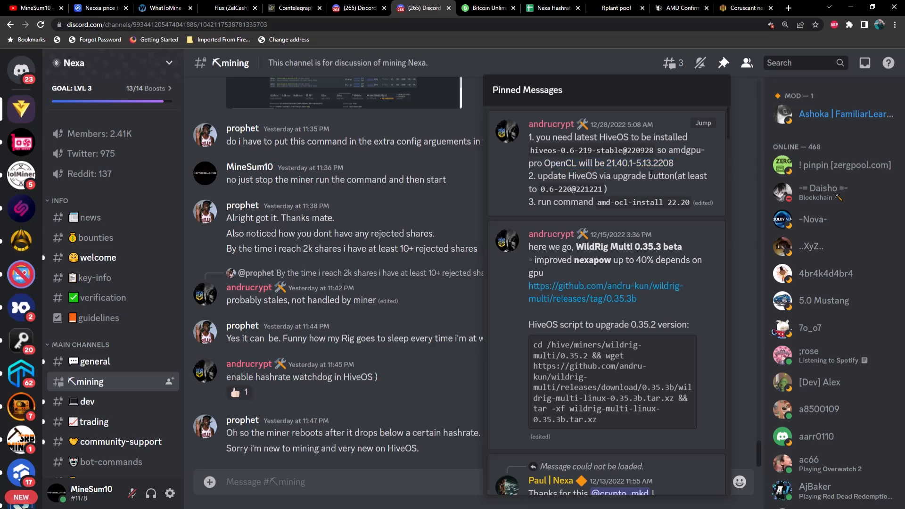
mouse_move(597, 205)
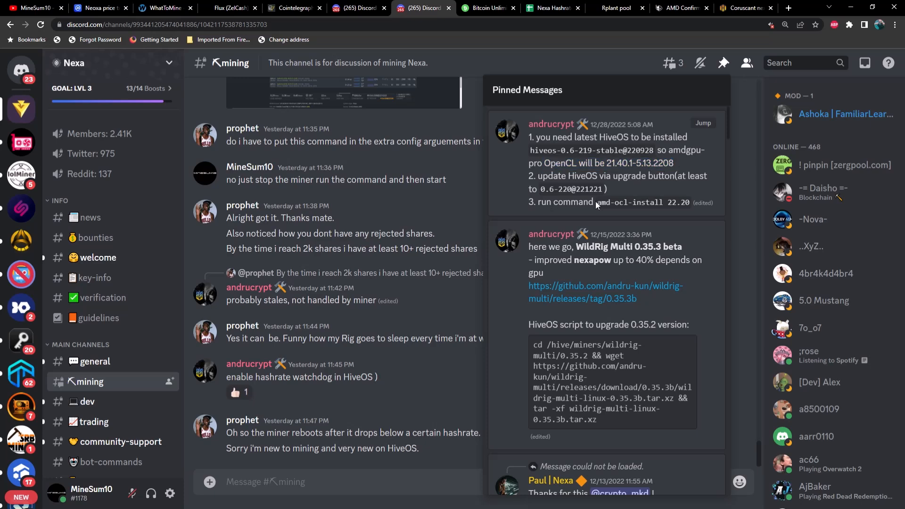
double_click(643, 202)
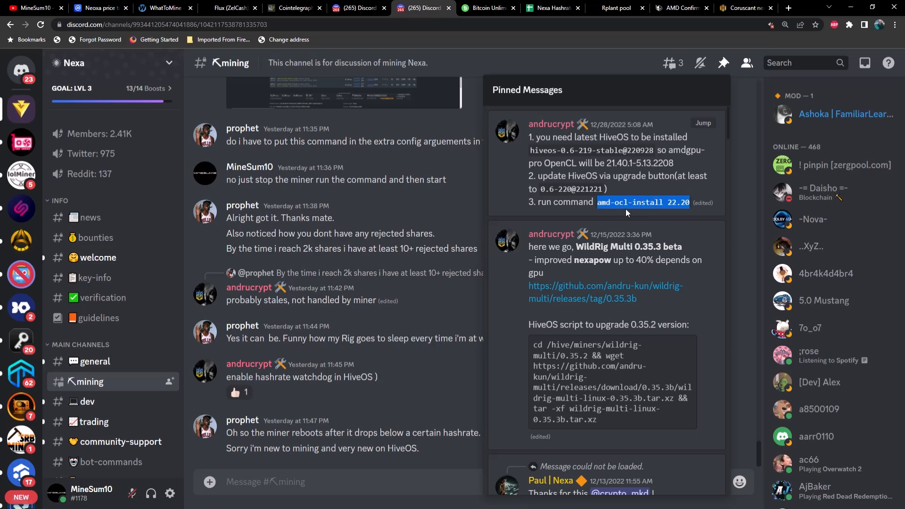
click(745, 7)
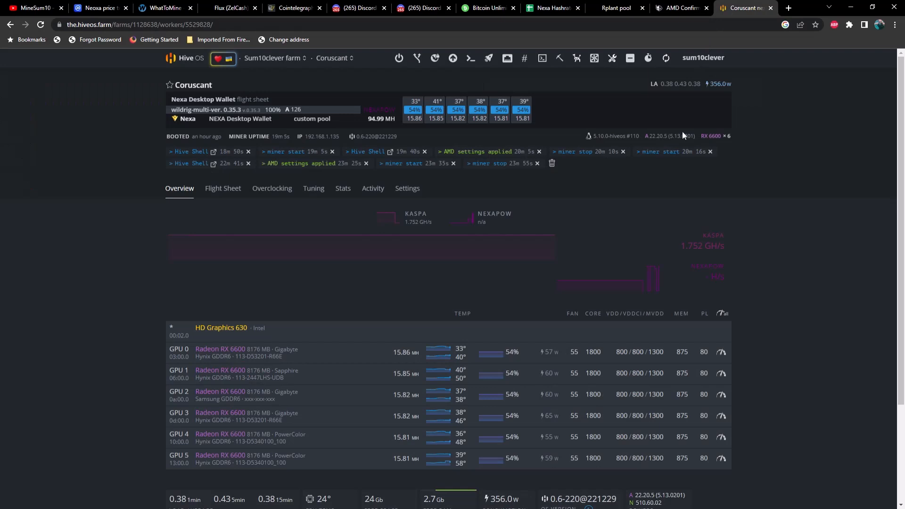
Check the rig's Drivers field, then read the Wccftech AMD RX 7900 XTX throttling article.
scroll(down, 3)
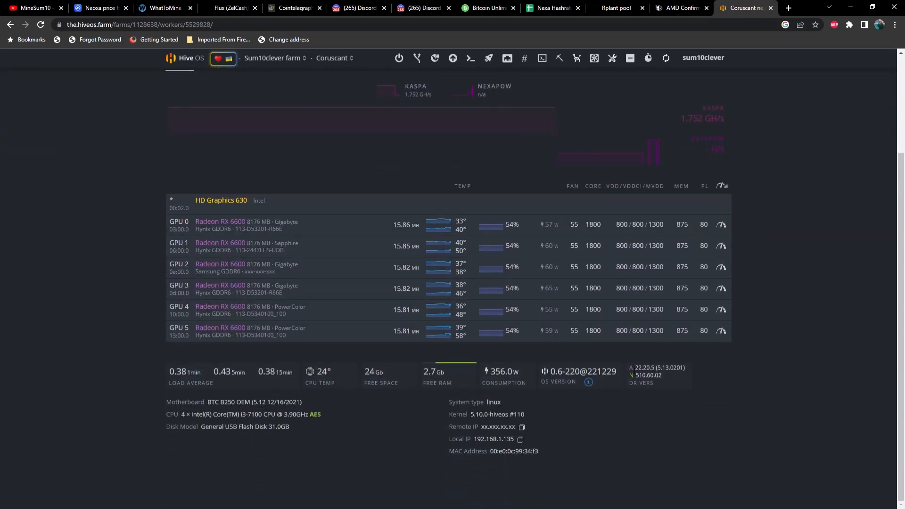
mouse_move(696, 372)
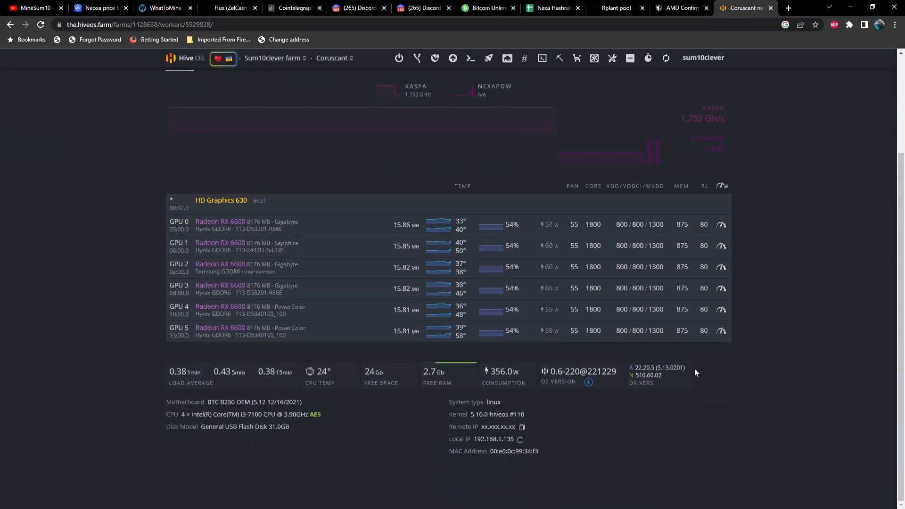
mouse_move(688, 373)
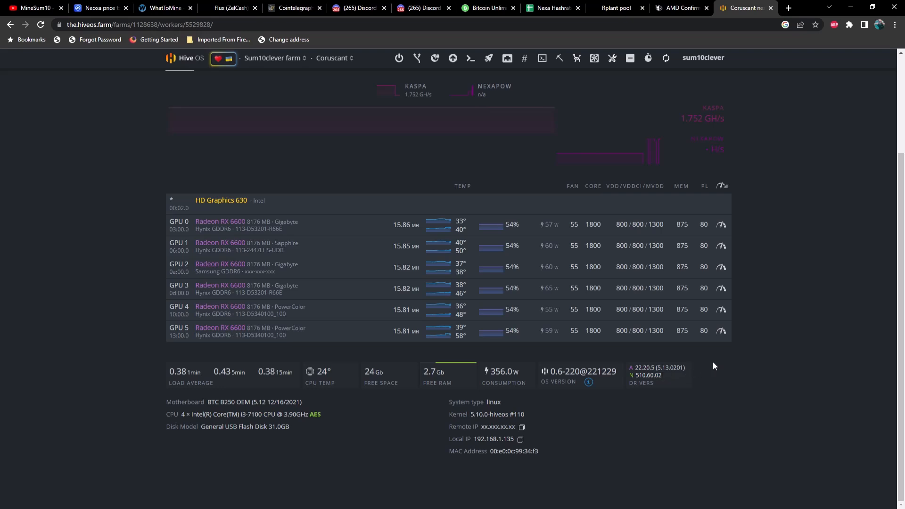
mouse_move(758, 354)
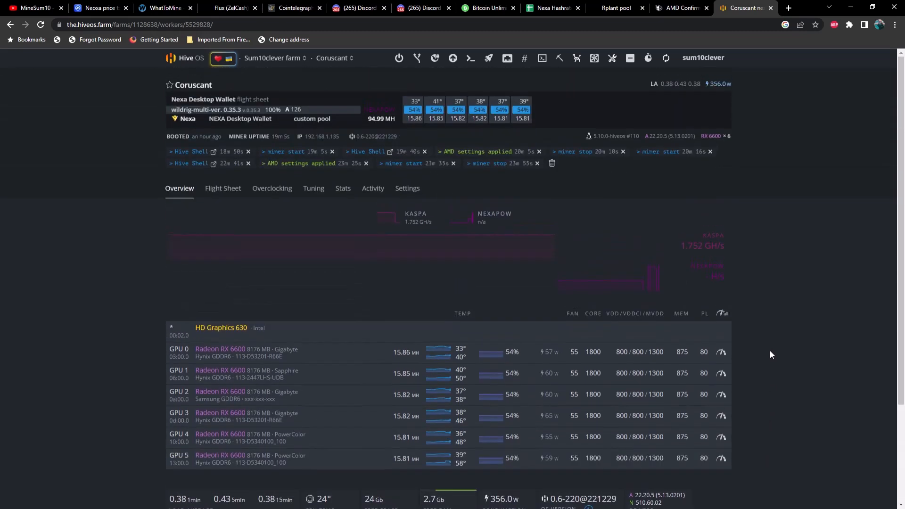
mouse_move(743, 310)
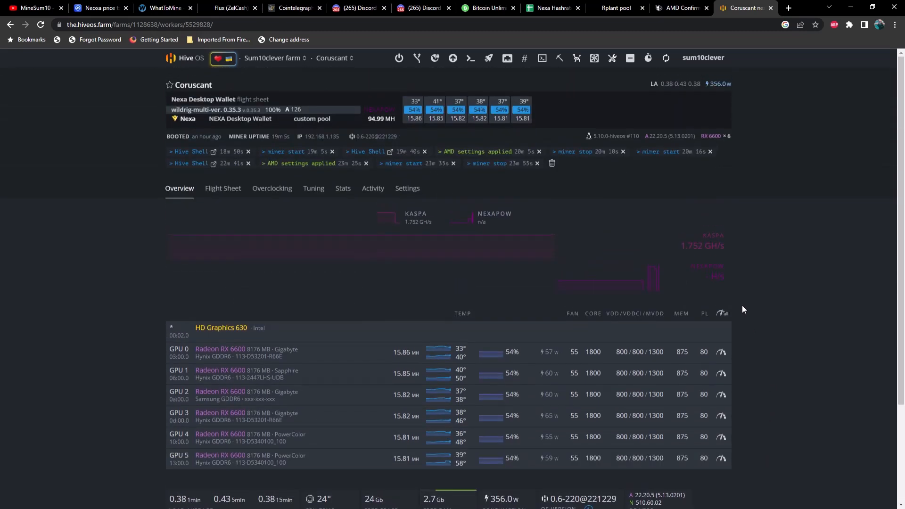
mouse_move(758, 263)
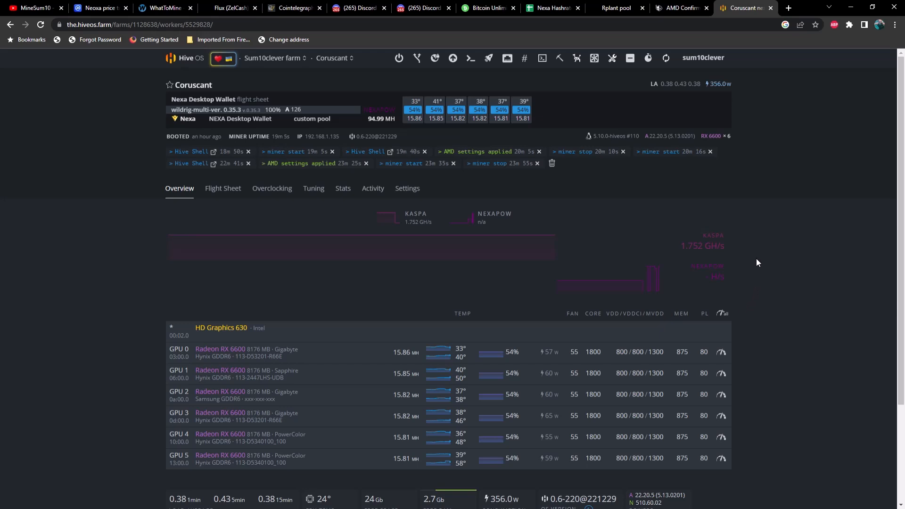
mouse_move(754, 320)
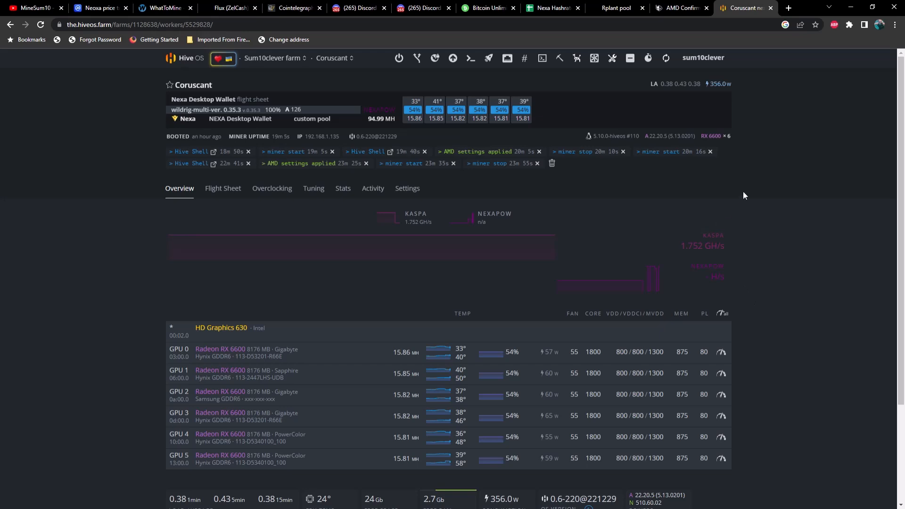
mouse_move(746, 190)
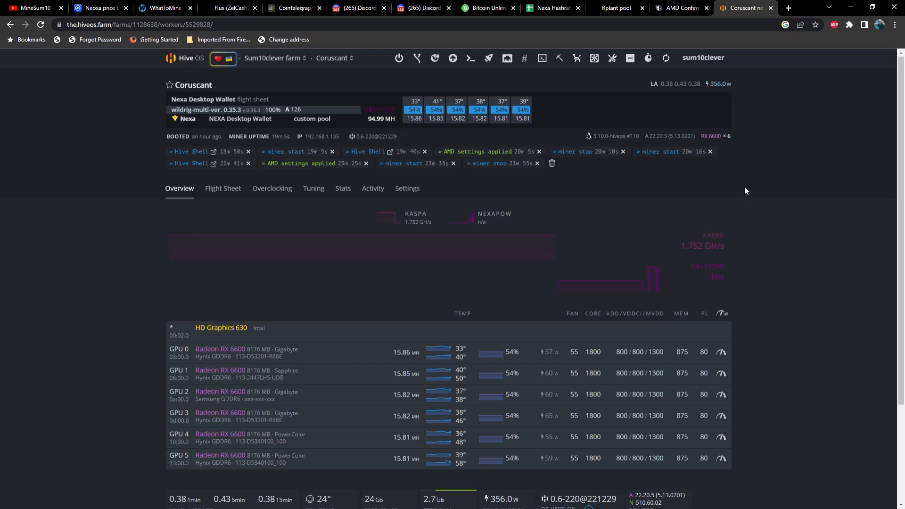
mouse_move(860, 64)
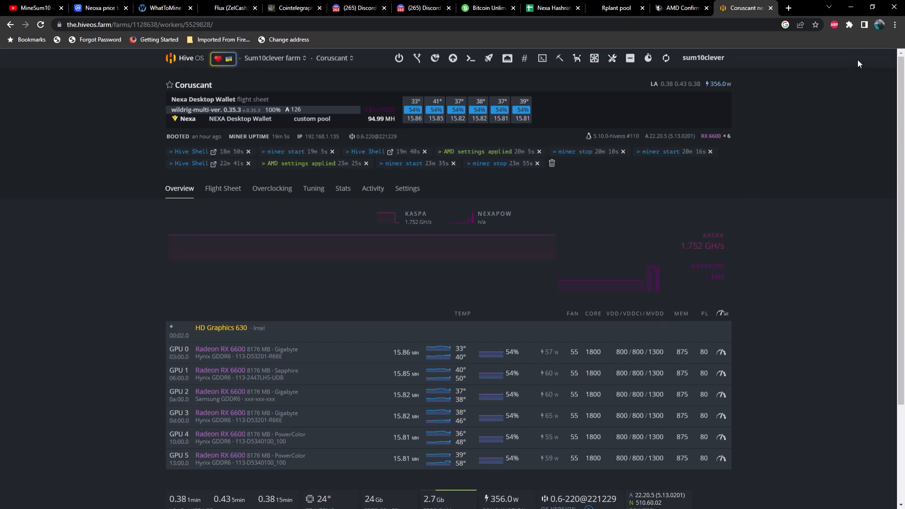
click(681, 8)
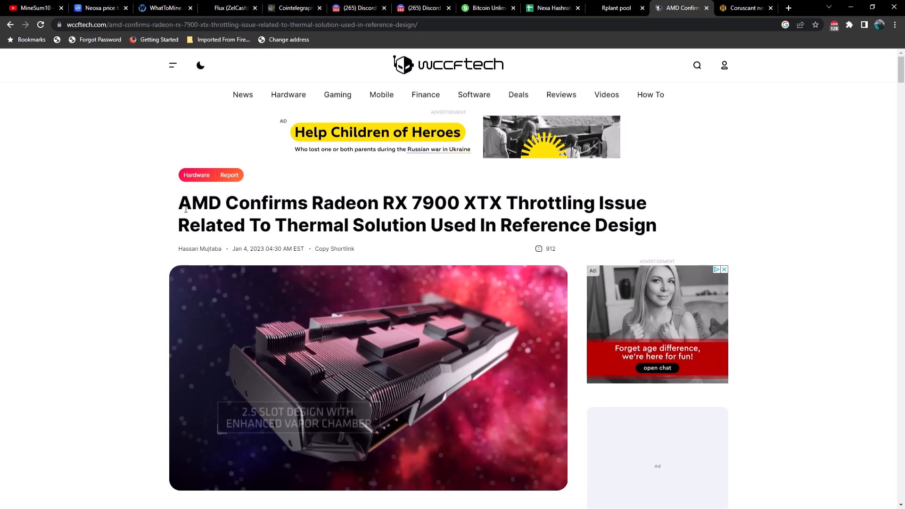
scroll(down, 3)
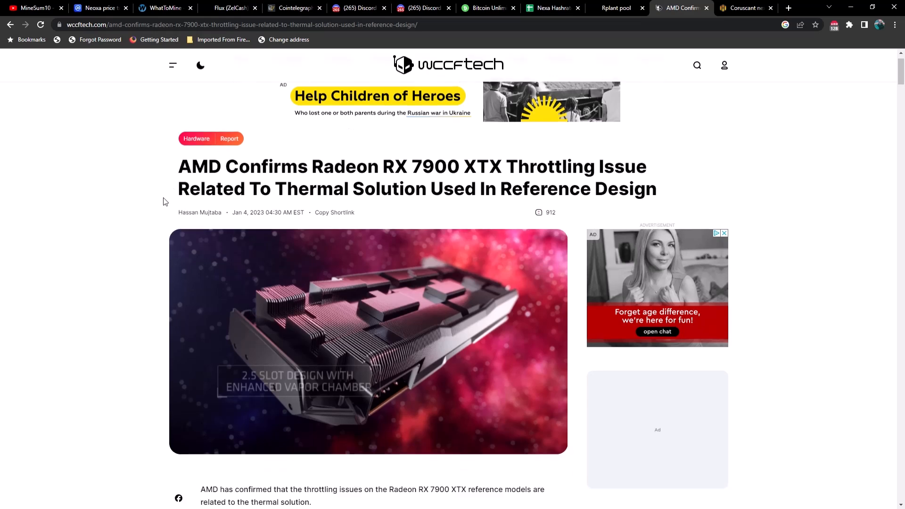
scroll(down, 3)
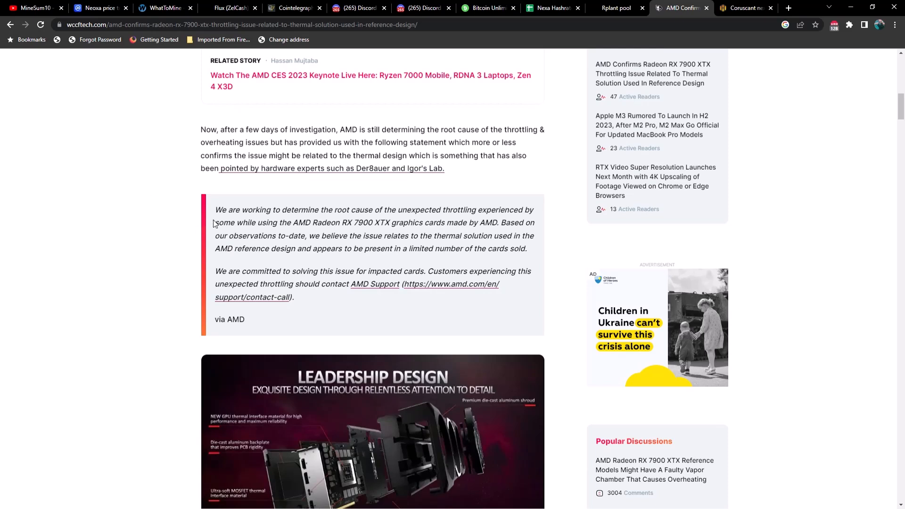
mouse_move(324, 217)
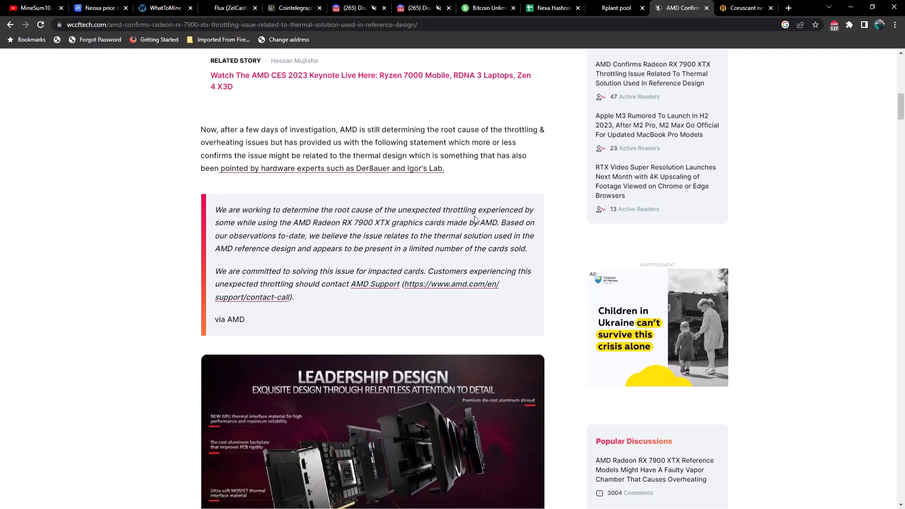
mouse_move(269, 234)
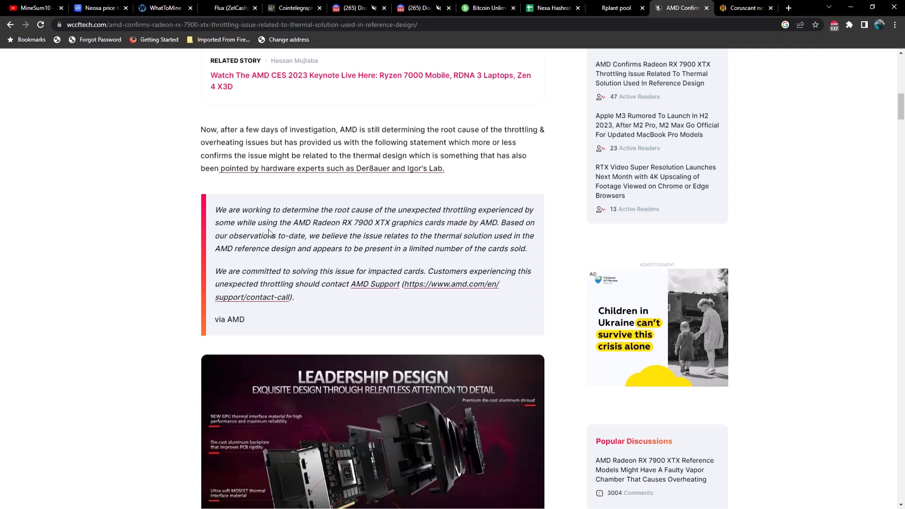
mouse_move(363, 232)
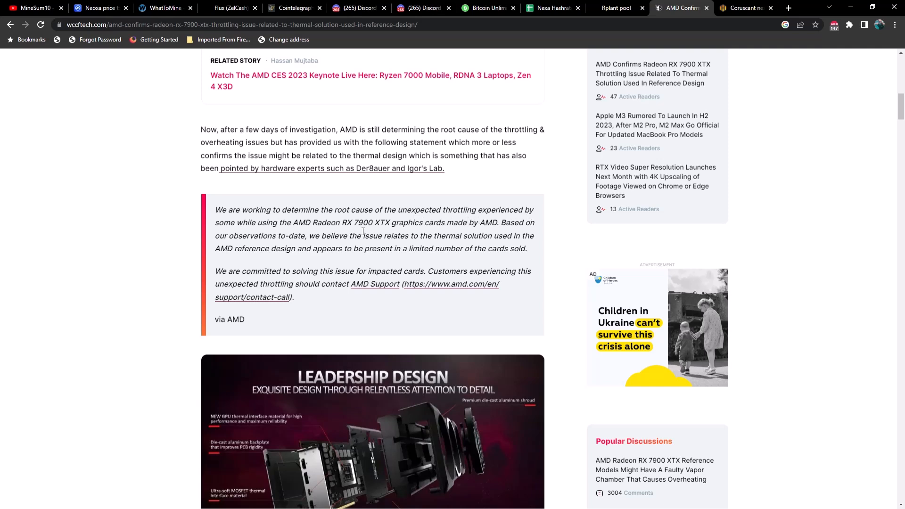
mouse_move(437, 232)
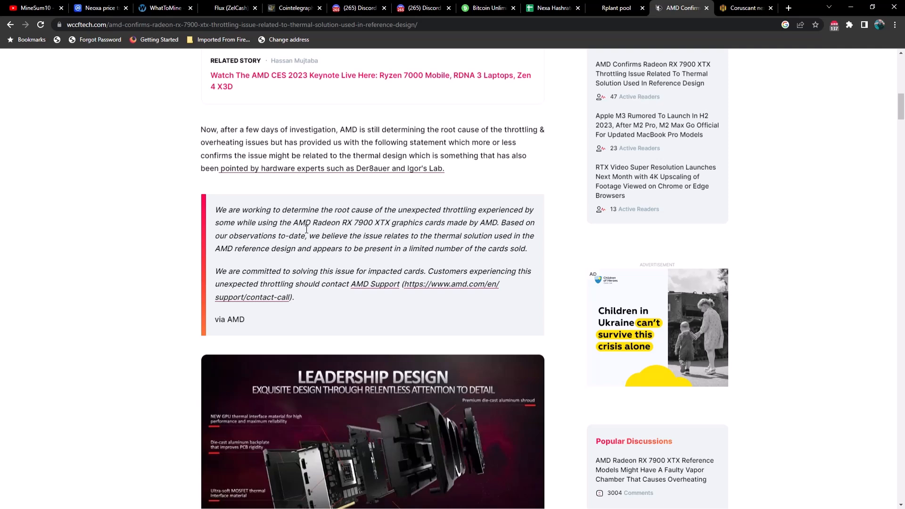
mouse_move(300, 244)
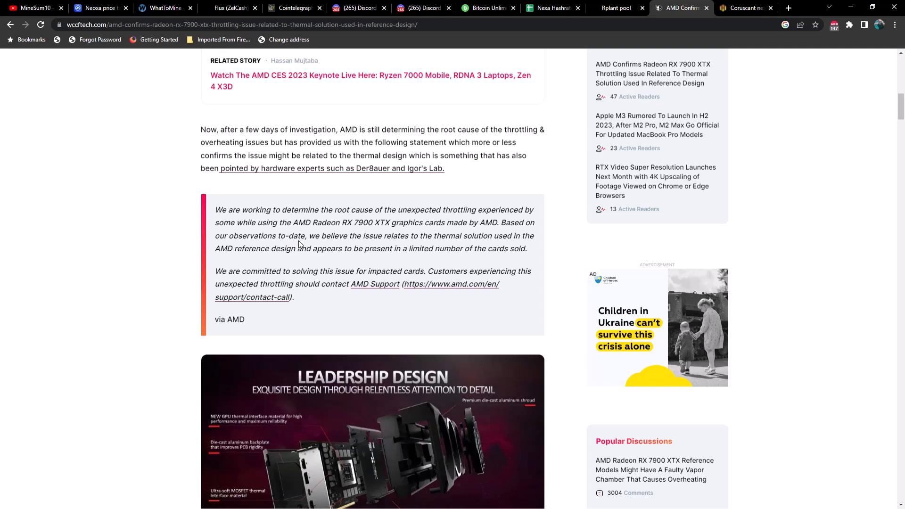
mouse_move(476, 243)
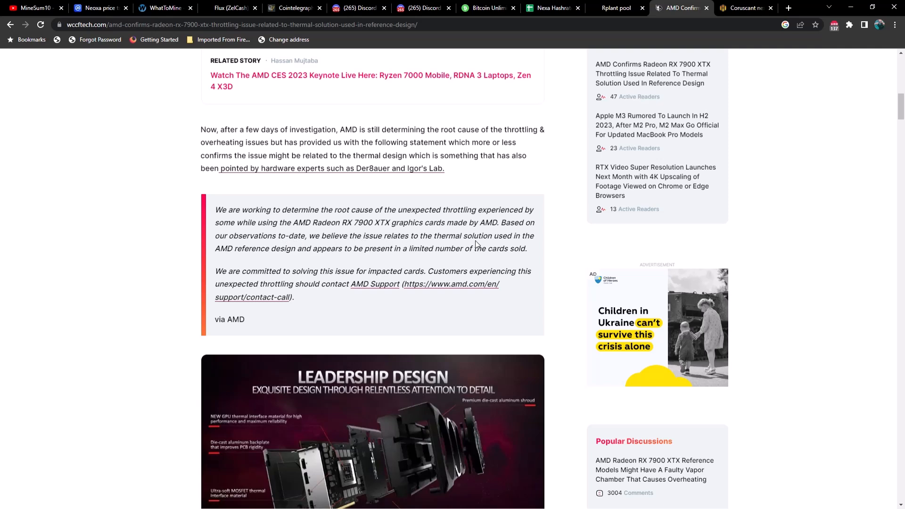
mouse_move(502, 247)
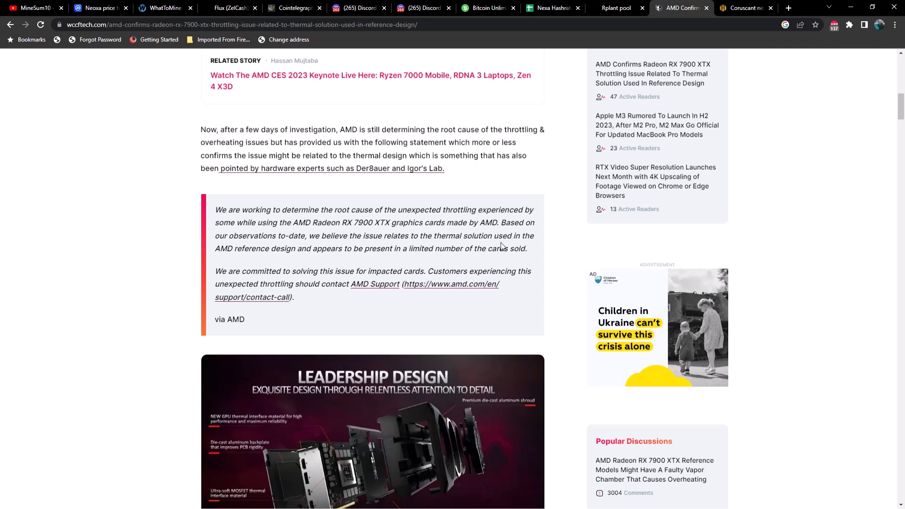
mouse_move(316, 257)
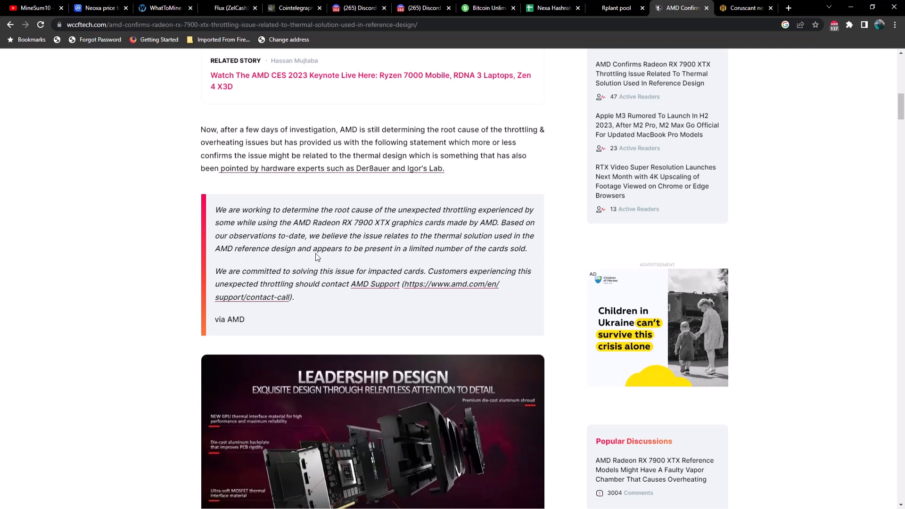
mouse_move(443, 257)
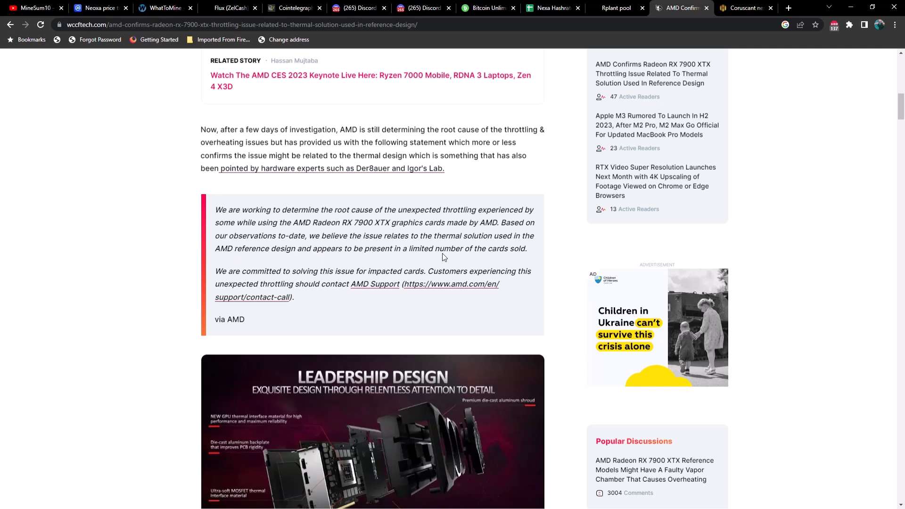
mouse_move(264, 271)
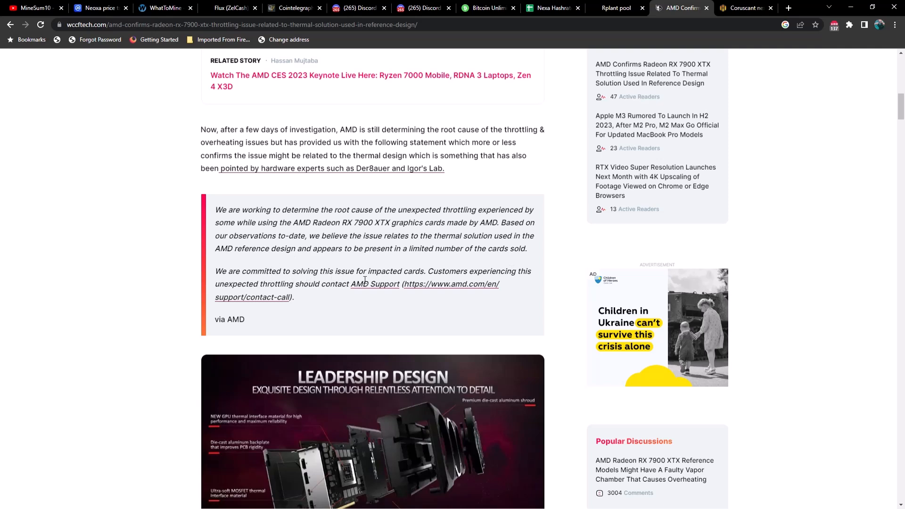
mouse_move(511, 281)
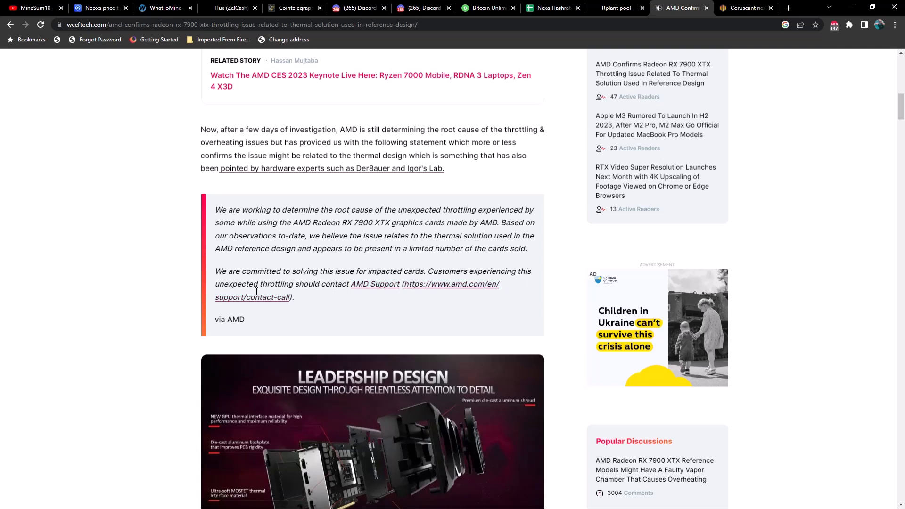
mouse_move(378, 294)
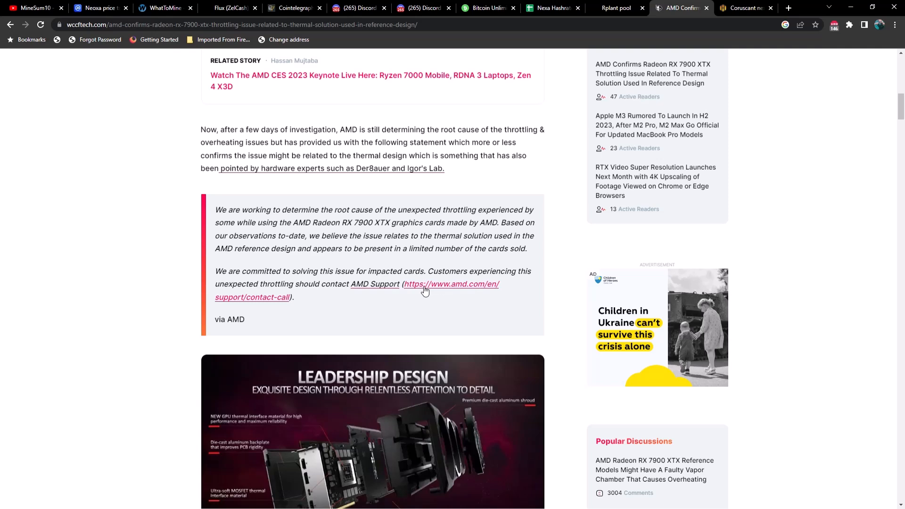
mouse_move(403, 305)
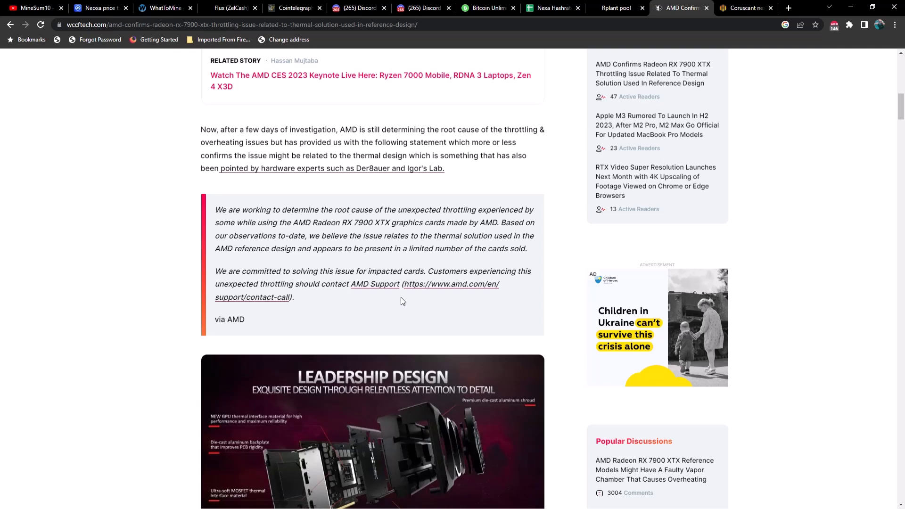
mouse_move(406, 298)
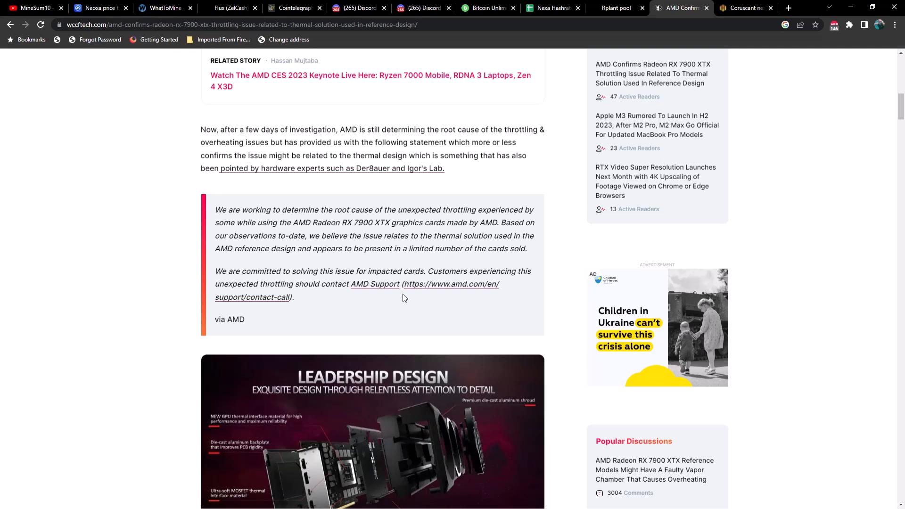
mouse_move(419, 291)
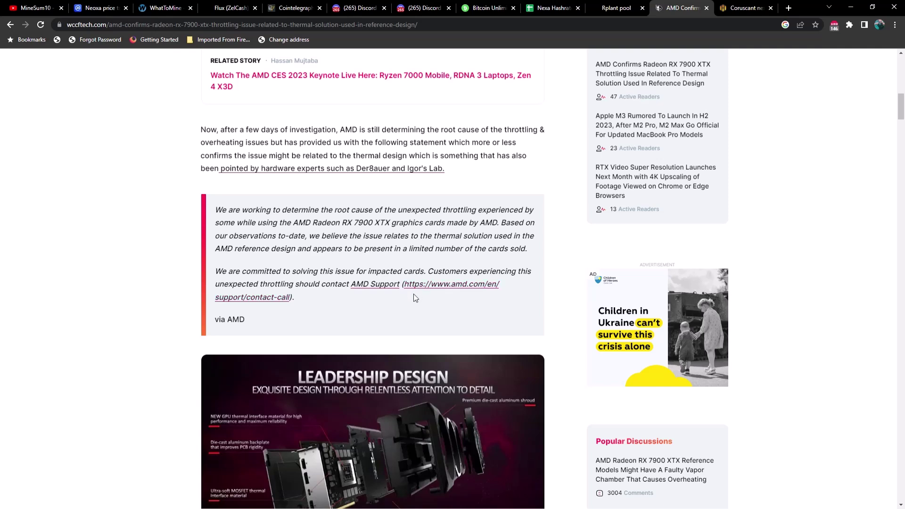
mouse_move(425, 305)
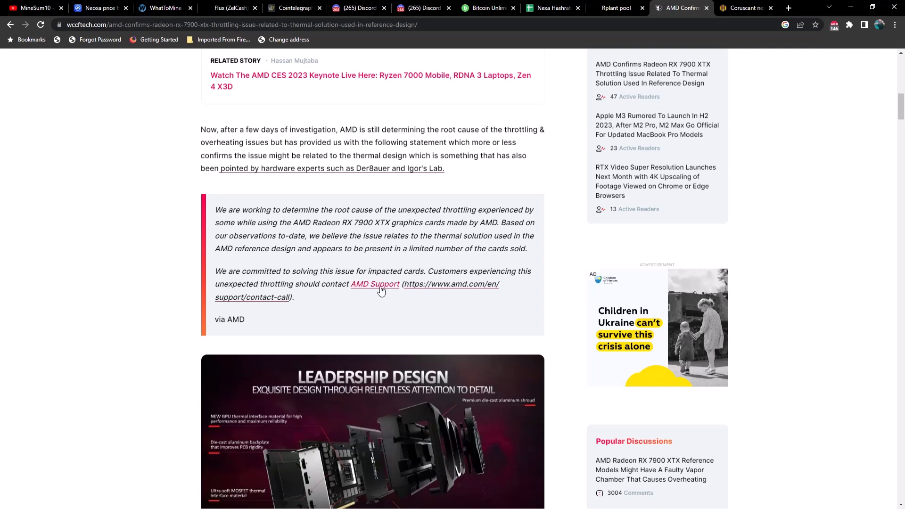
mouse_move(321, 262)
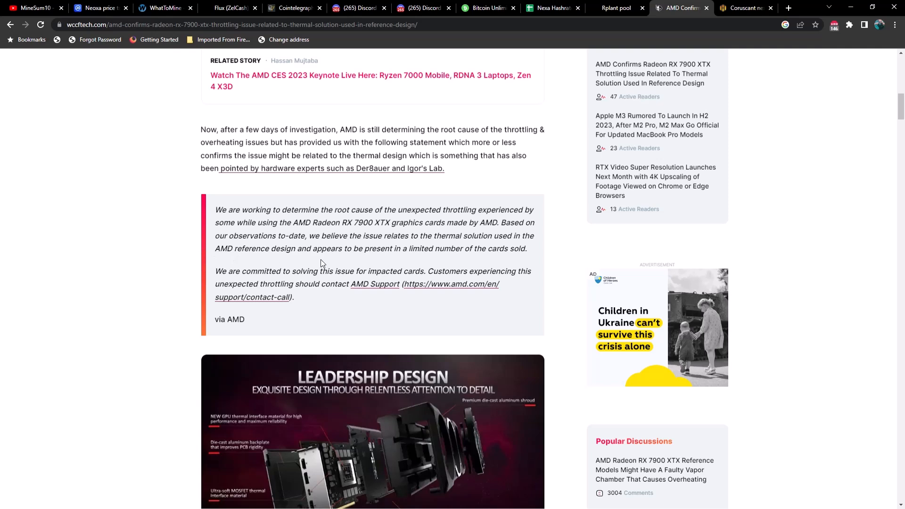
mouse_move(269, 249)
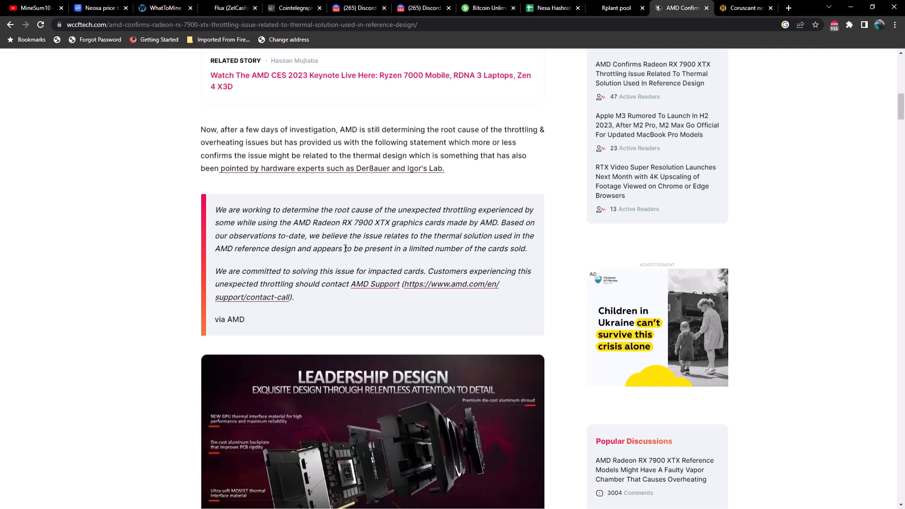
mouse_move(369, 259)
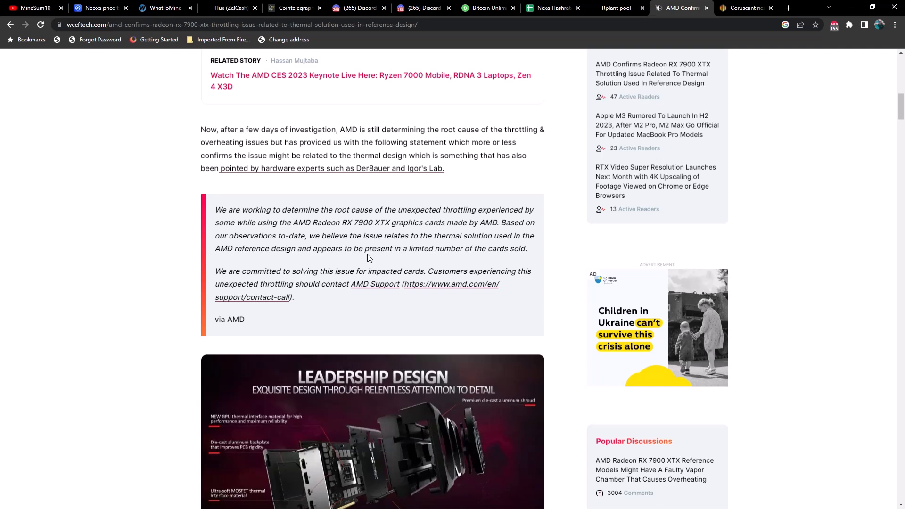
mouse_move(413, 257)
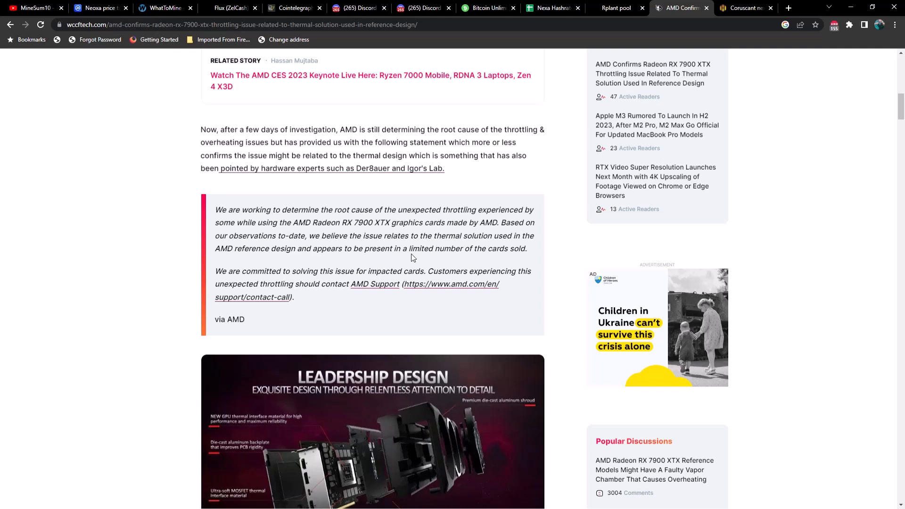
mouse_move(367, 265)
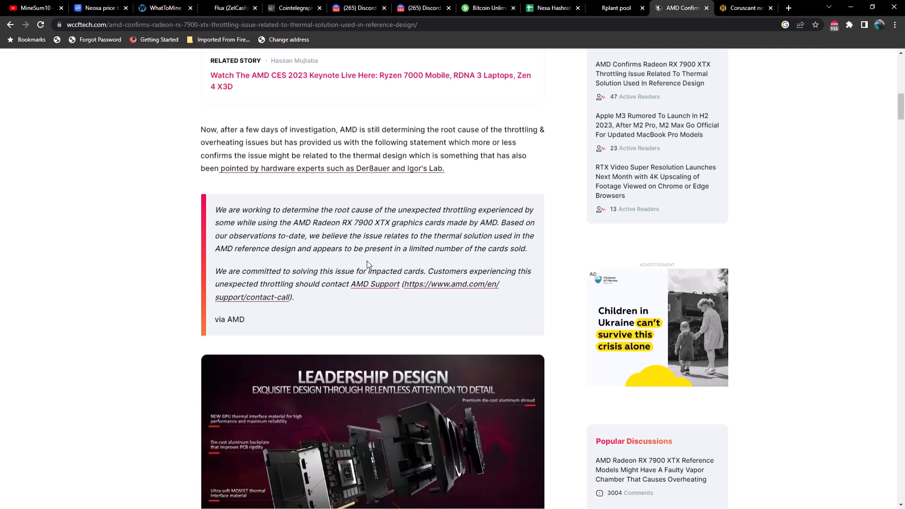
mouse_move(318, 258)
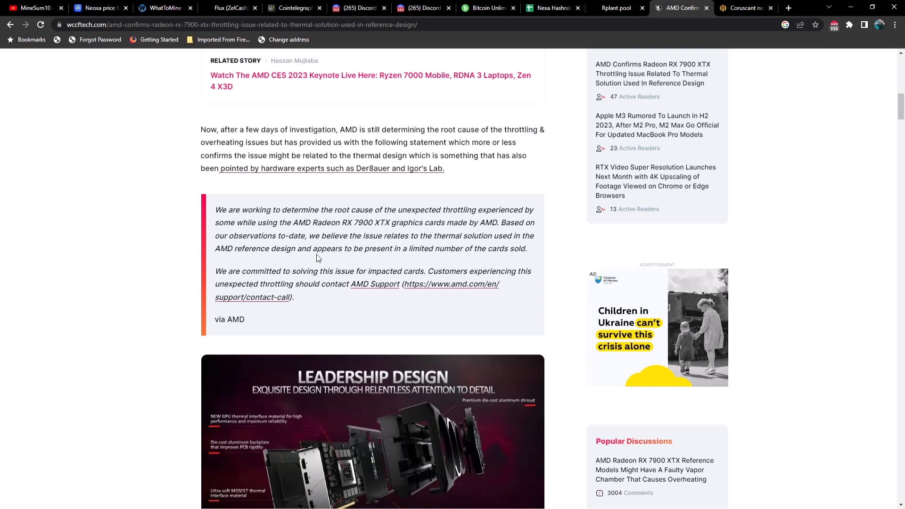
mouse_move(189, 262)
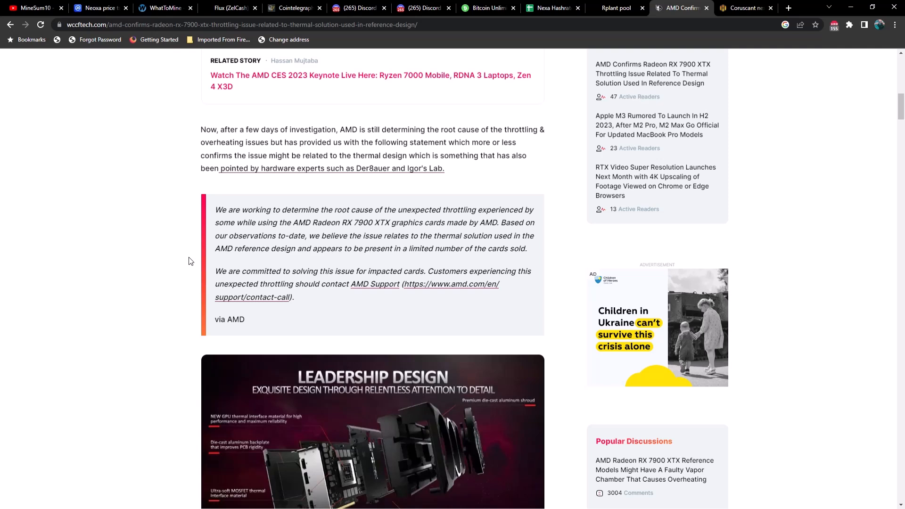
mouse_move(405, 249)
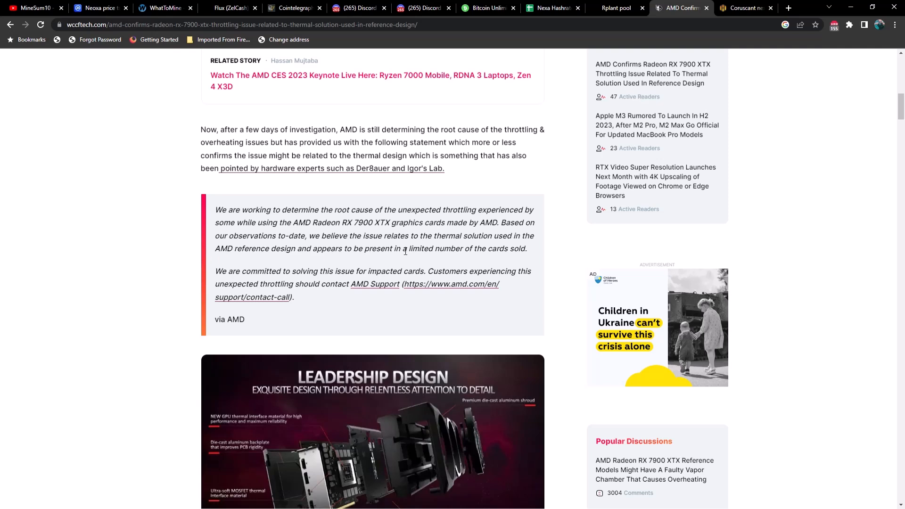
mouse_move(854, 78)
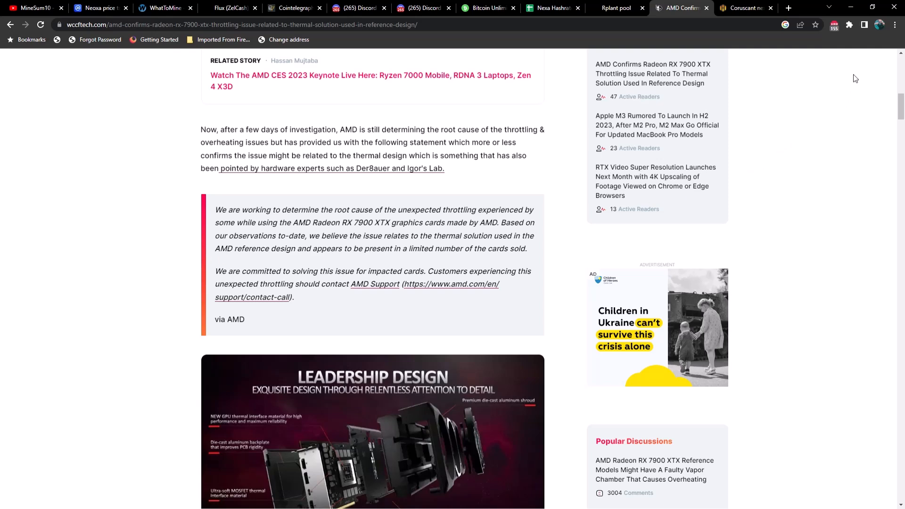